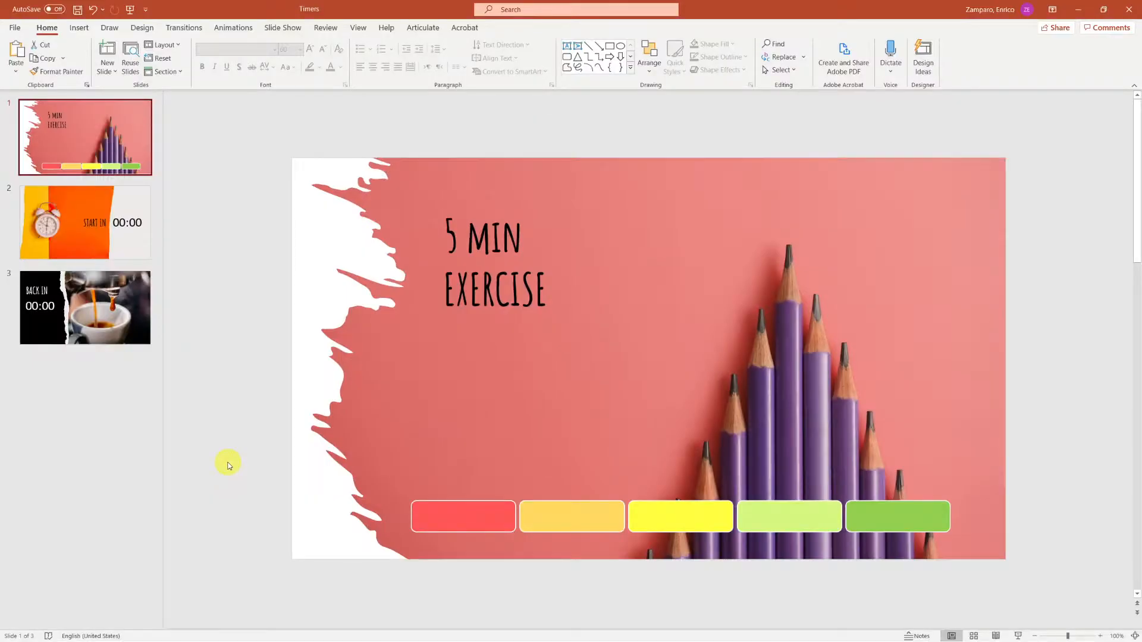
mouse_move(271, 492)
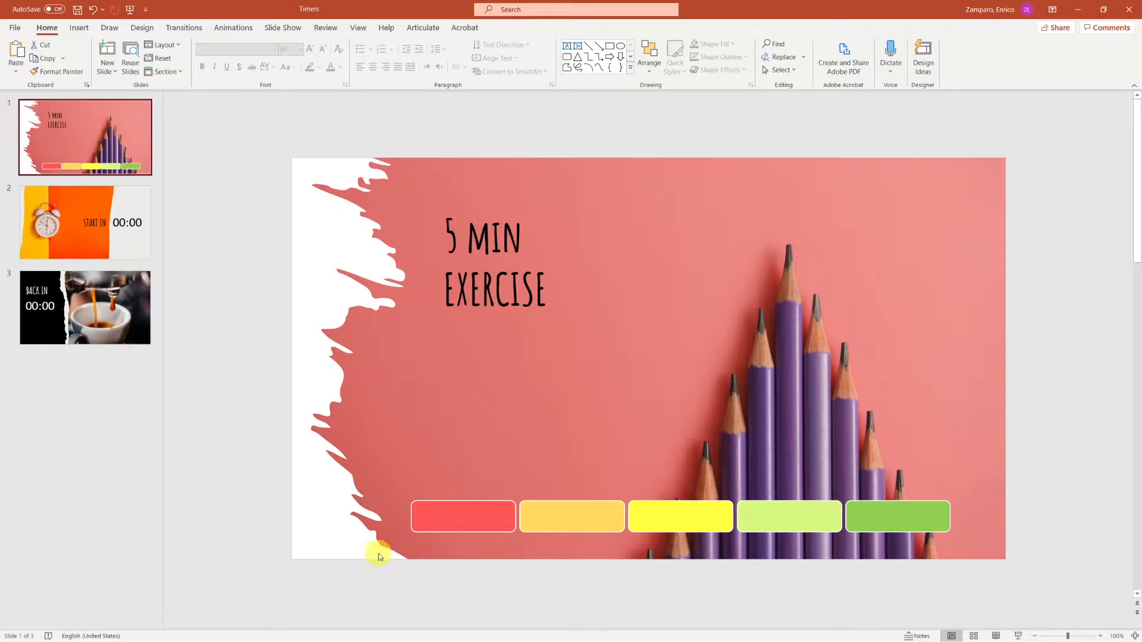
mouse_move(258, 495)
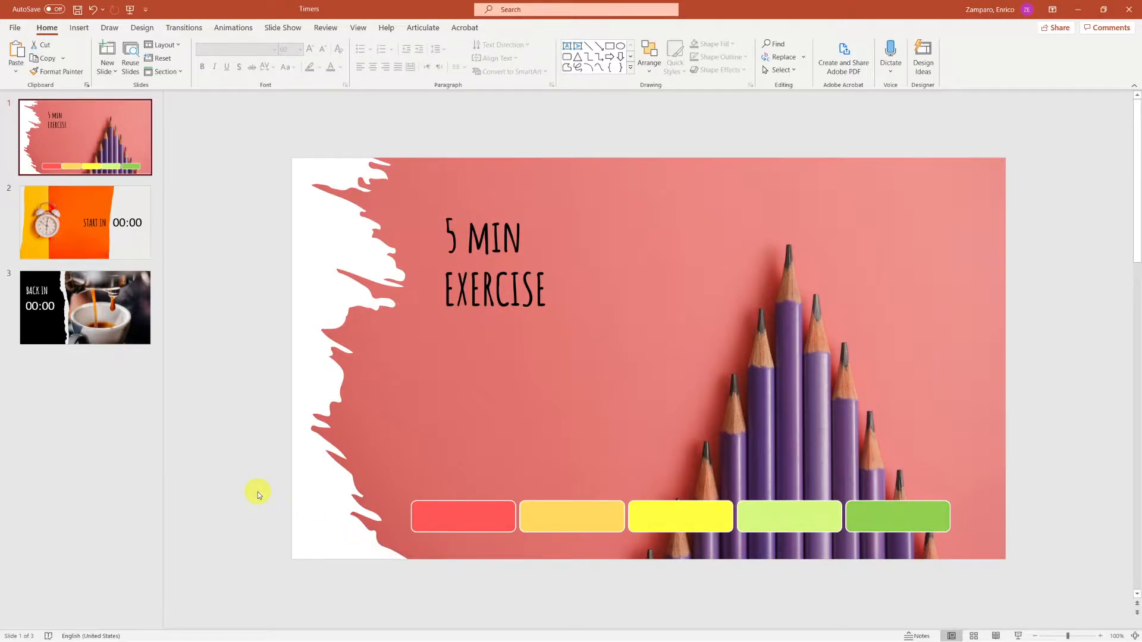
Rename the rounded-rectangle bars in the Selection Pane, starting with the green bar as '5m'.
left_click(462, 516)
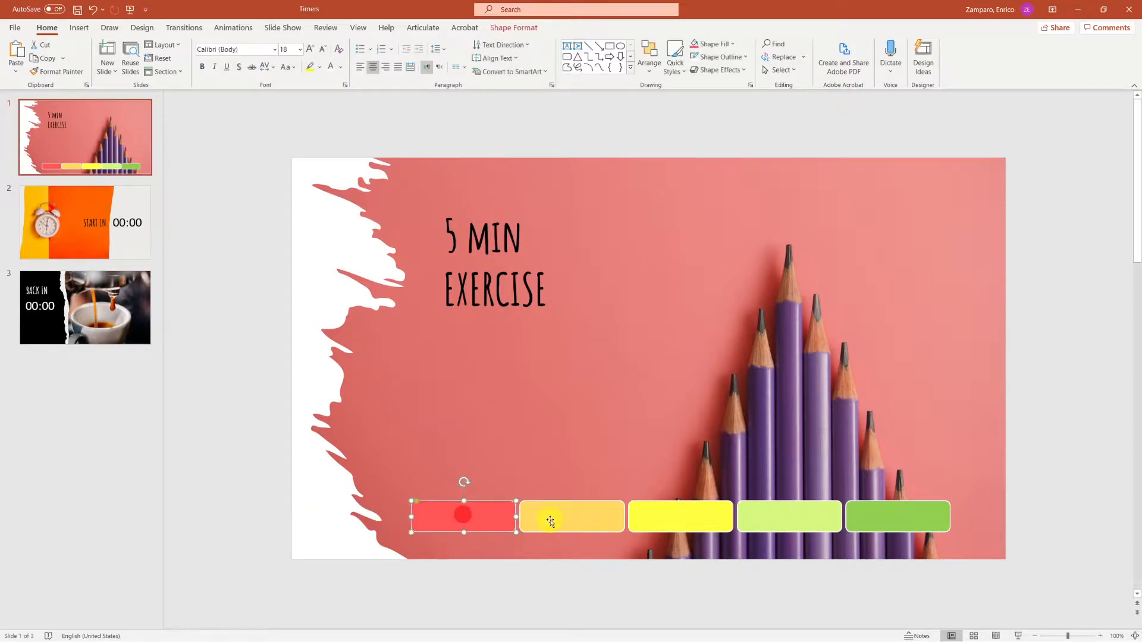
left_click(897, 516)
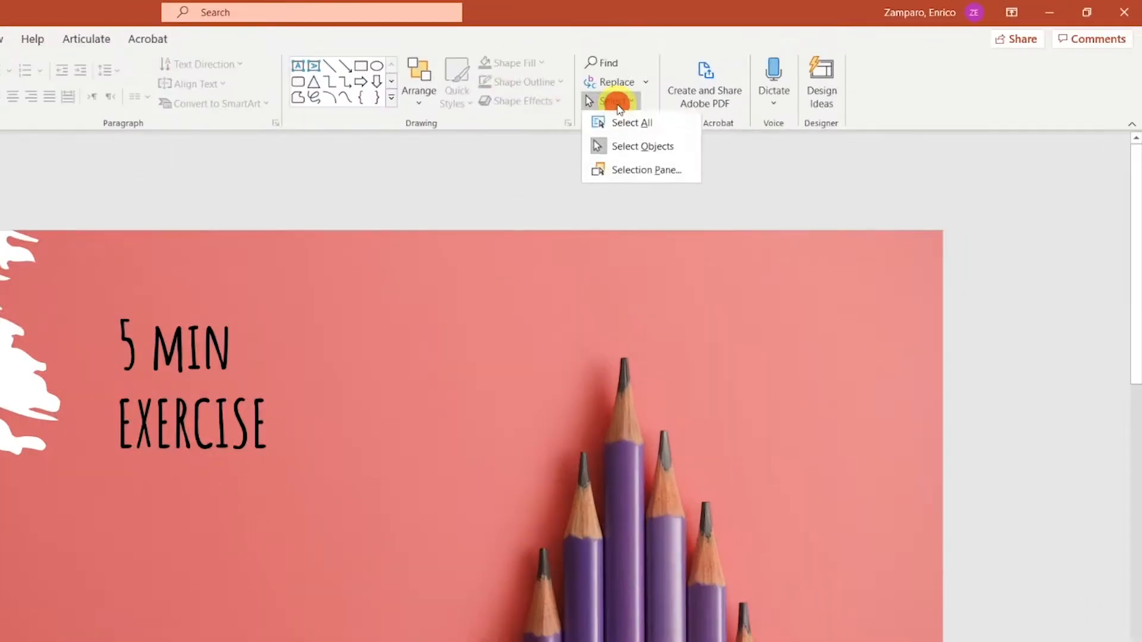
left_click(646, 170)
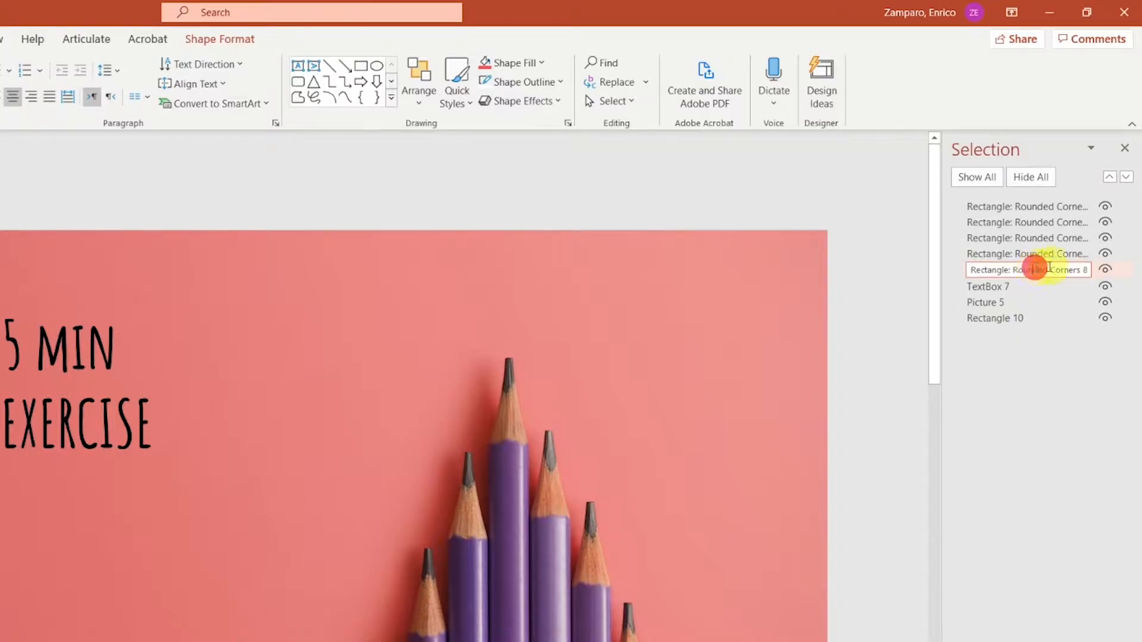
double_click(1027, 270)
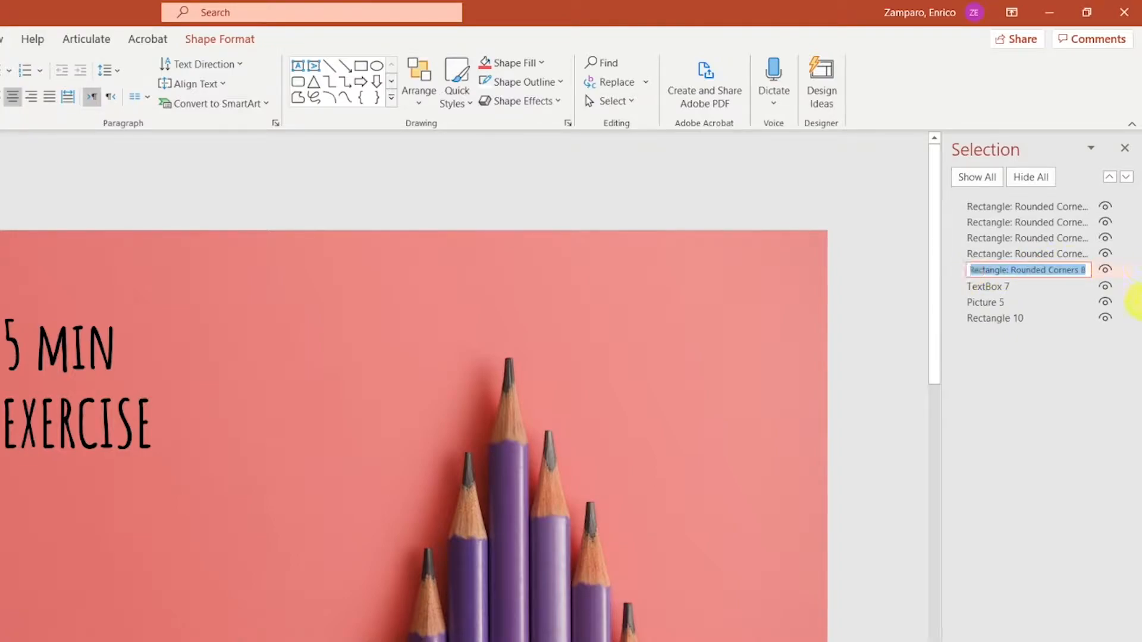
type("5")
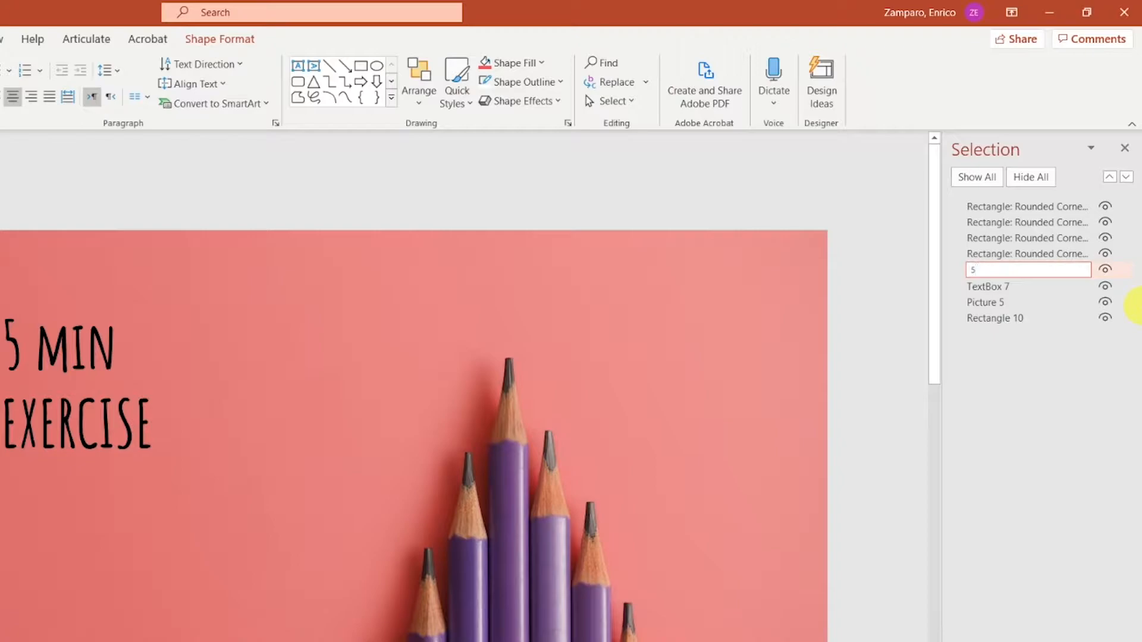
type("m")
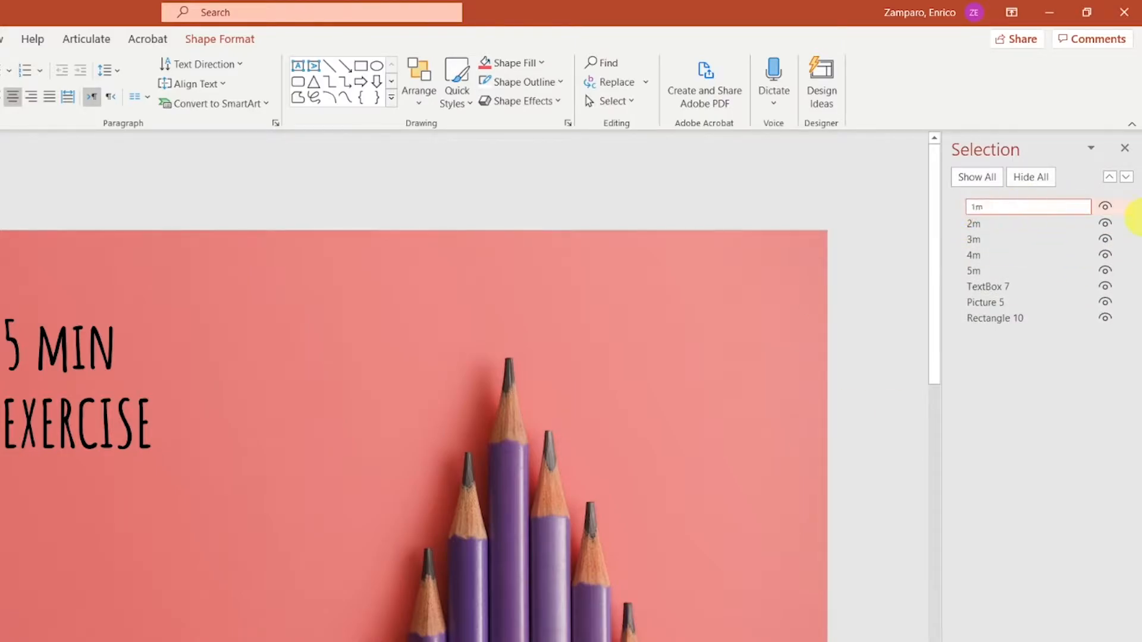
left_click(233, 28)
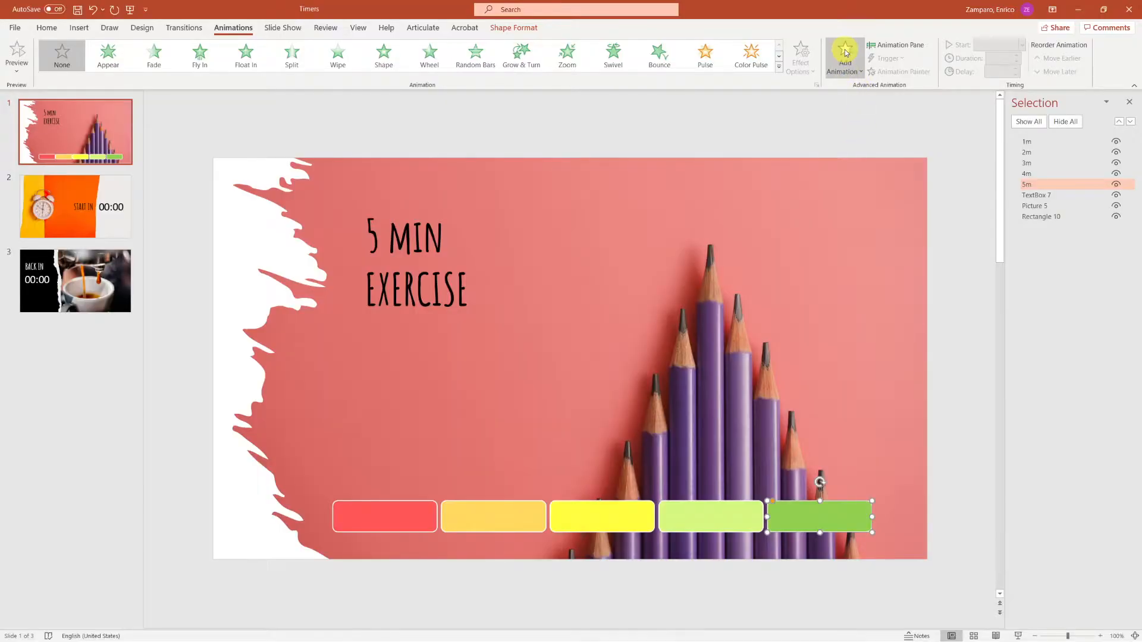
Add an exit Wipe animation to the green 5m bar and choose its wipe direction.
left_click(844, 55)
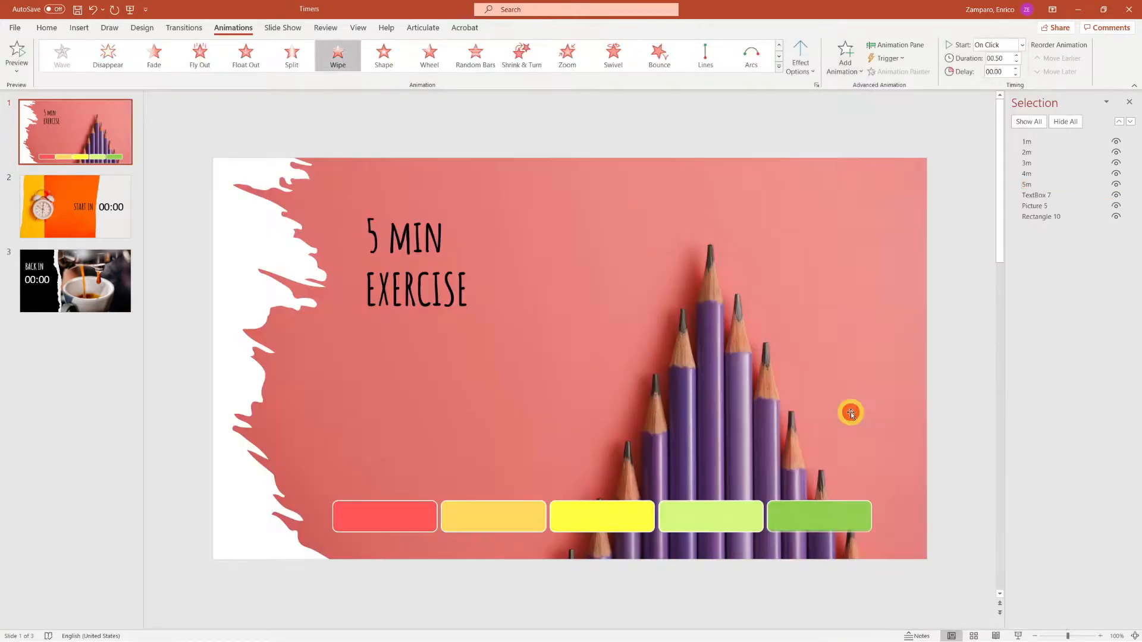
left_click(818, 516)
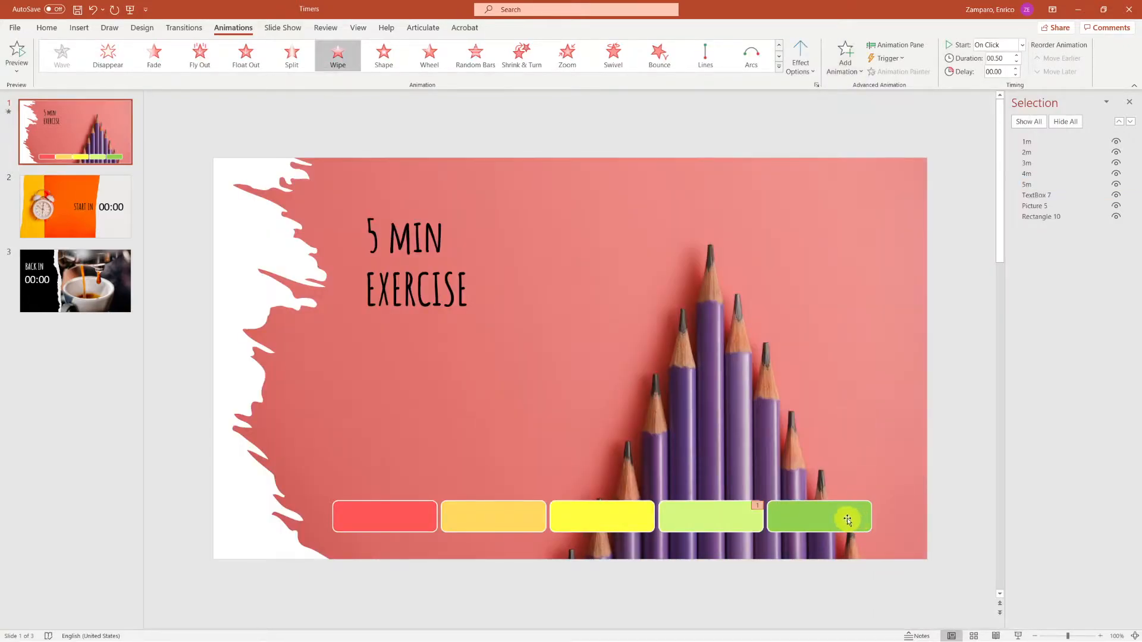
left_click(819, 516)
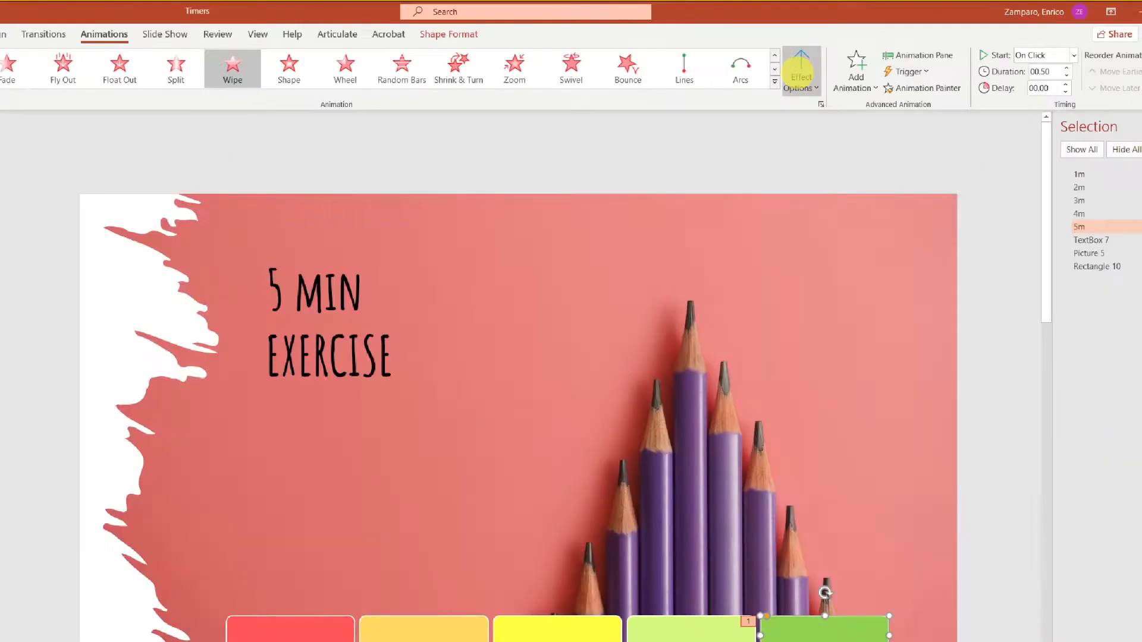
left_click(800, 62)
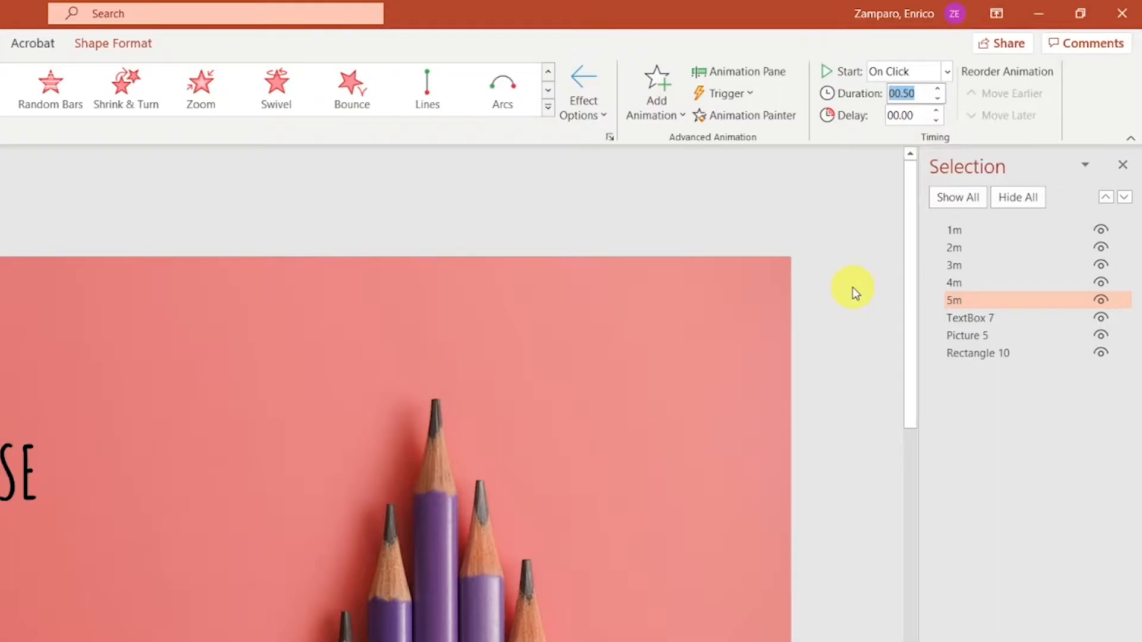
Time the wipe at 59.00 seconds duration with a 01.00 second delay.
type("60")
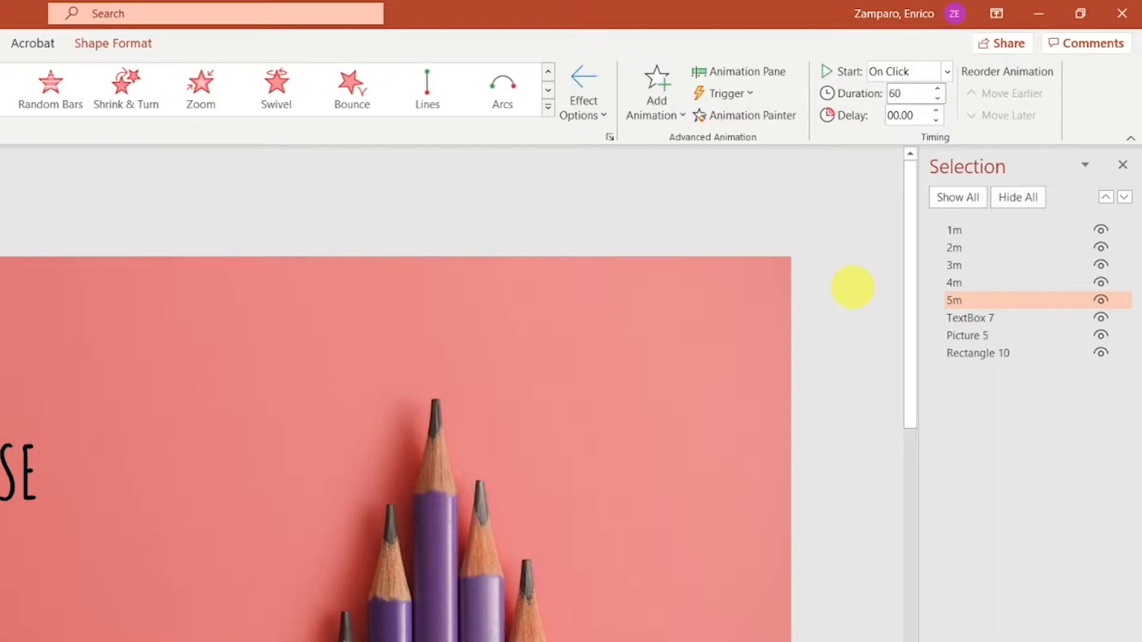
left_click(938, 98)
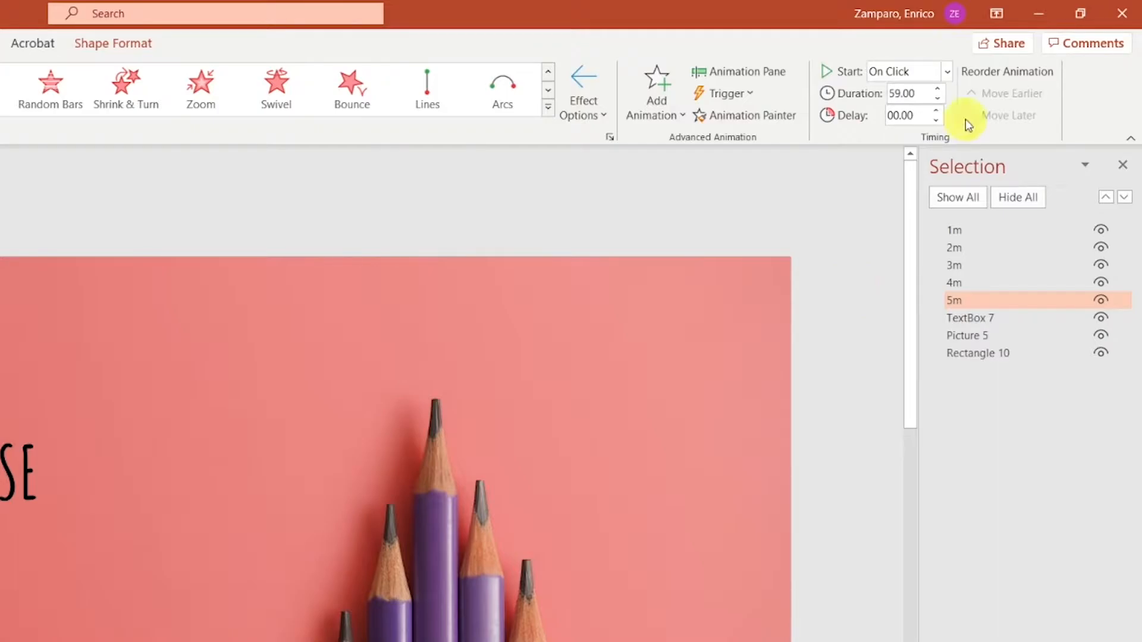
left_click(936, 111)
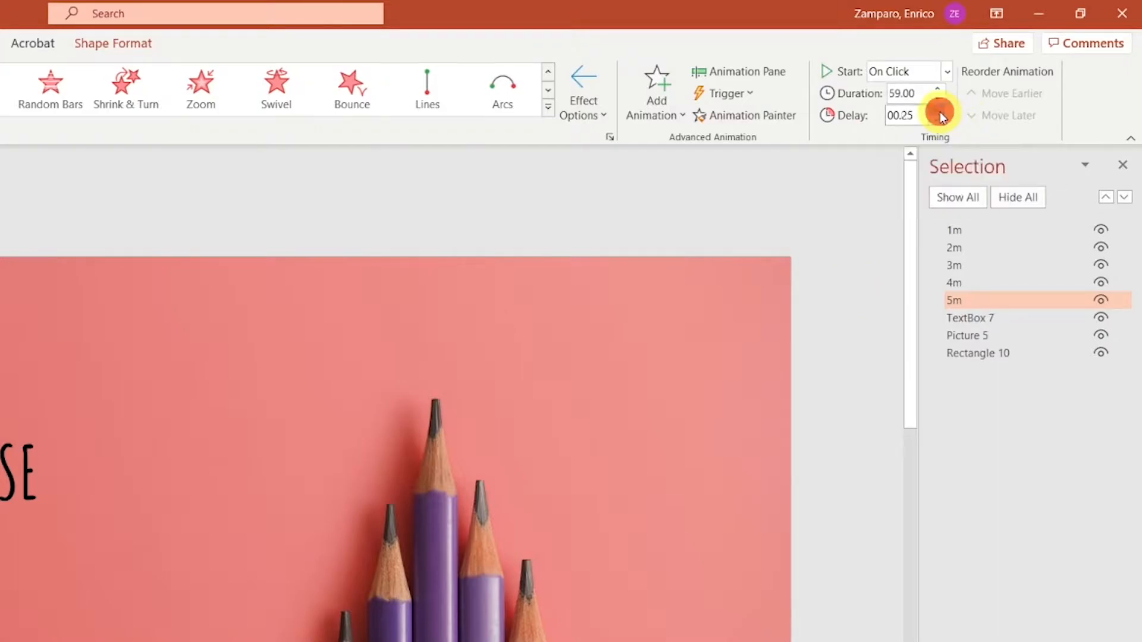
left_click(936, 111)
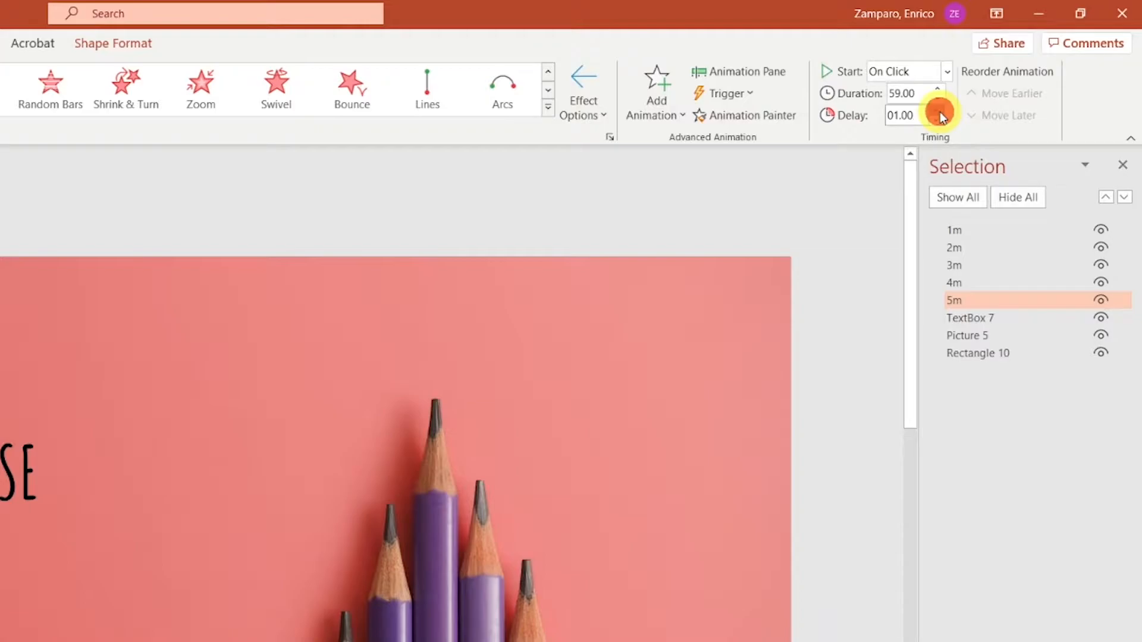
mouse_move(865, 320)
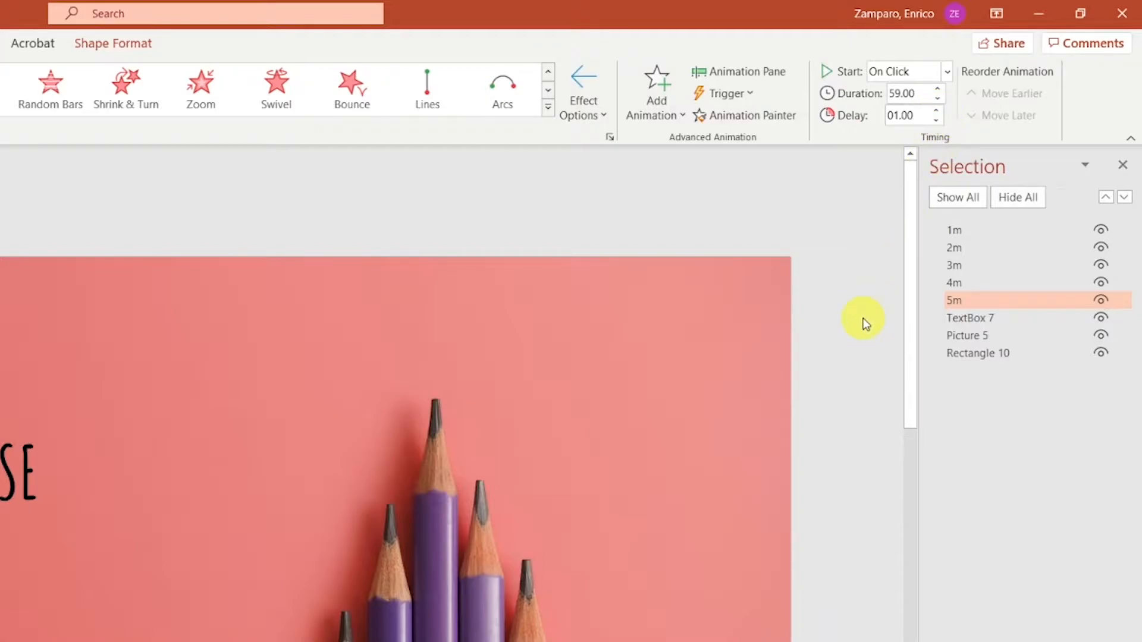
mouse_move(858, 305)
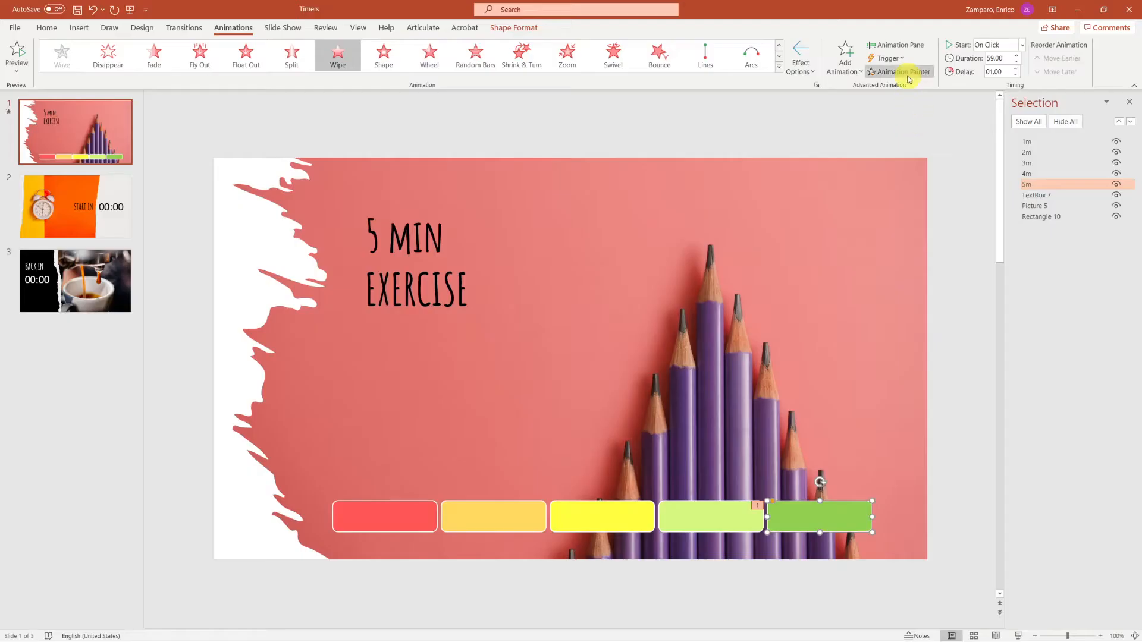
Paint the wipe onto the 4m bar and set it to Start After Previous in the Animation Pane.
left_click(903, 71)
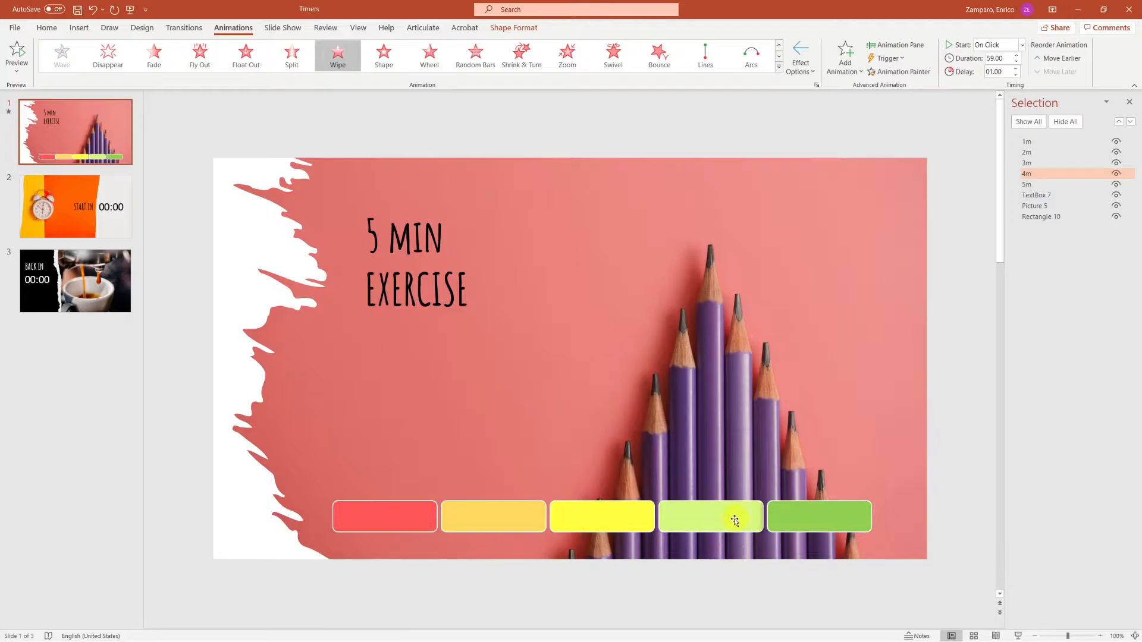
left_click(710, 516)
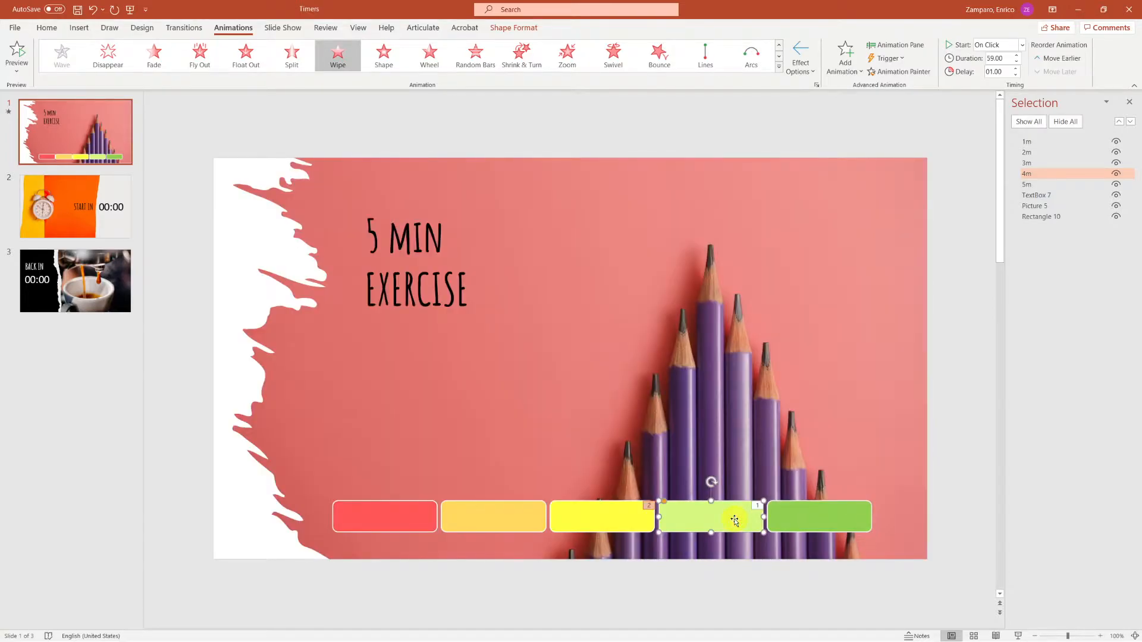
left_click(894, 44)
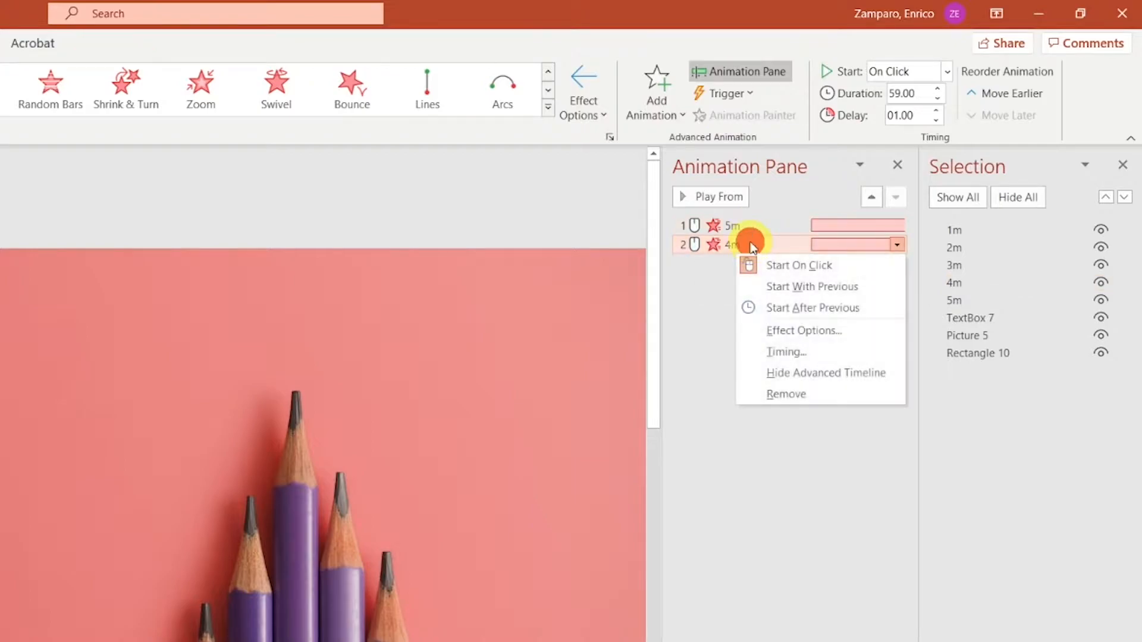
left_click(812, 307)
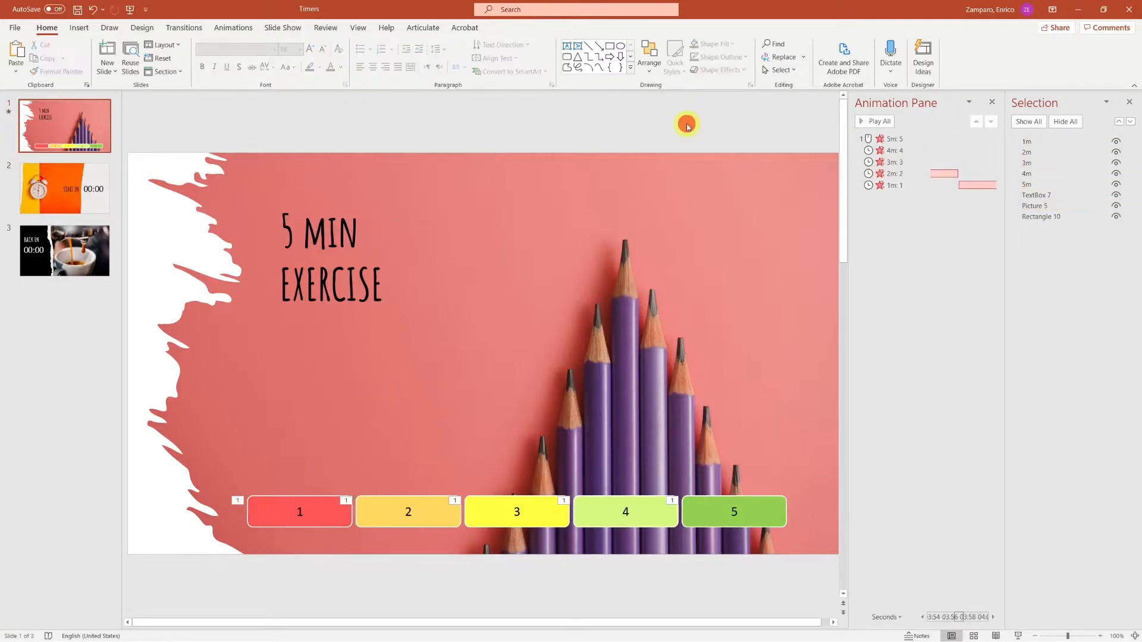
Move TIME'S UP! just above the bars and give it a Zoom entrance effect.
left_click(367, 424)
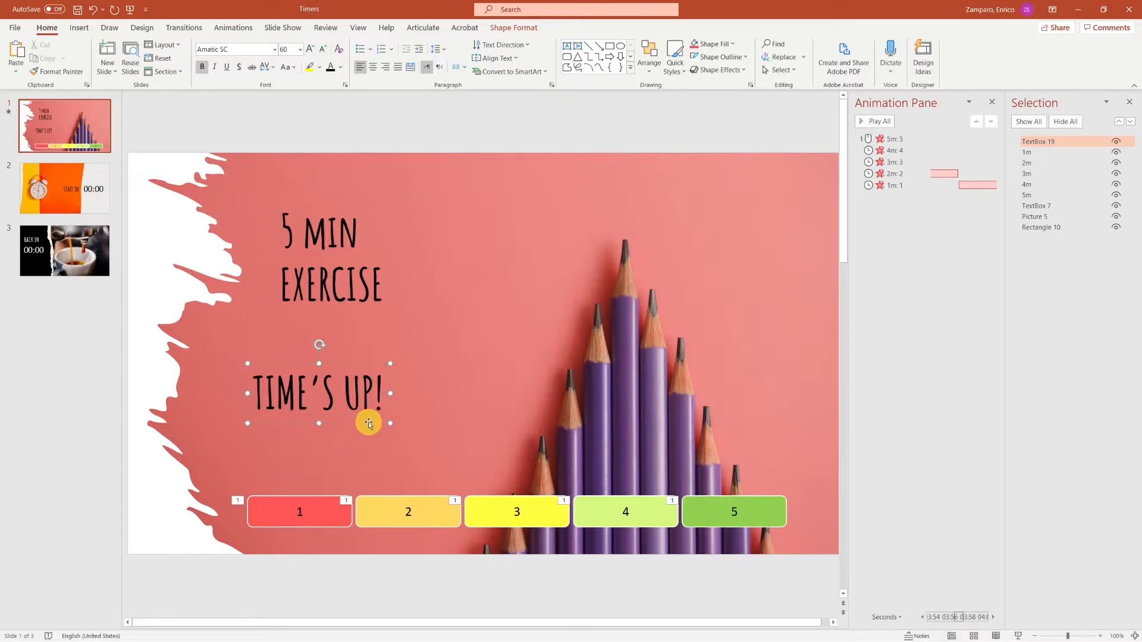
left_click_drag(369, 423, 355, 417)
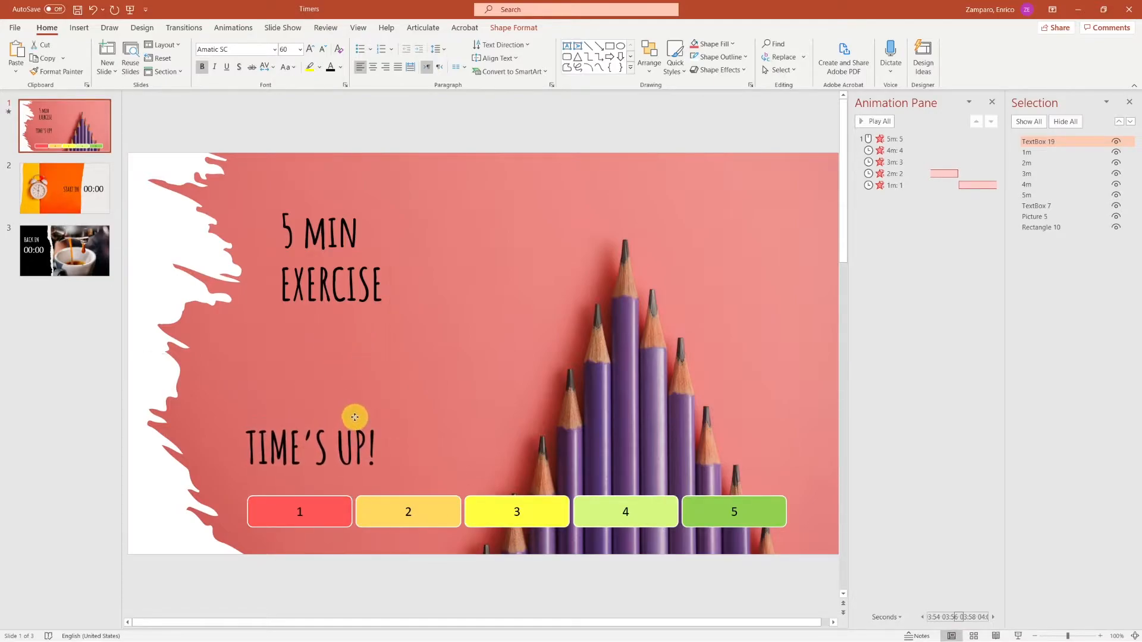
left_click(233, 27)
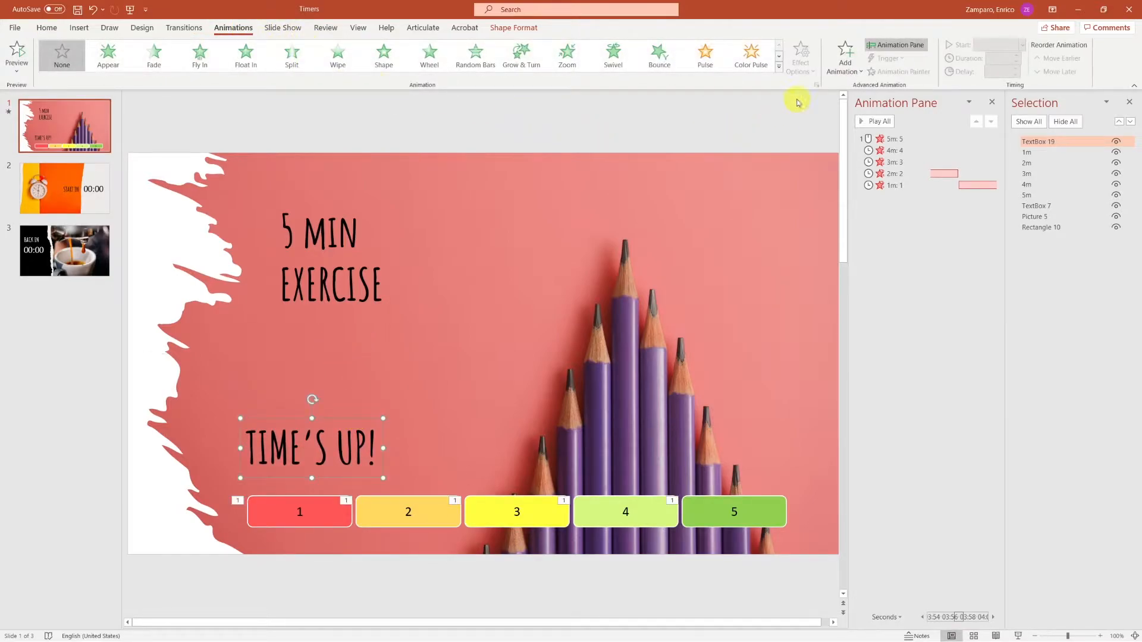
left_click(844, 56)
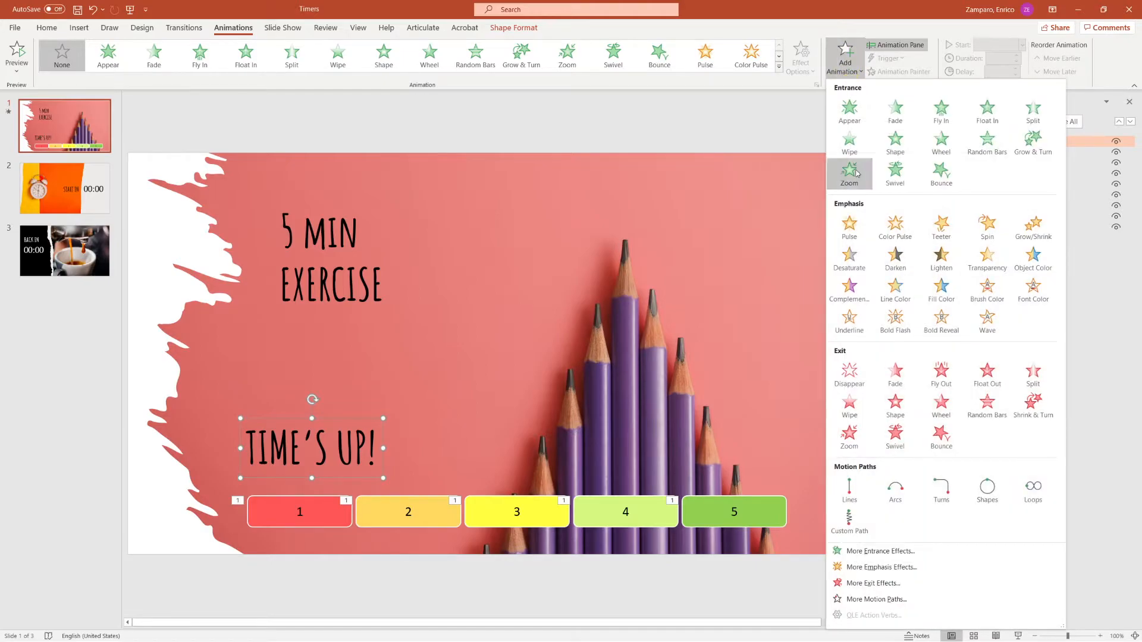
left_click(850, 174)
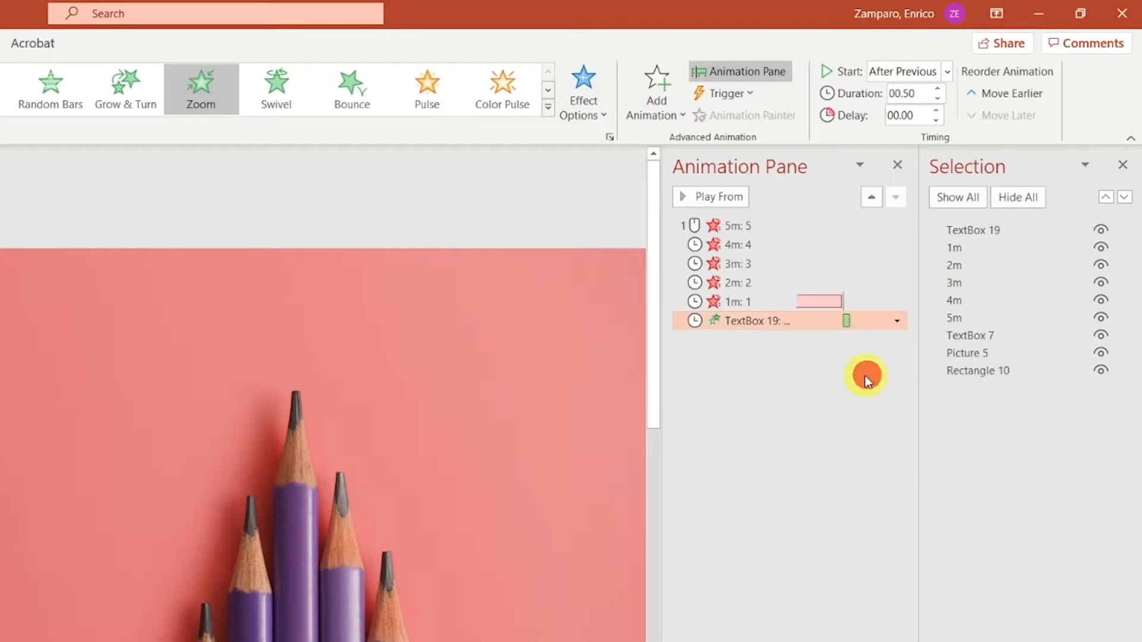
mouse_move(834, 400)
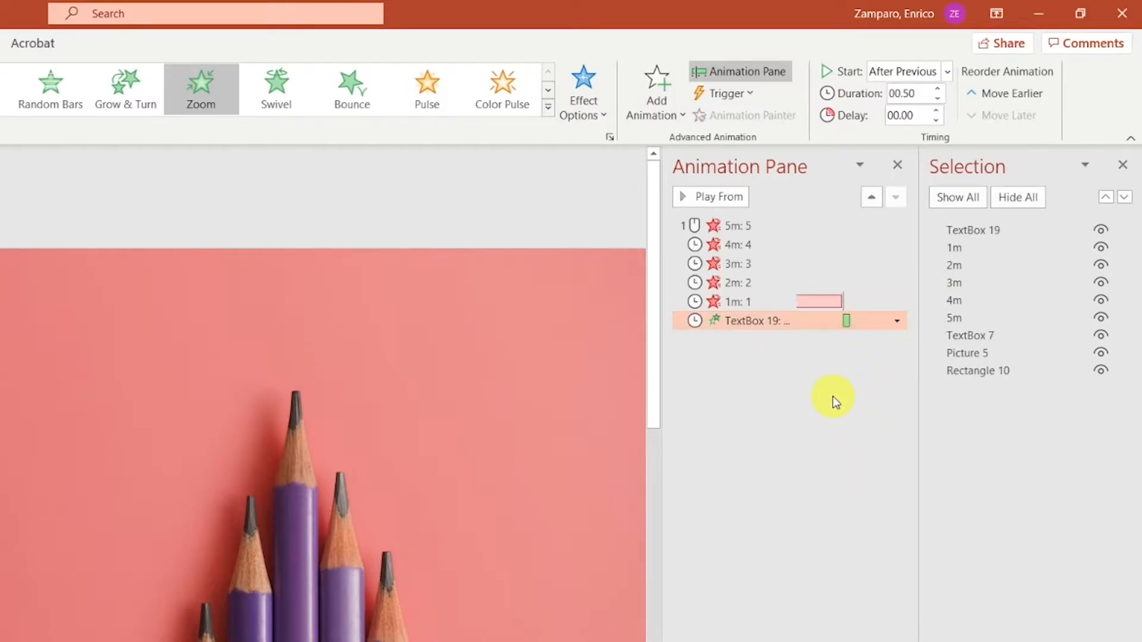
Start the Zoom after the last bar with a 1 second (Fast) duration.
left_click(897, 321)
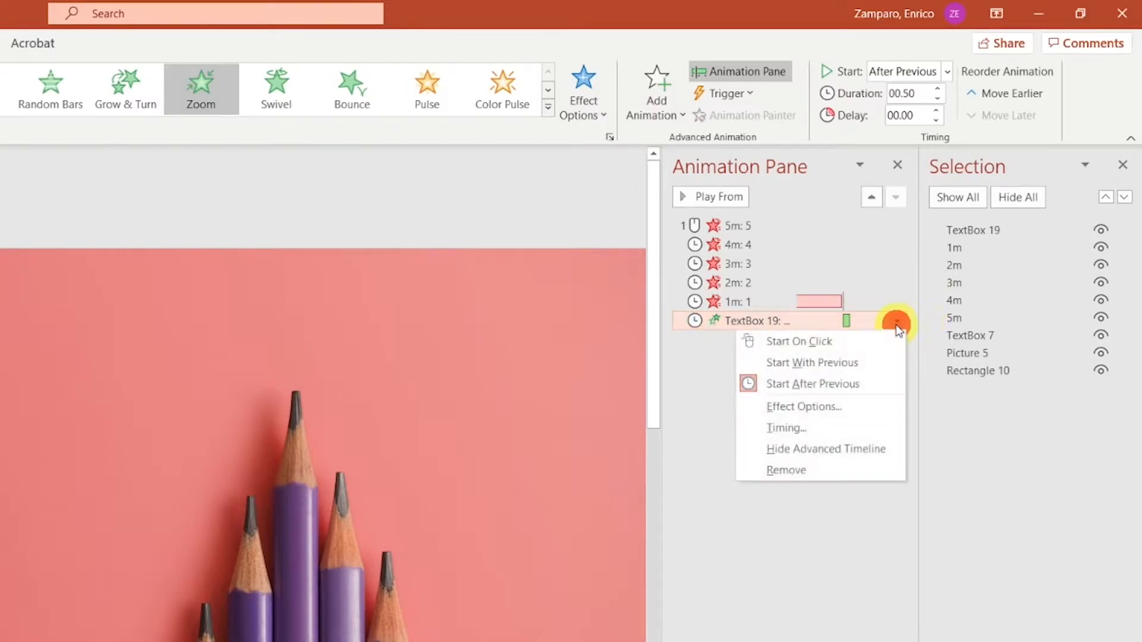
left_click(787, 427)
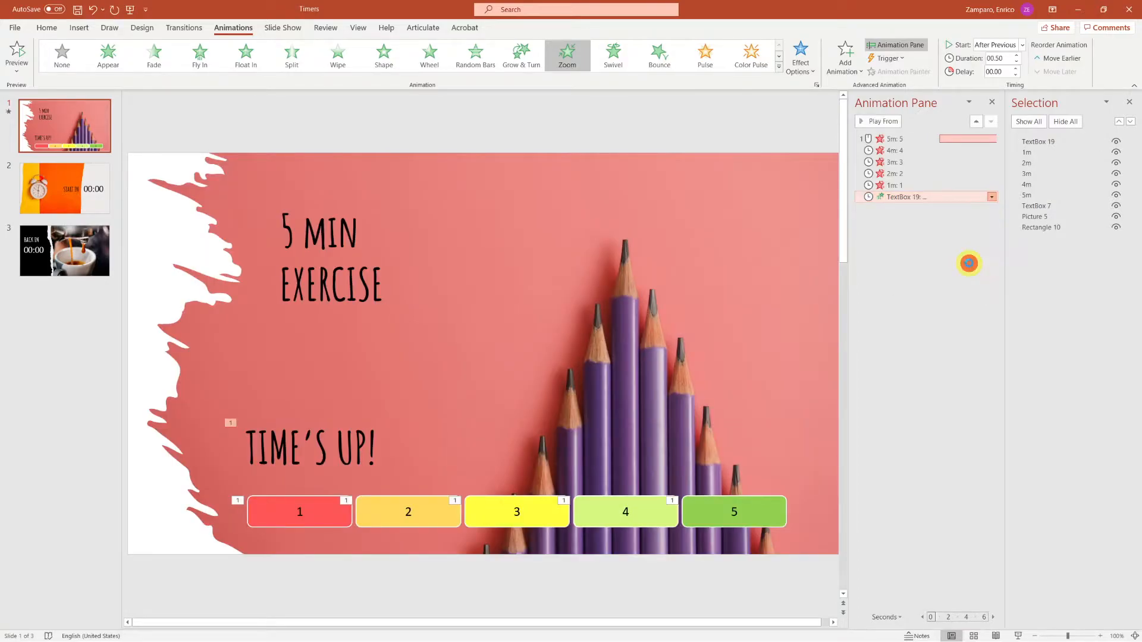
left_click(984, 346)
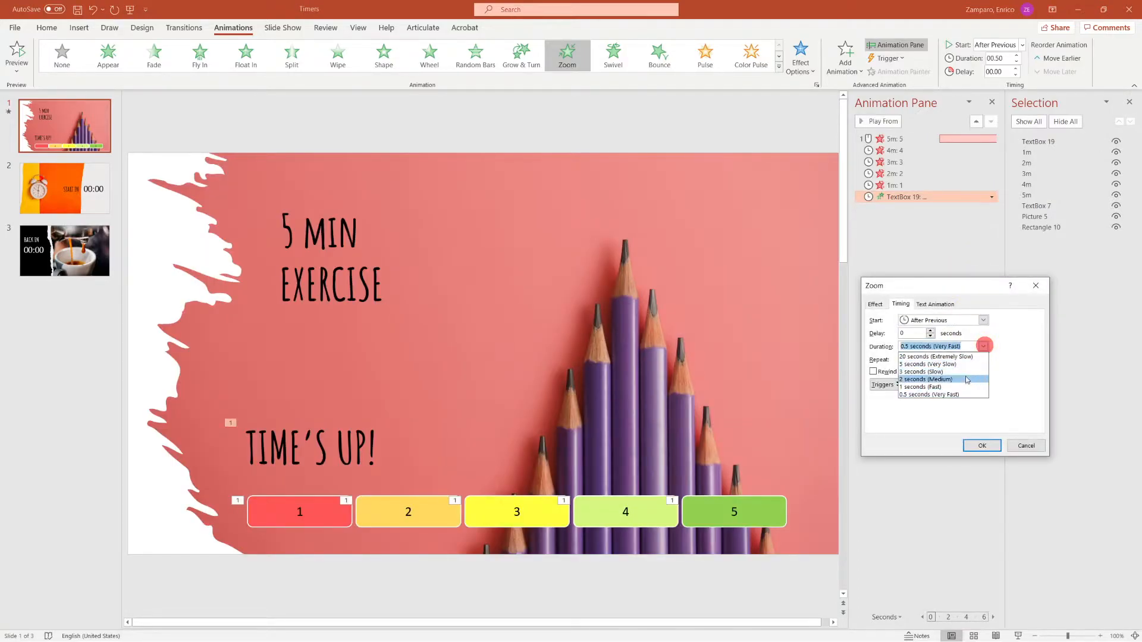
left_click(981, 445)
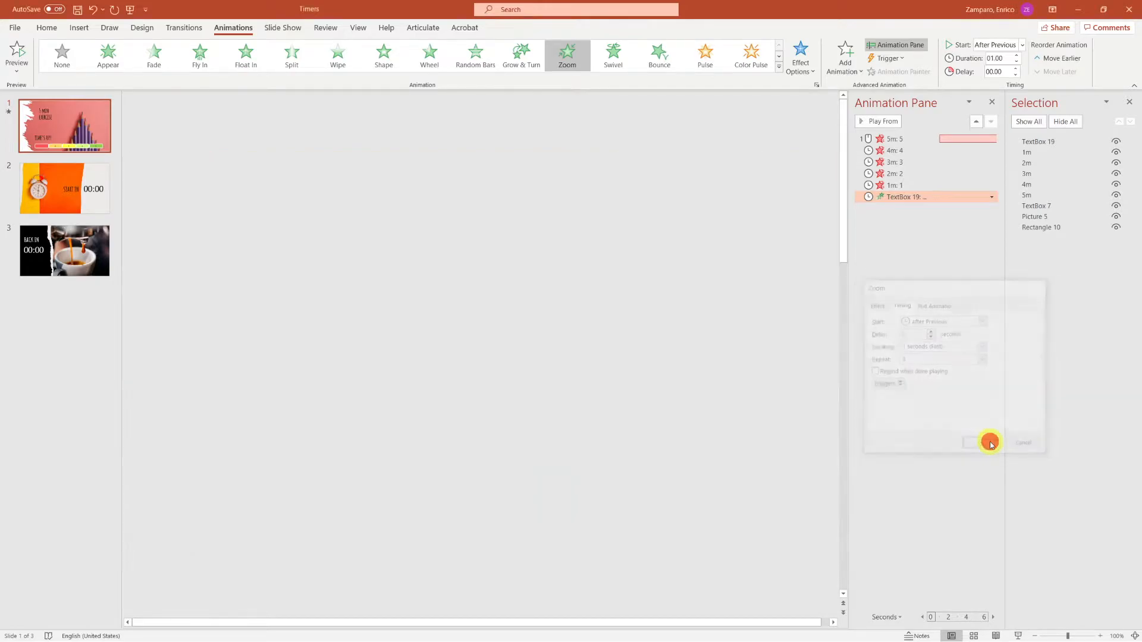
left_click(991, 442)
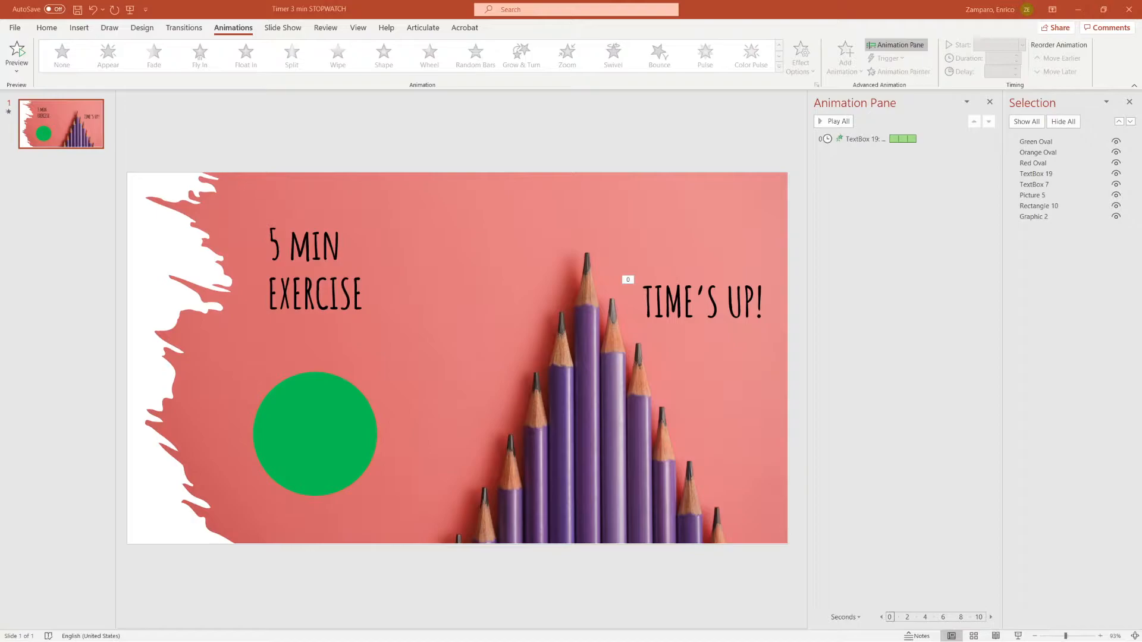
Hide the top oval and give the red circle beneath it an exit effect.
left_click(1117, 142)
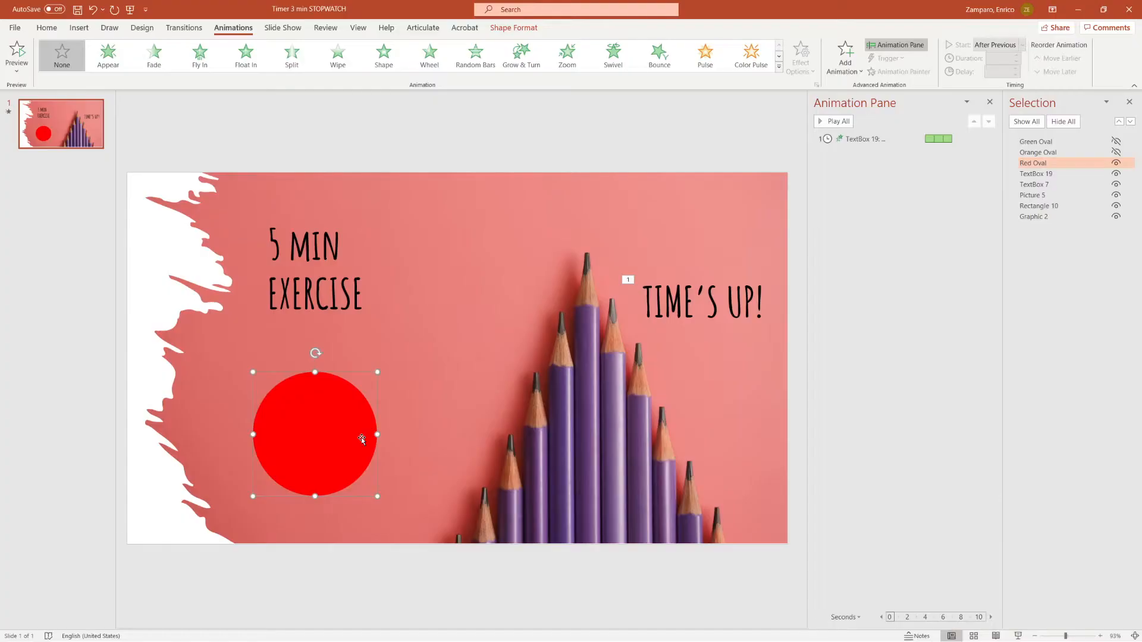
left_click(844, 56)
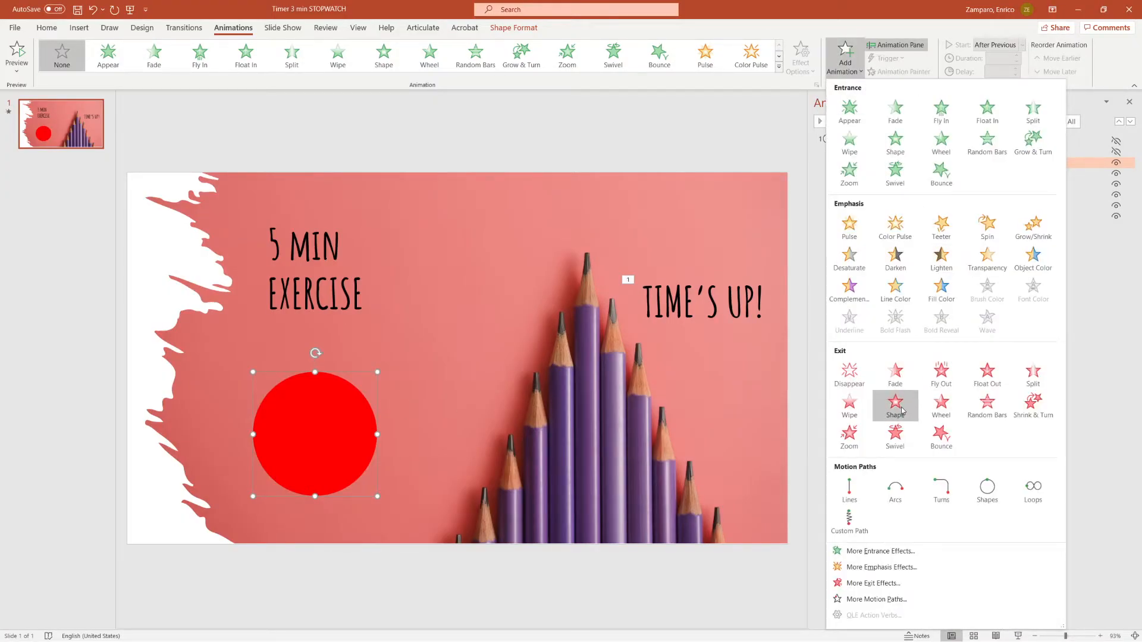
left_click(940, 407)
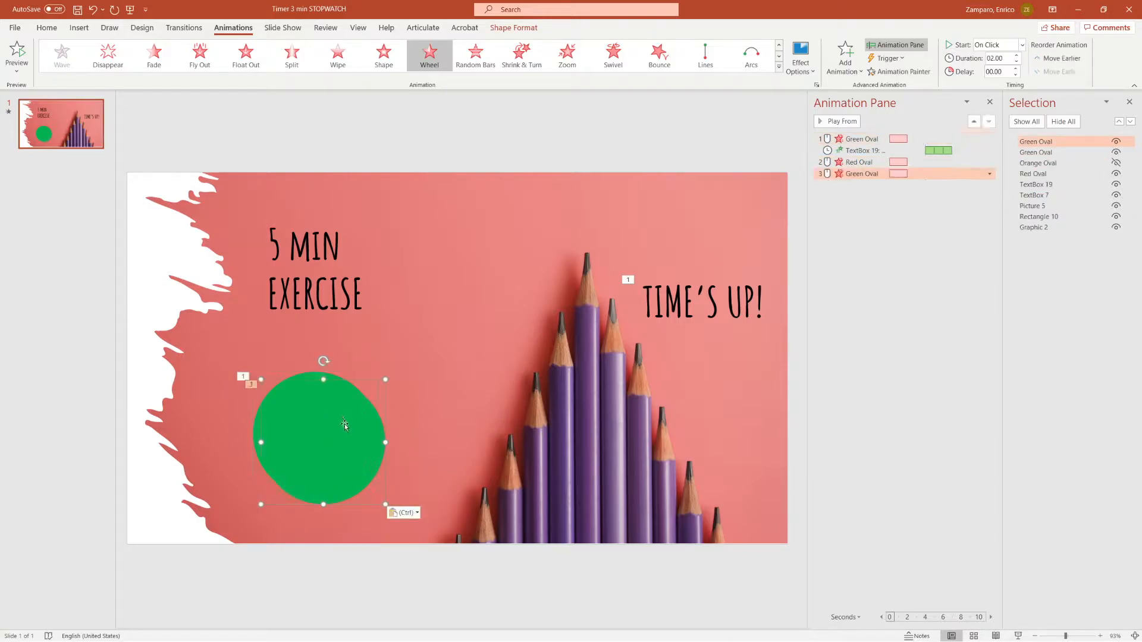
left_click(47, 27)
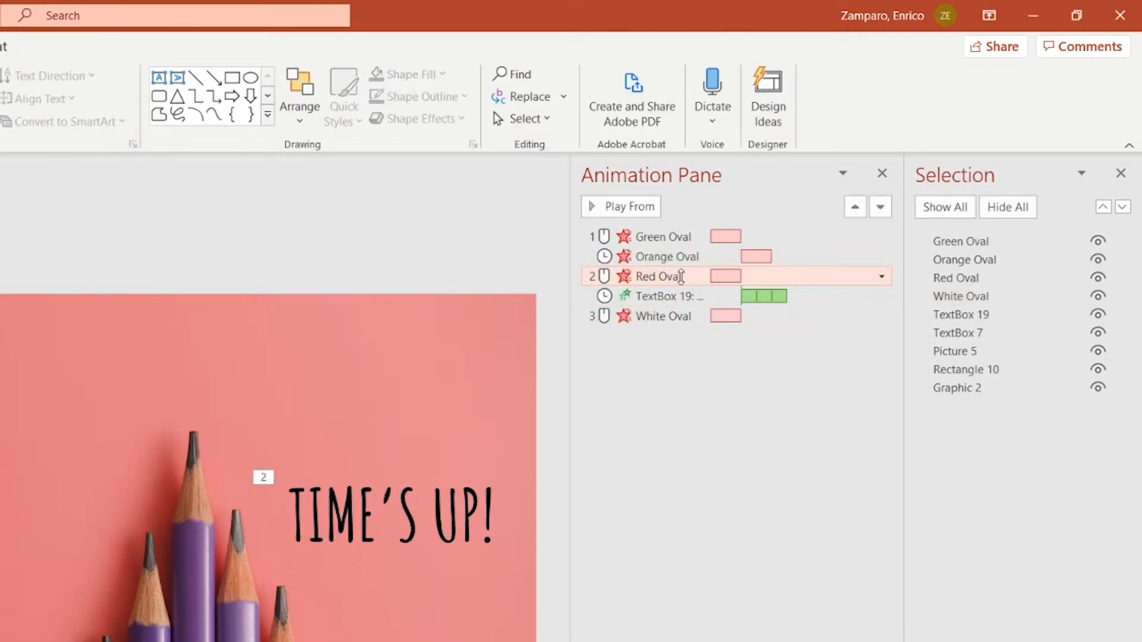
Set the red circle's exit to Start After Previous and move TIME'S UP! below the circle.
left_click(880, 276)
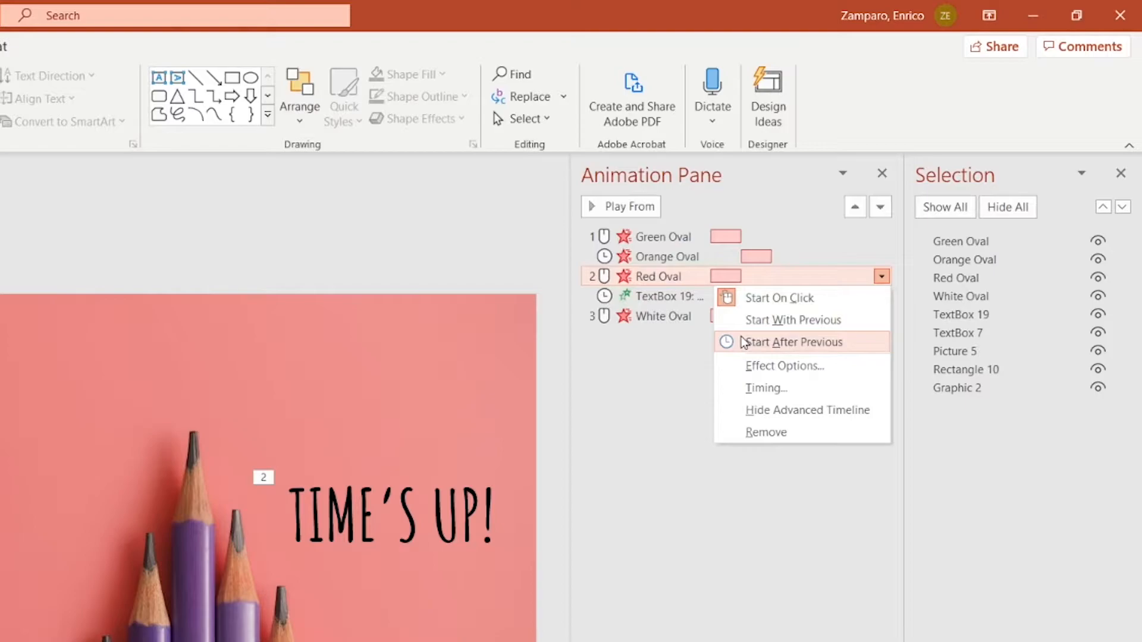
left_click(793, 342)
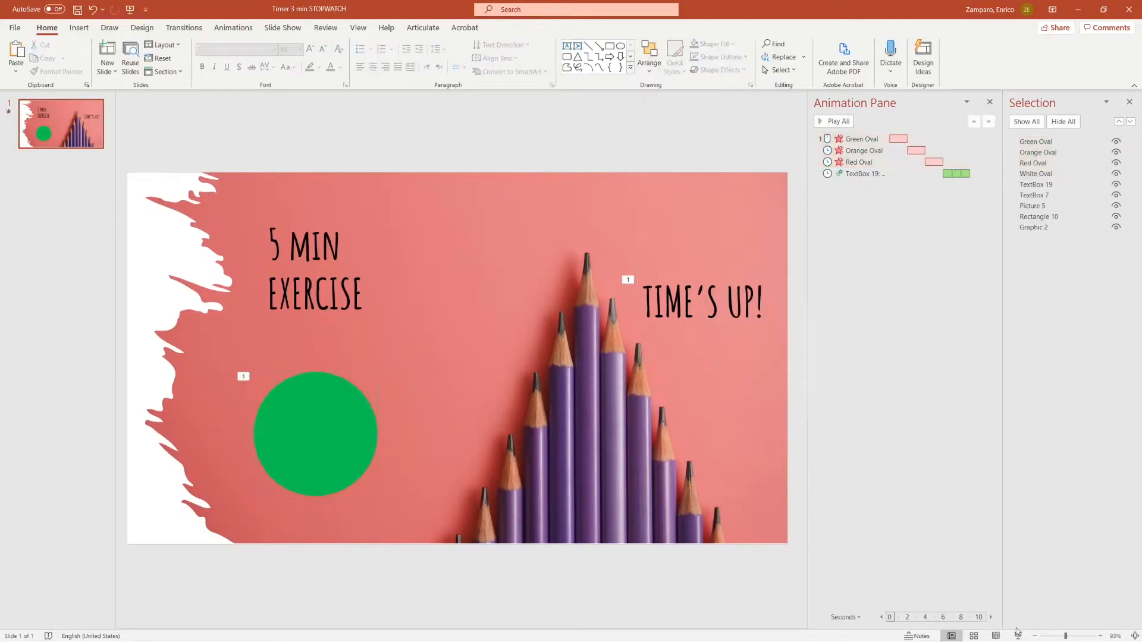
left_click(702, 302)
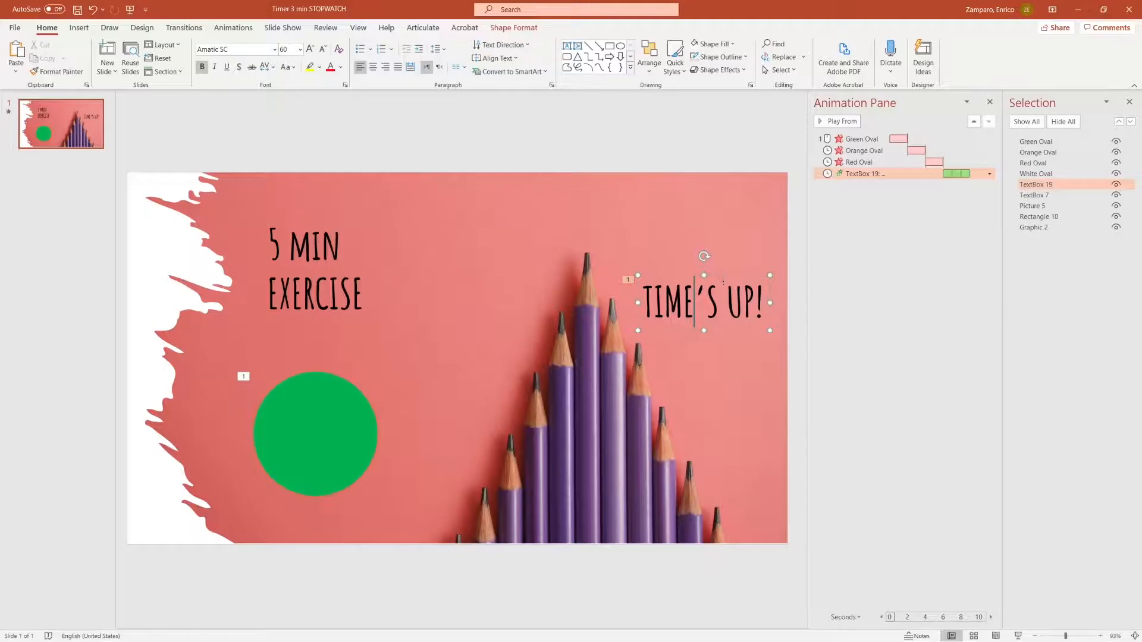
left_click_drag(703, 302, 314, 523)
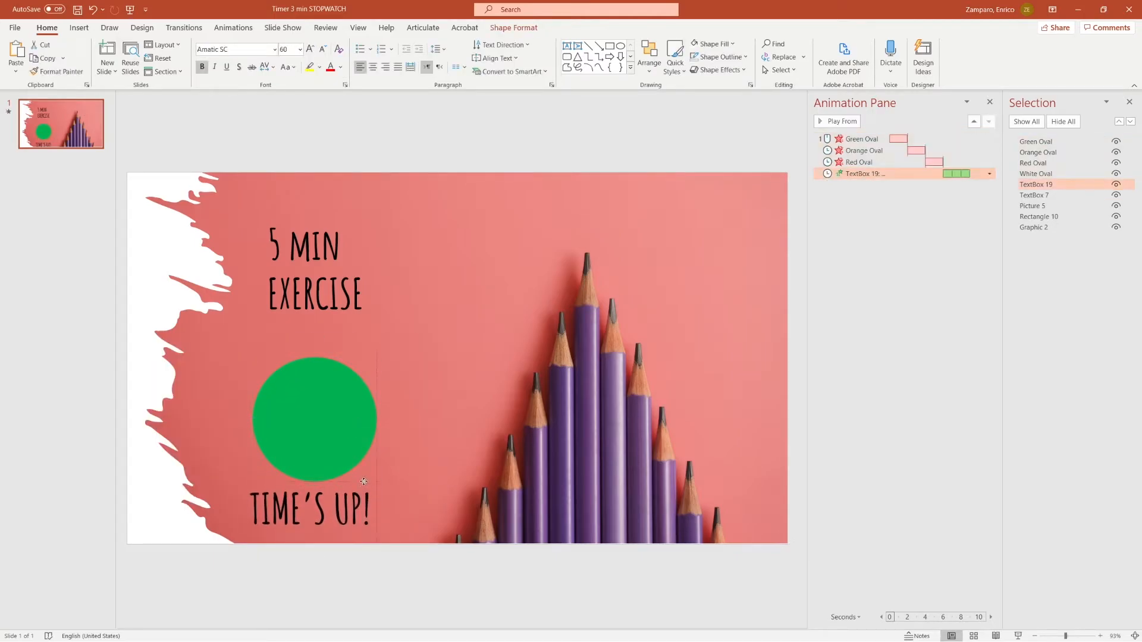
left_click(78, 27)
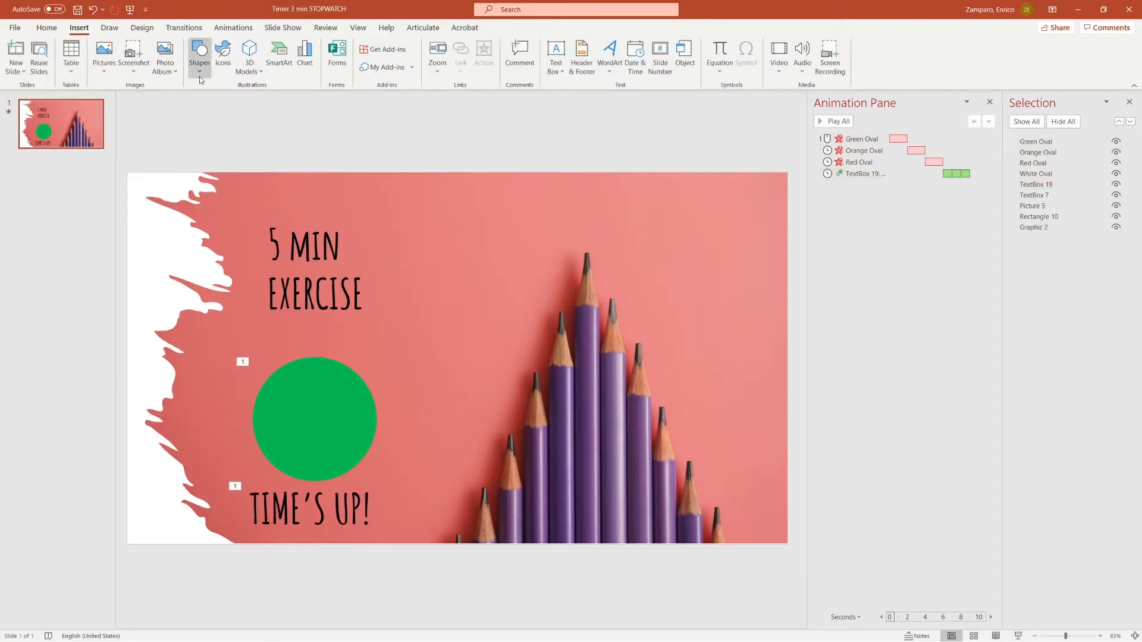
left_click(223, 55)
type("59")
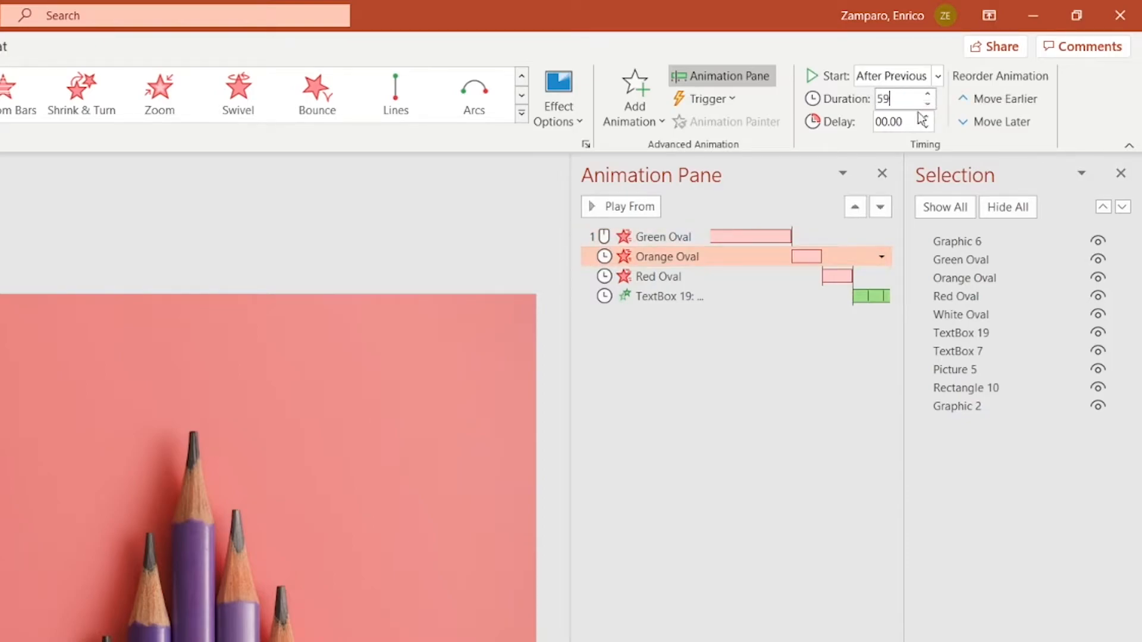
Give the red and green circles' exits a 59.00 second duration.
left_click(656, 276)
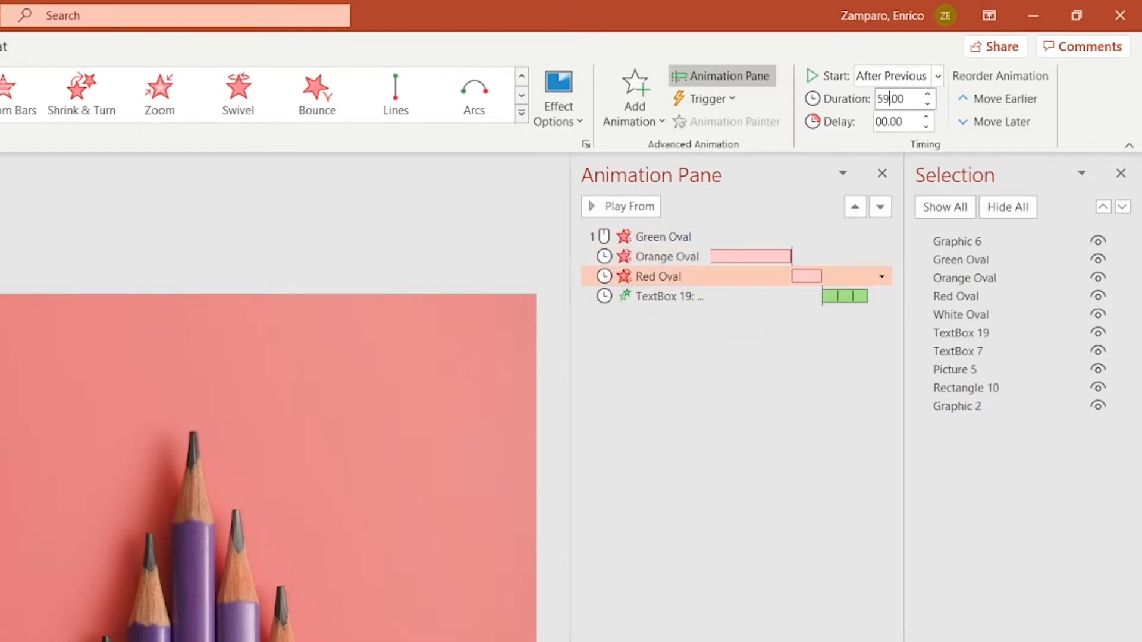
left_click(927, 117)
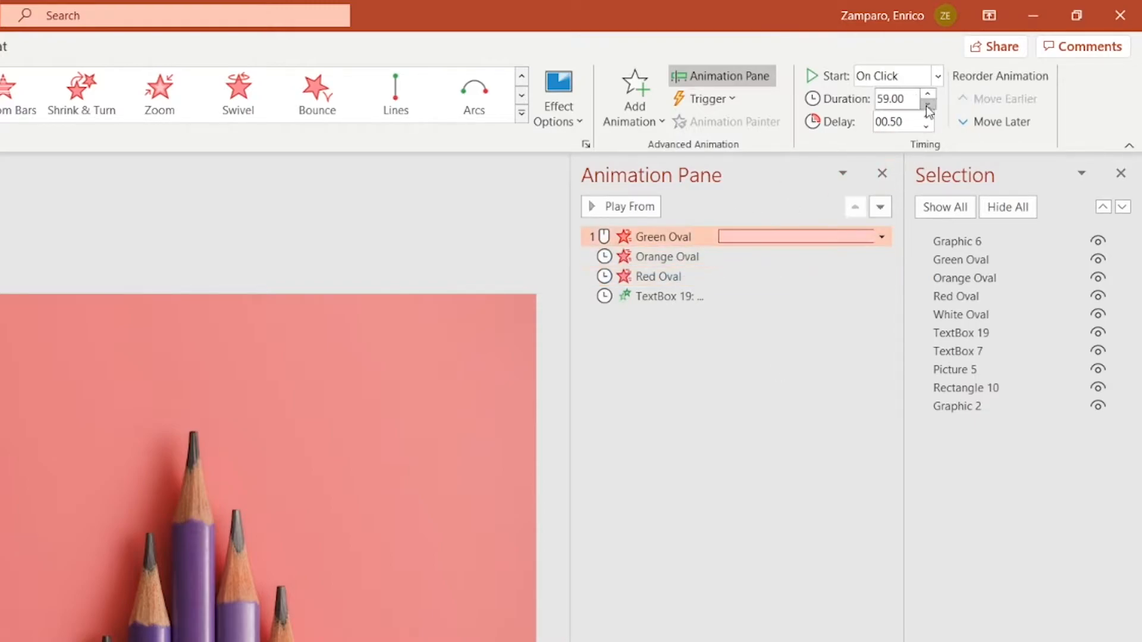
left_click(928, 118)
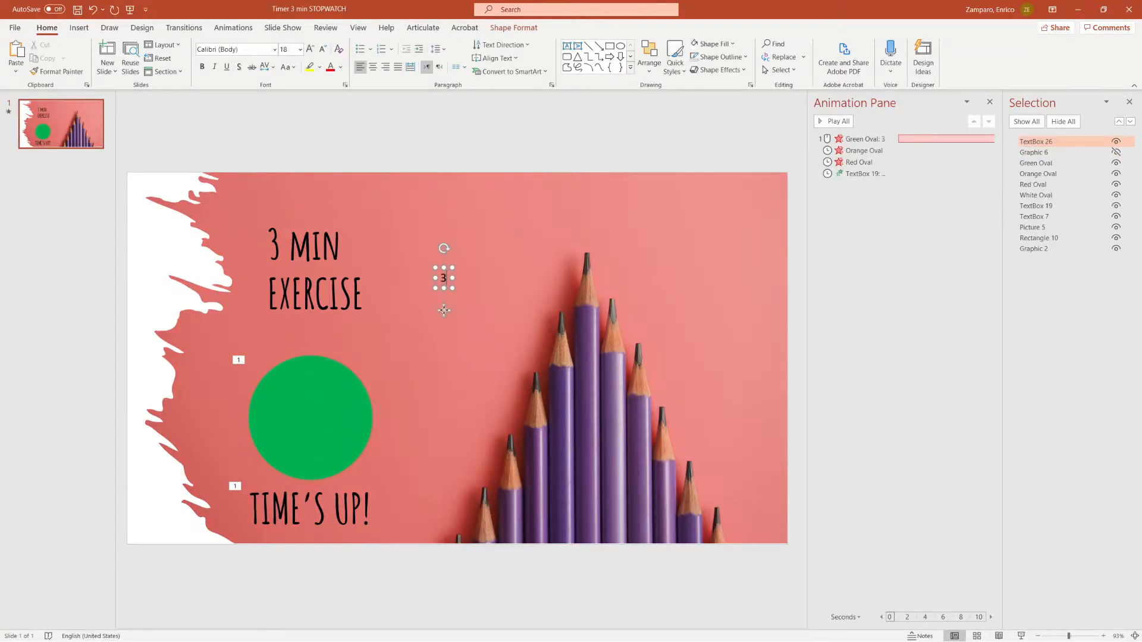
Pair the number text boxes on the circle with additional animations matching the circles' exits.
left_click(309, 49)
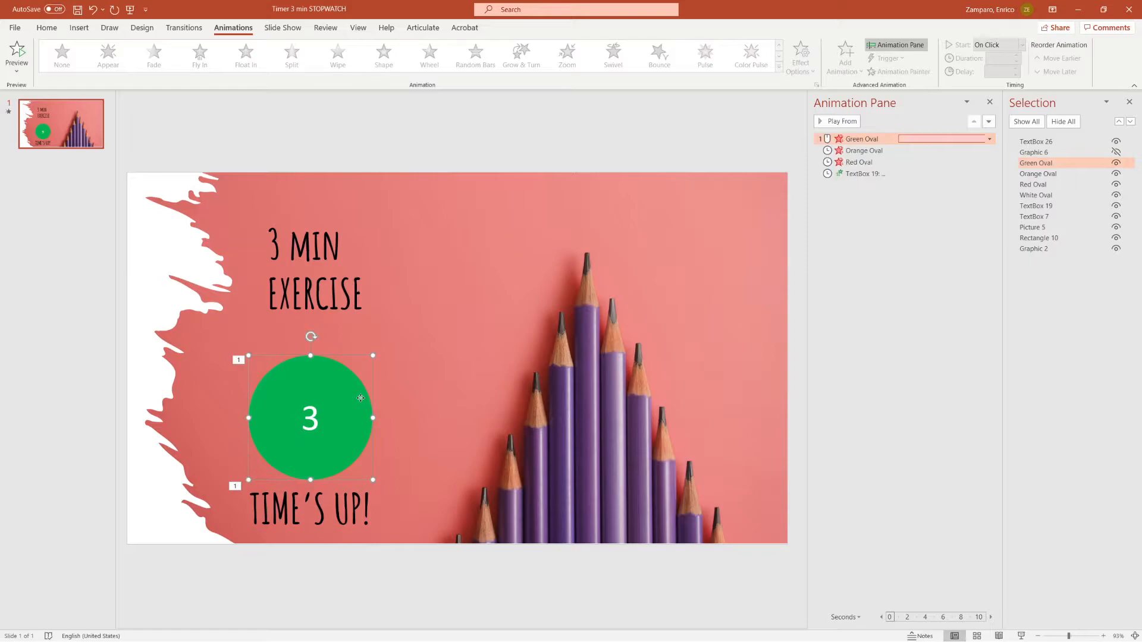
left_click(429, 56)
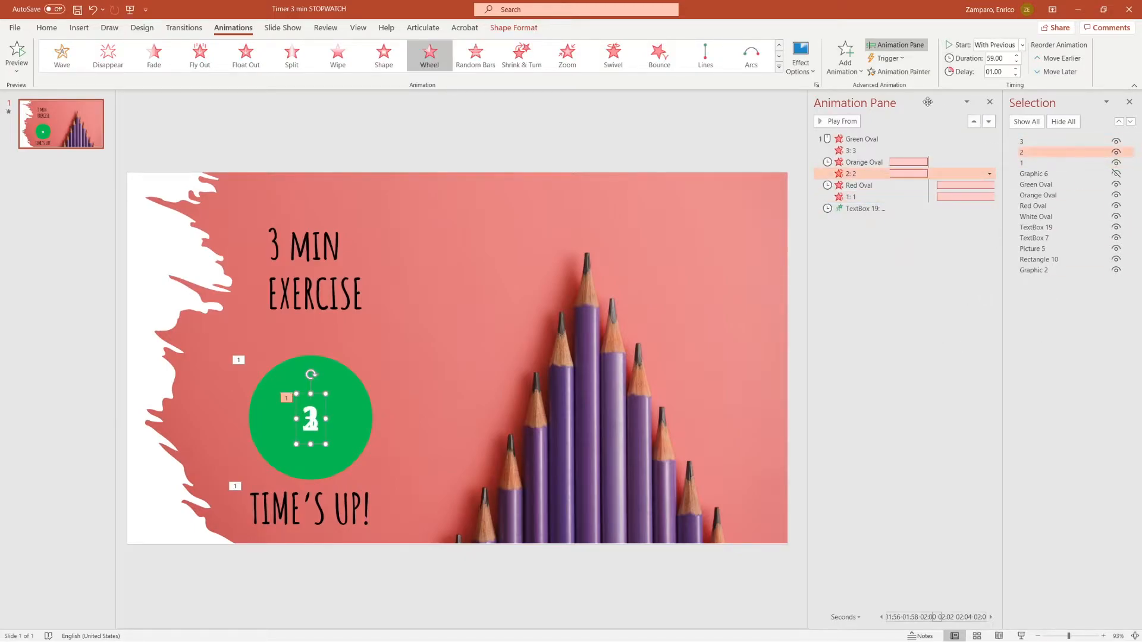
left_click(845, 54)
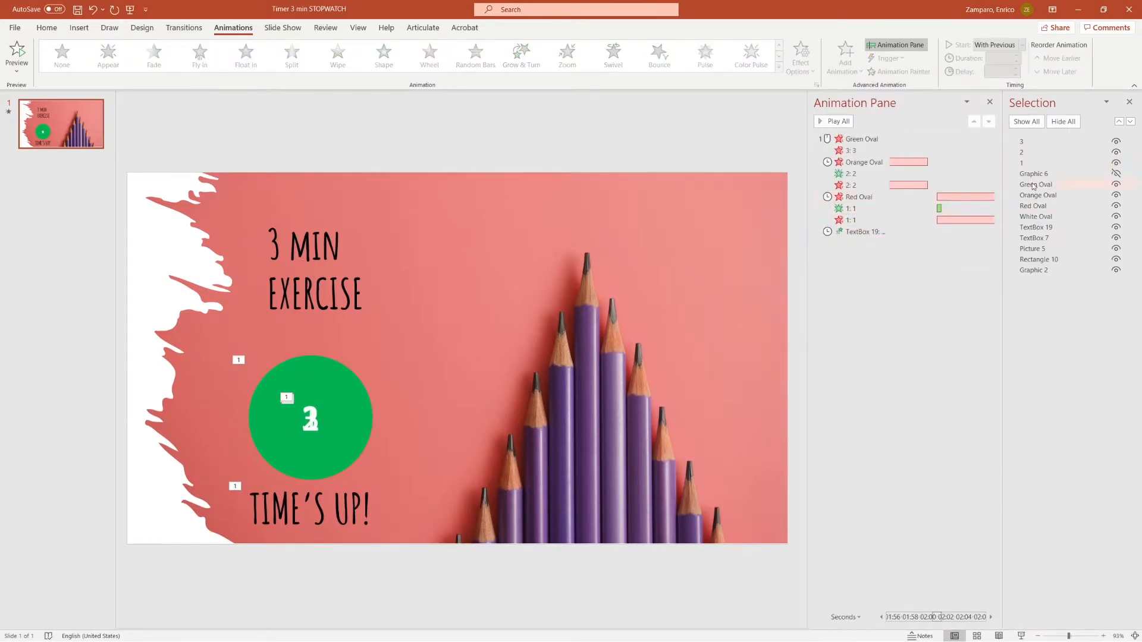
left_click(63, 189)
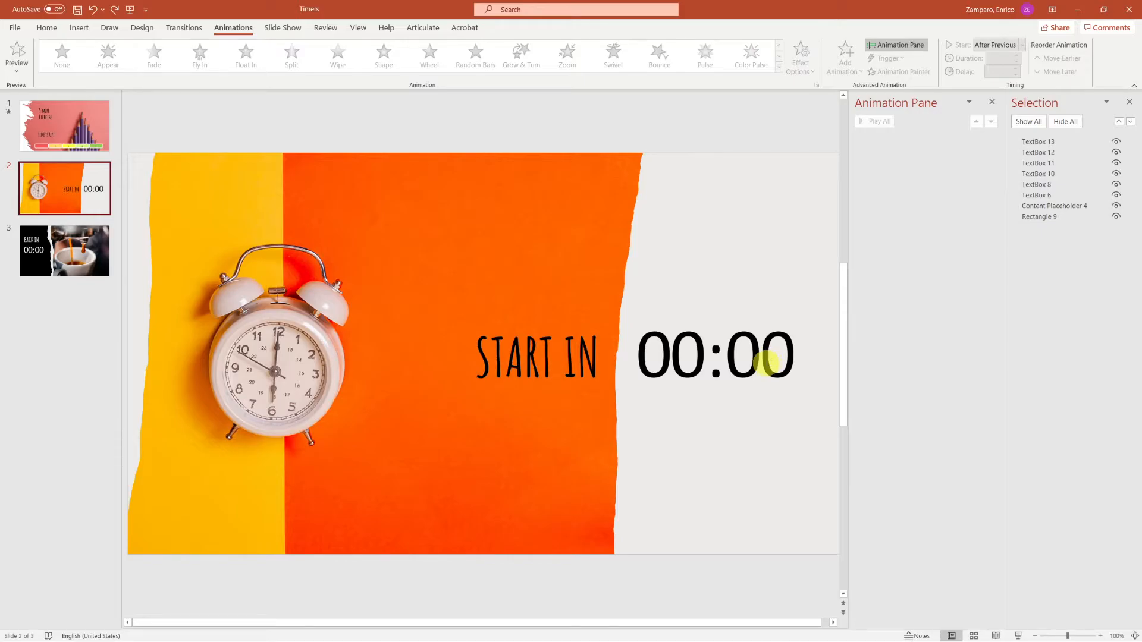
Rename the seconds and minutes digit boxes and Align Middle the stacked 0–9 digits.
left_click(1037, 142)
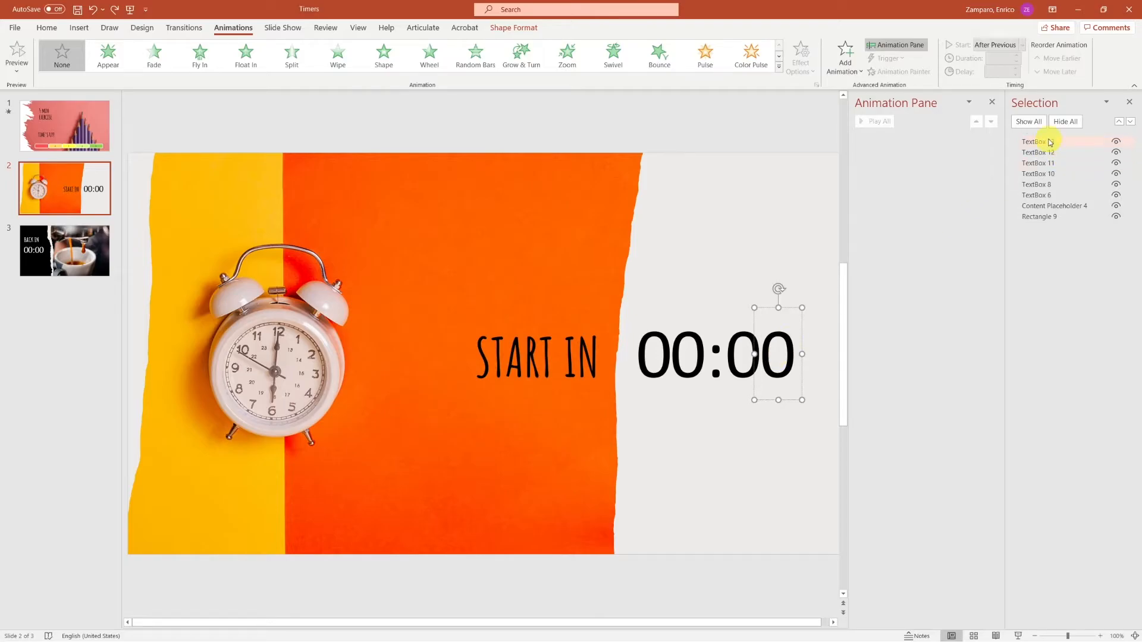
left_click(1037, 152)
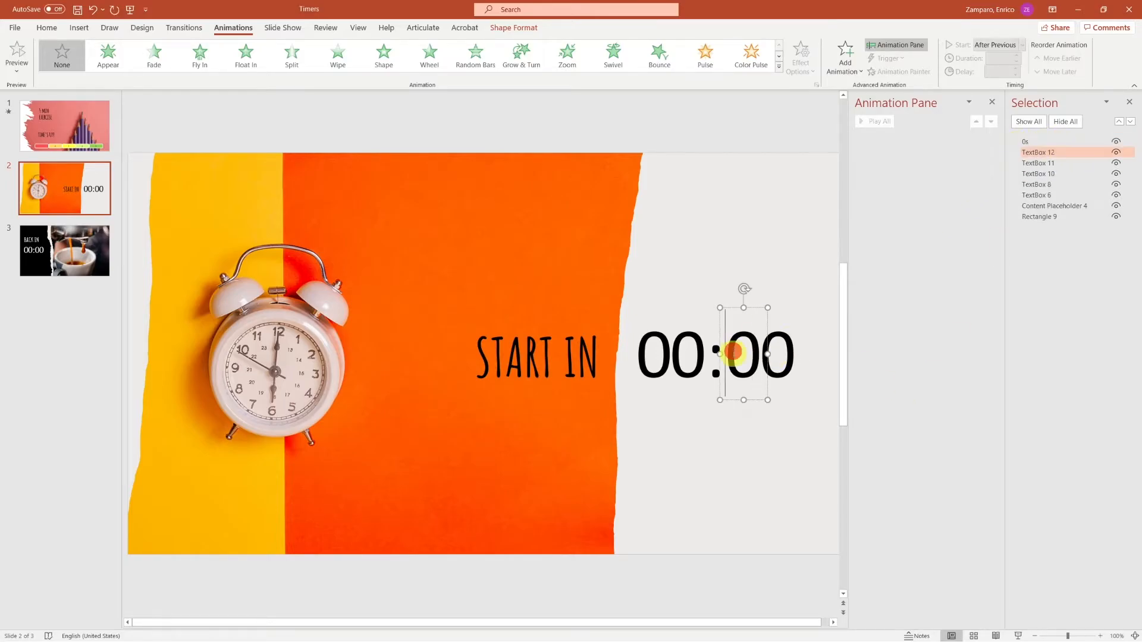
double_click(1037, 152)
type("00")
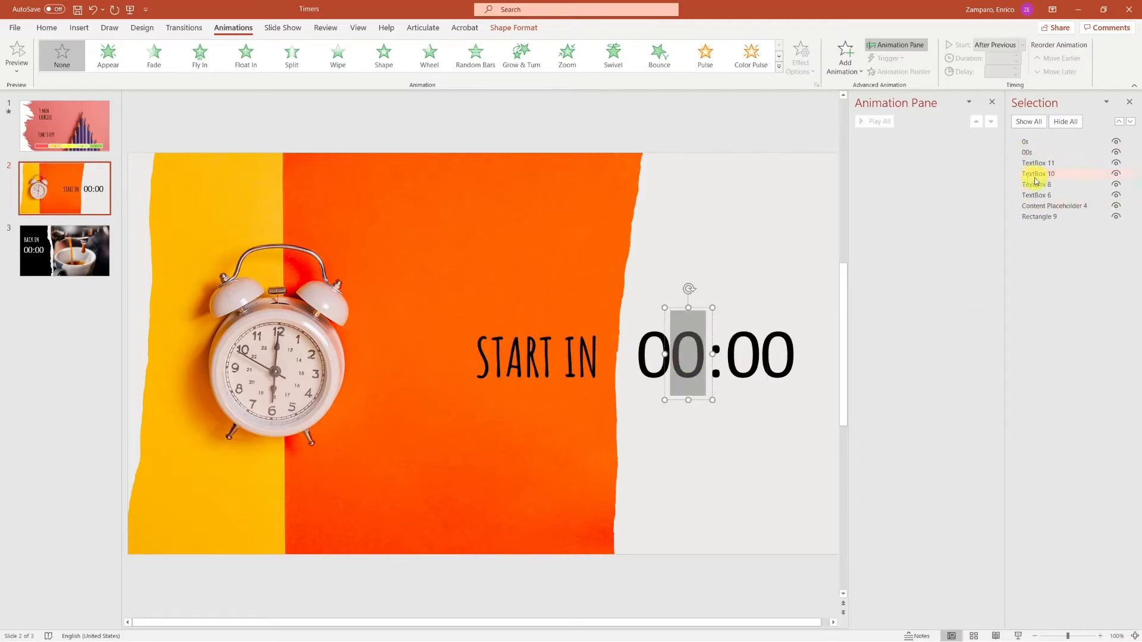
double_click(1038, 174)
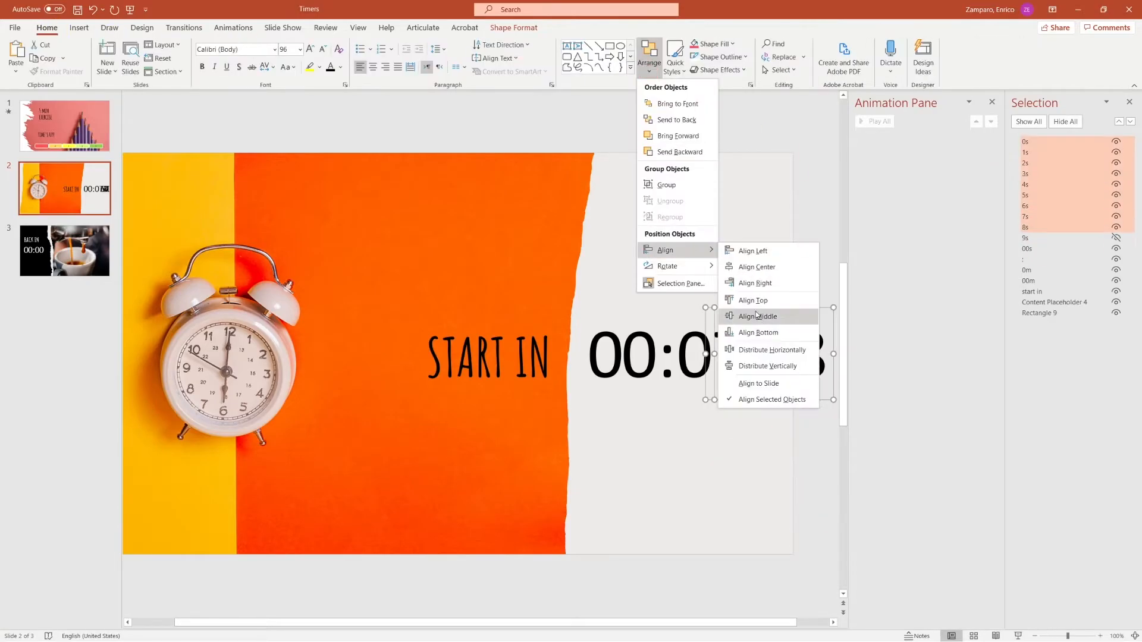
left_click(757, 316)
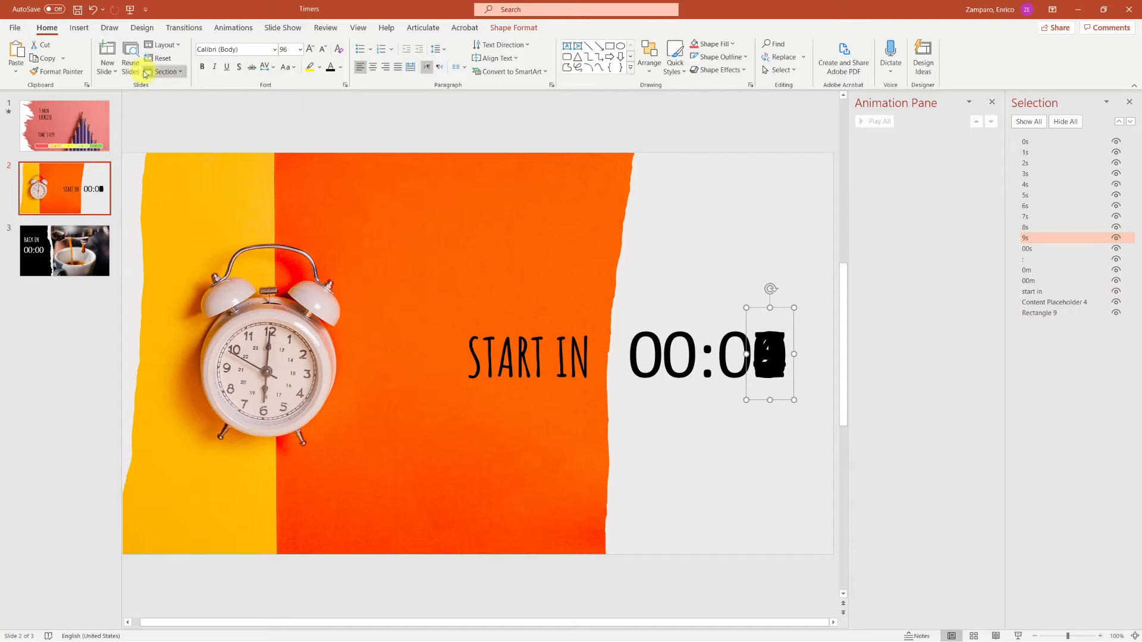
Give the digit 9 an Appear entrance plus a Fade exit starting With Previous.
left_click(233, 28)
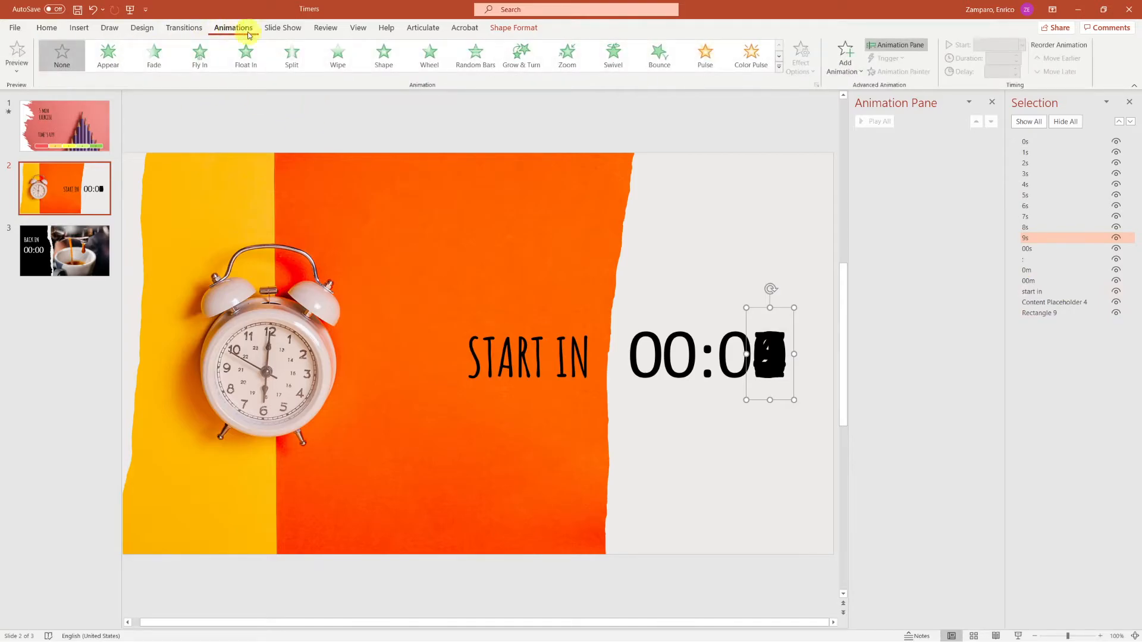
left_click(844, 55)
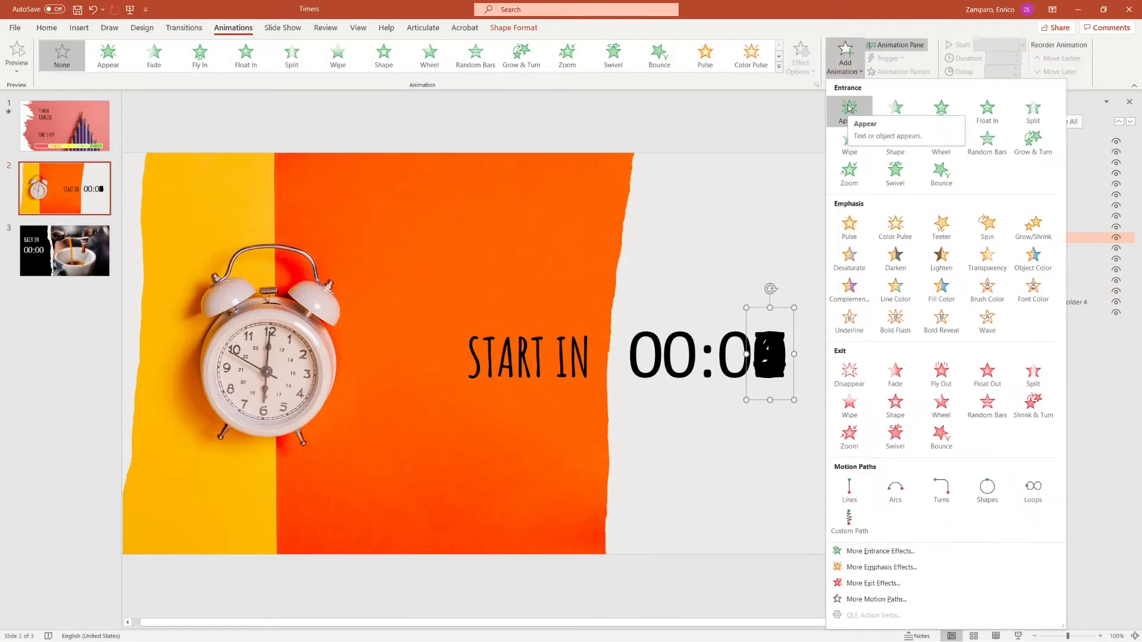
left_click(848, 113)
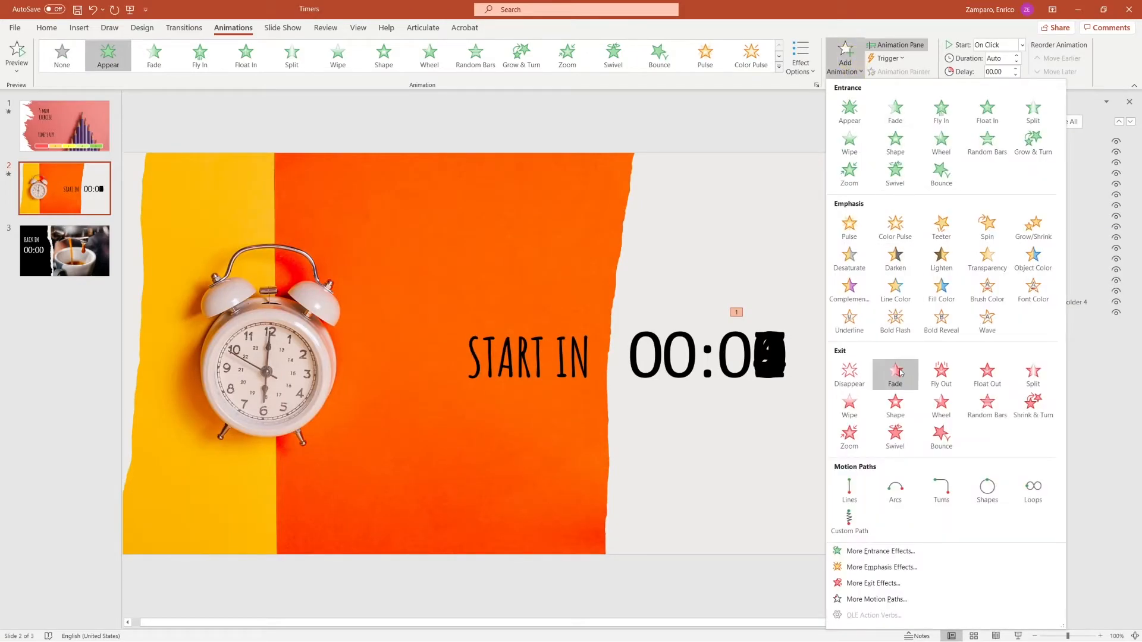
left_click(894, 373)
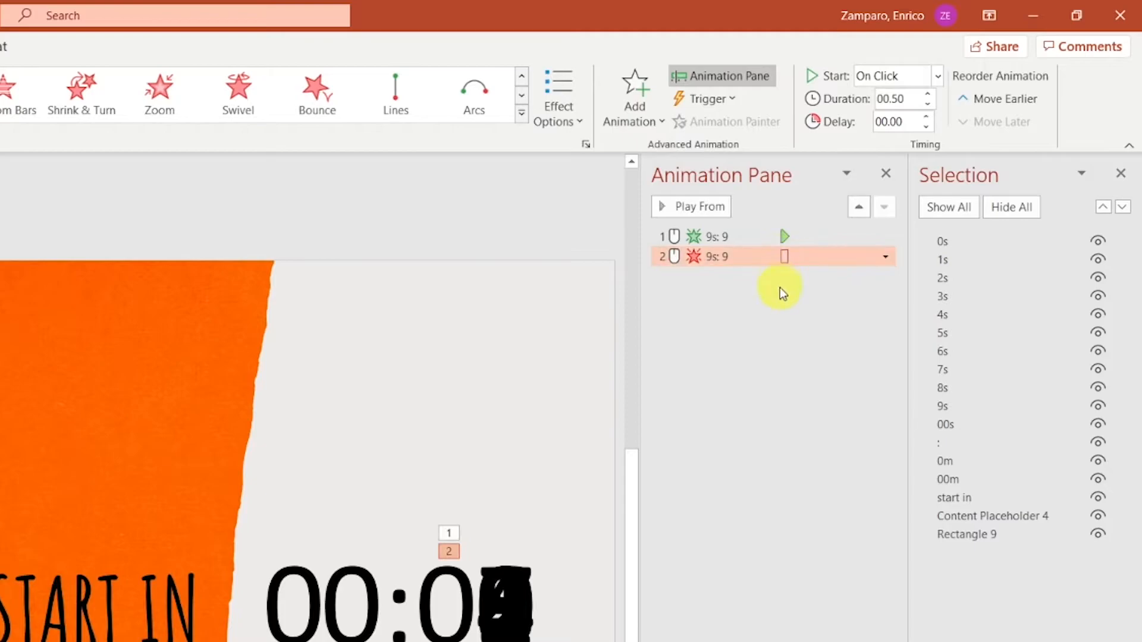
left_click(884, 257)
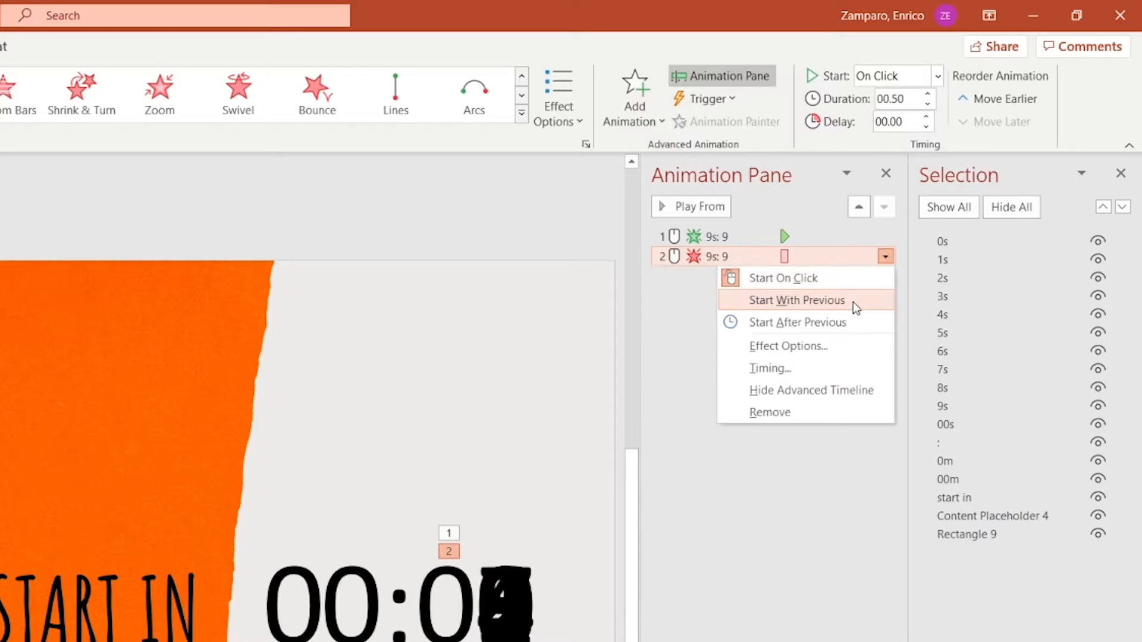
left_click(796, 299)
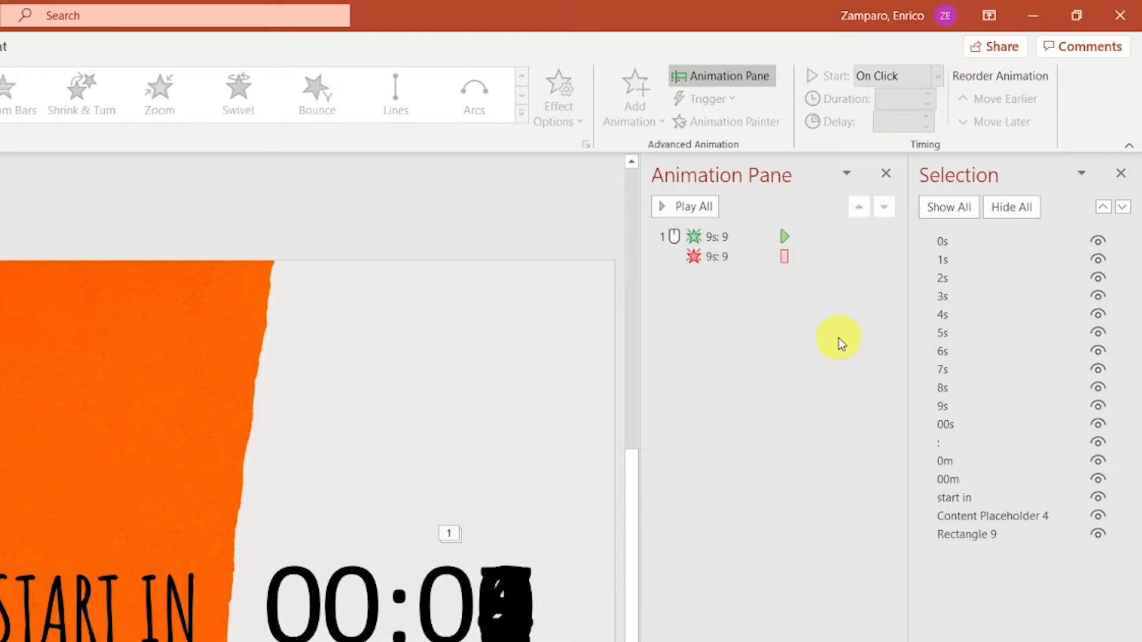
Set a delay on the 9's Fade exit through its Timing dialog.
left_click(707, 257)
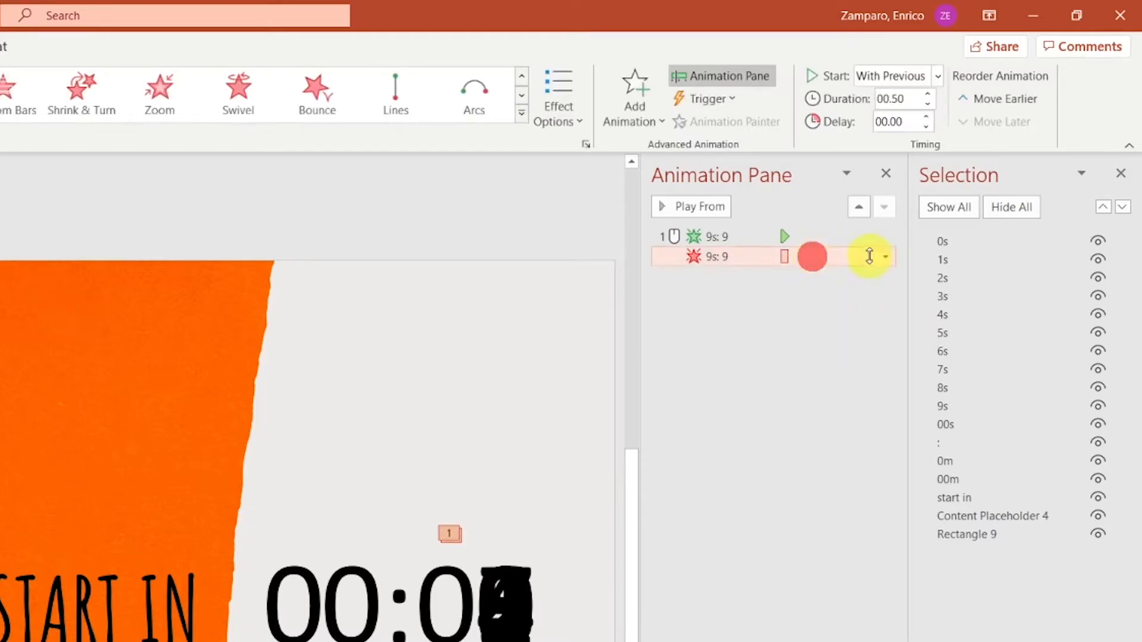
left_click(885, 257)
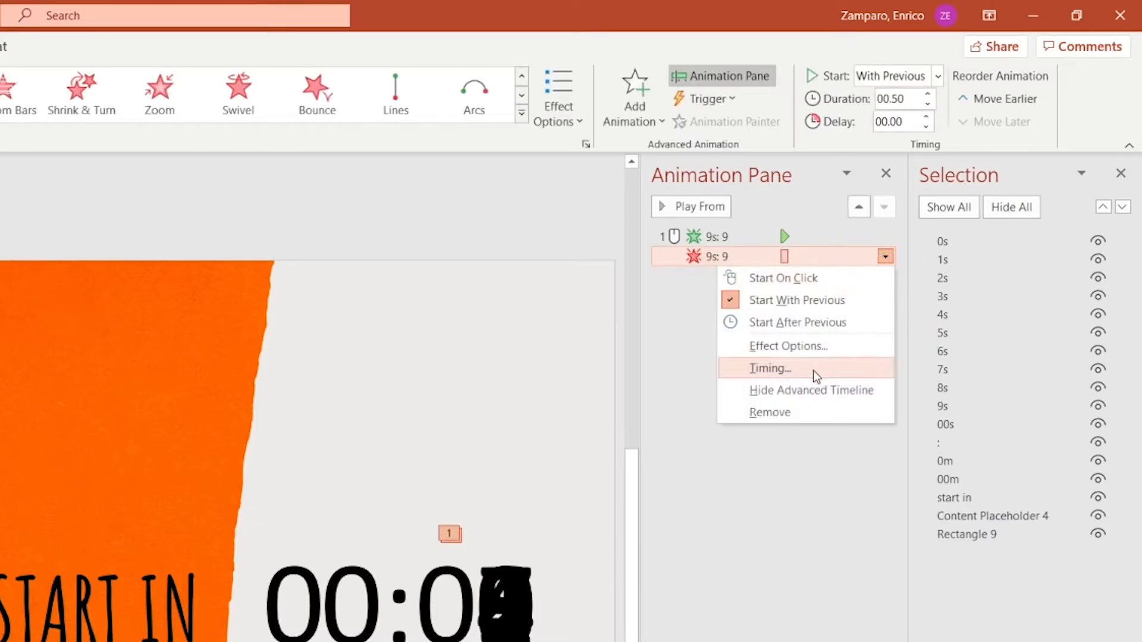
left_click(770, 368)
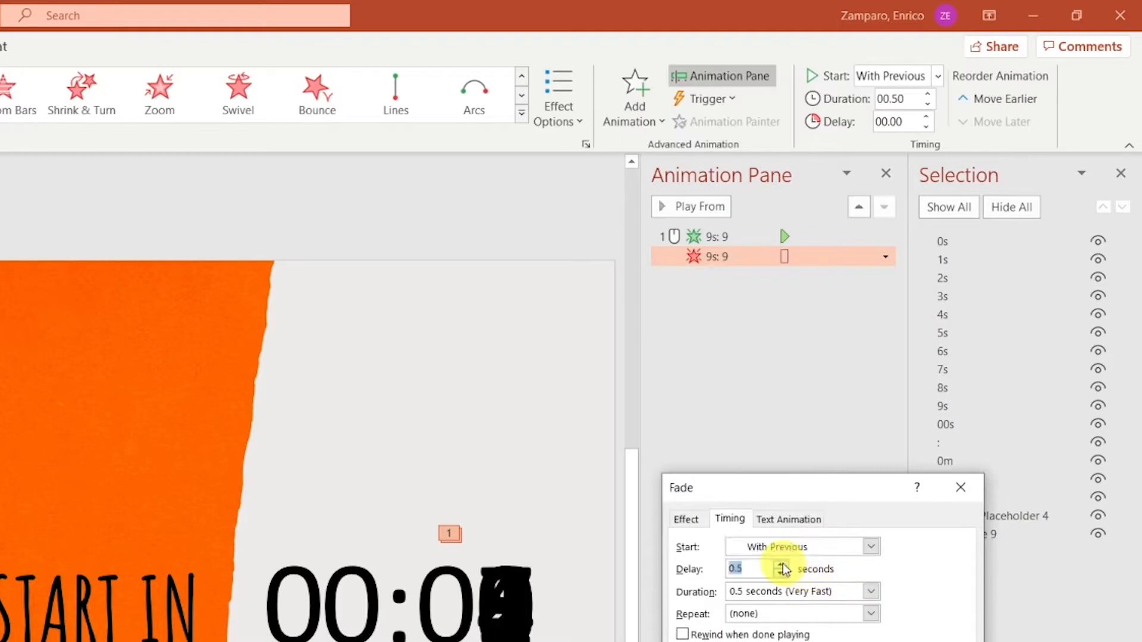
left_click(783, 563)
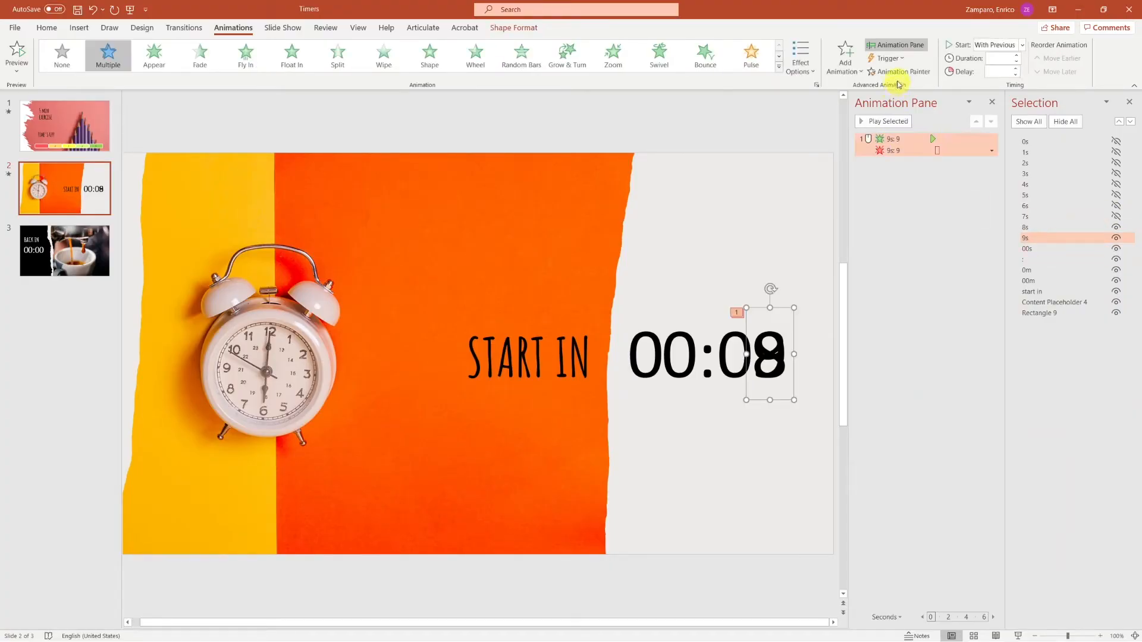
Paint the 9's animations onto the other digits, hide the static digits, and go to slide 3.
left_click(887, 122)
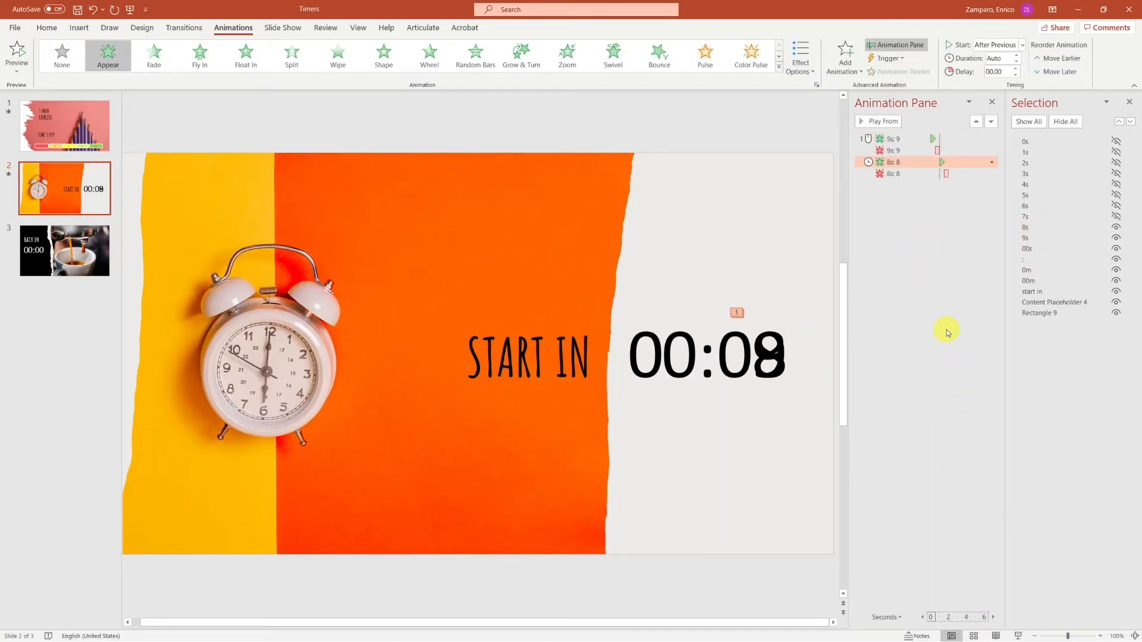
left_click(682, 346)
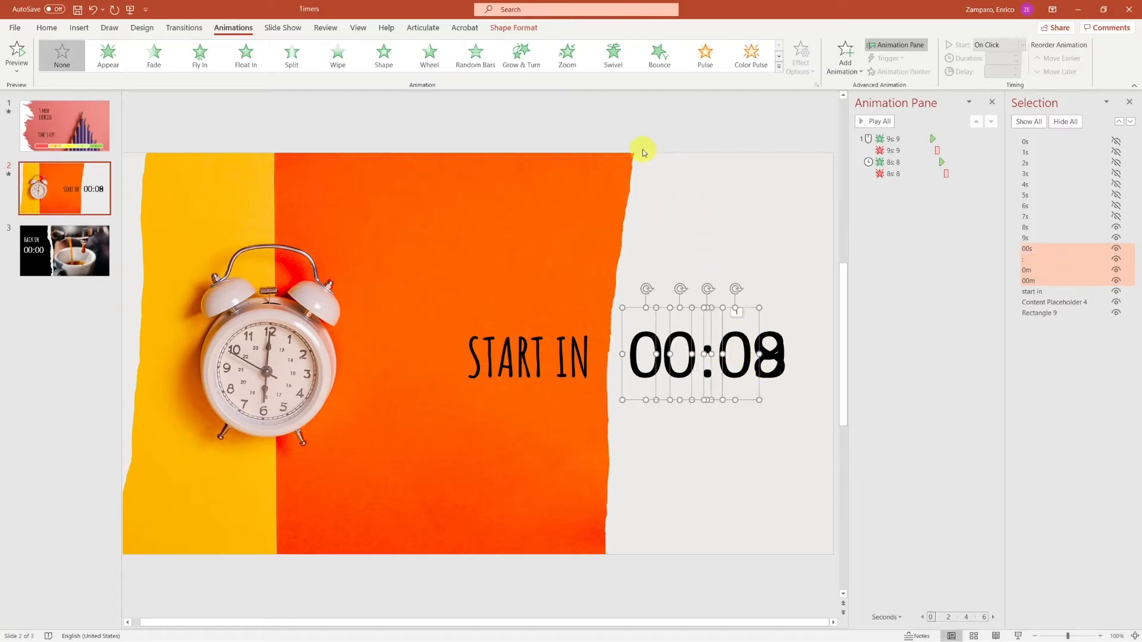
left_click(107, 56)
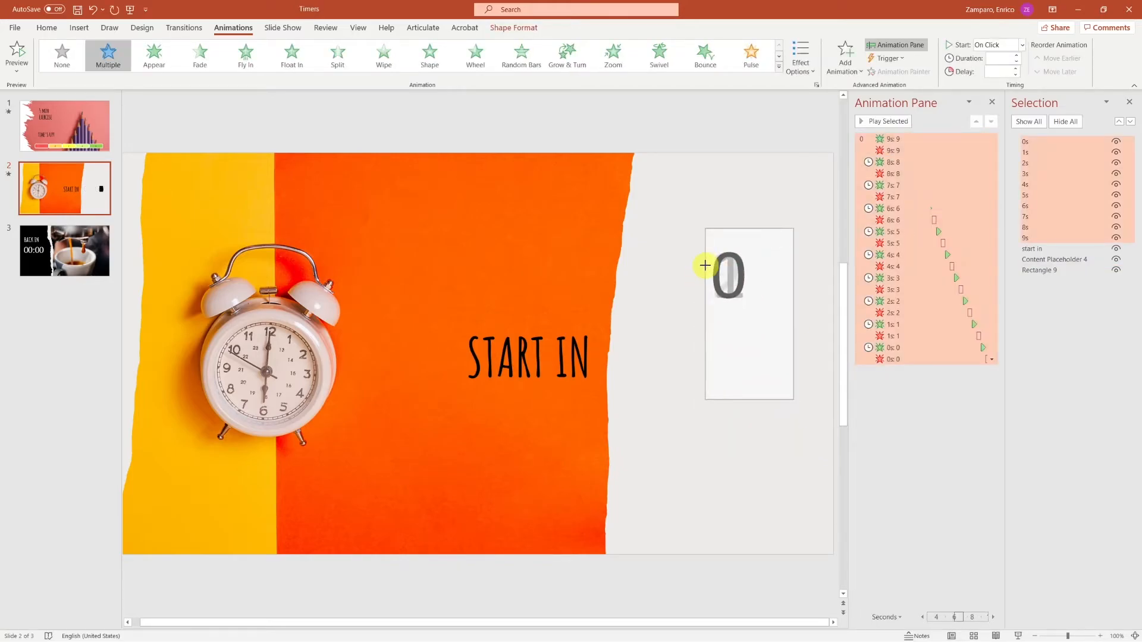
left_click(63, 241)
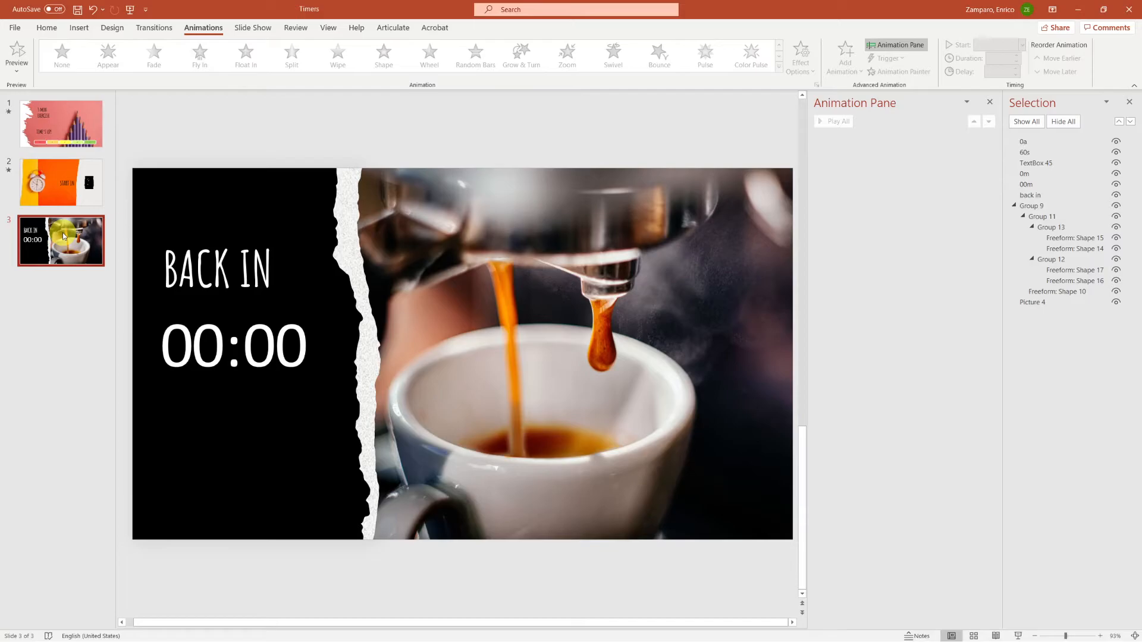
Give the 0m, 60s and 0s digits of BACK IN 01:00 fade-outs that start together automatically.
left_click(207, 347)
type("01")
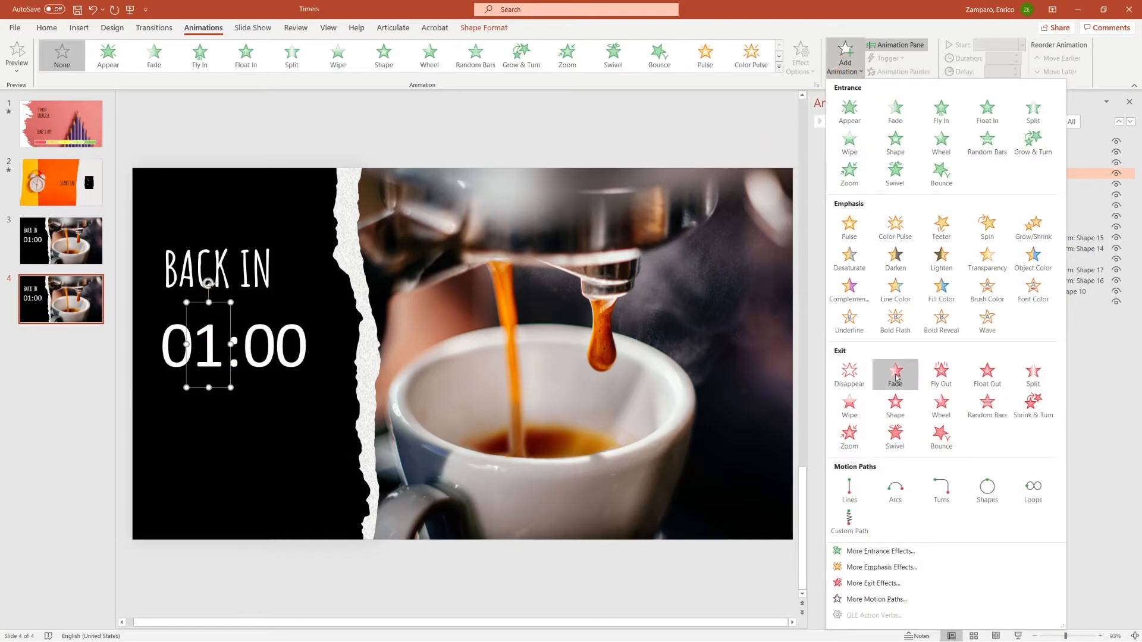
left_click(894, 375)
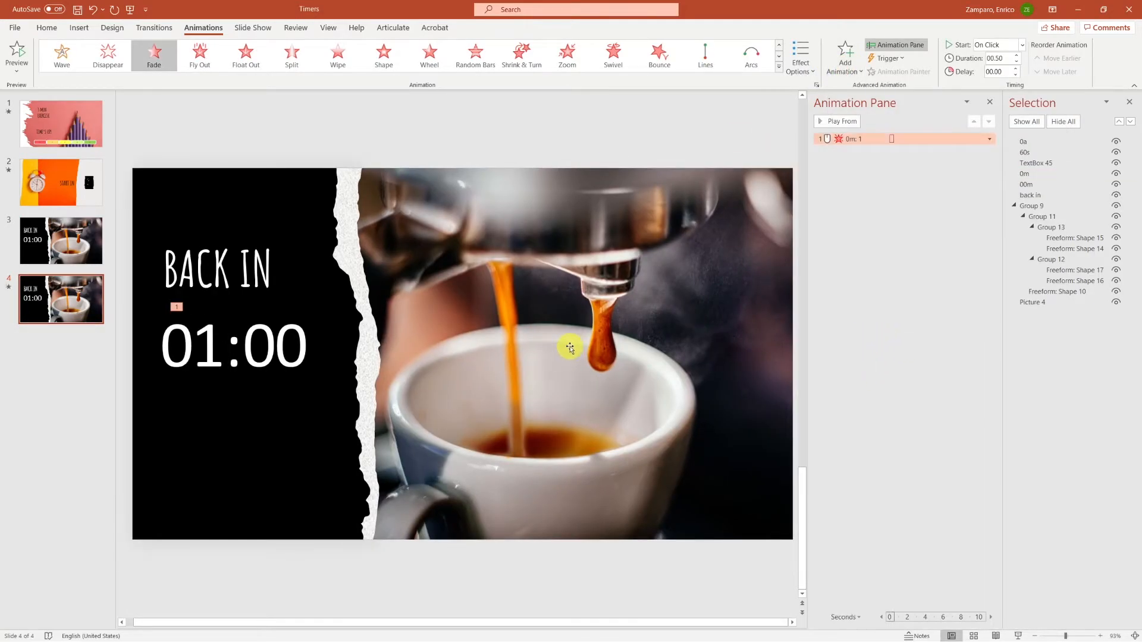
left_click(233, 346)
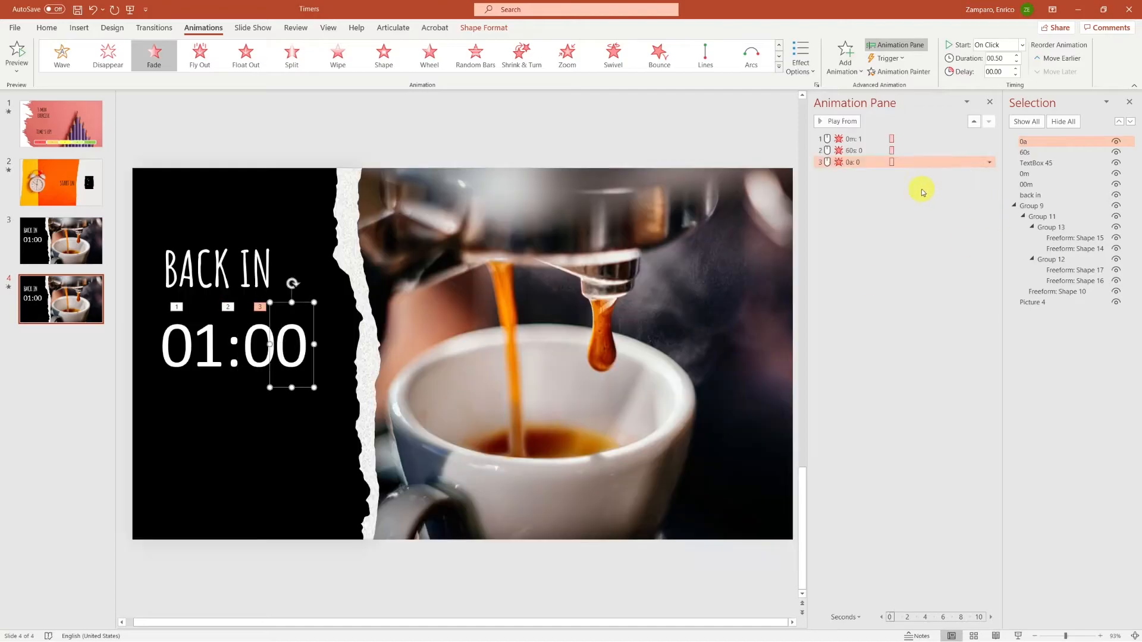
left_click(988, 151)
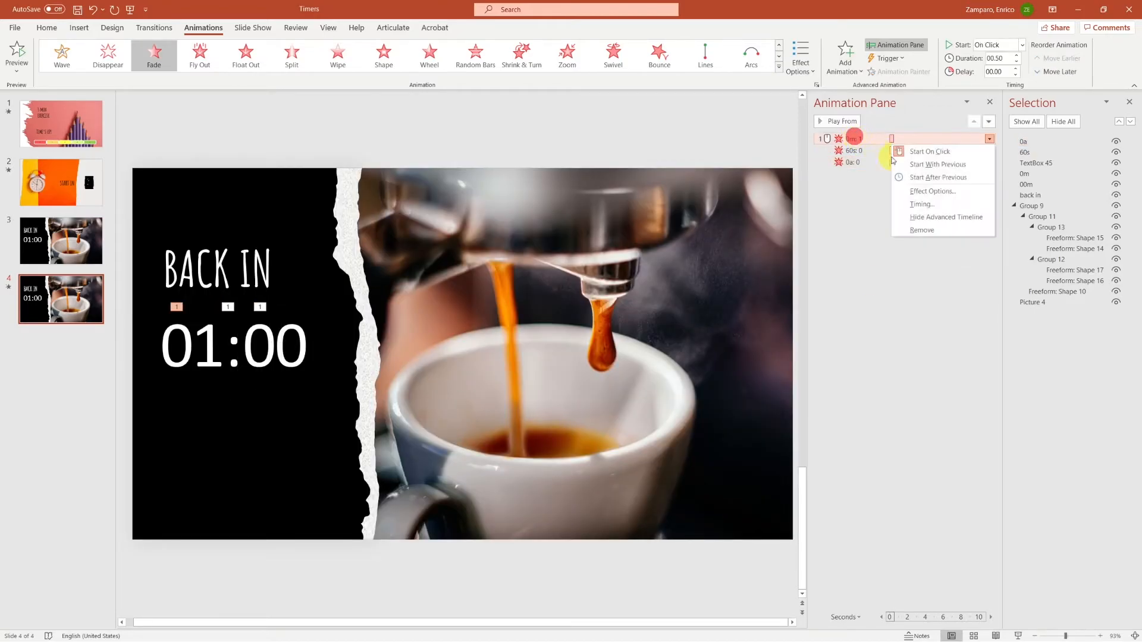
left_click(938, 164)
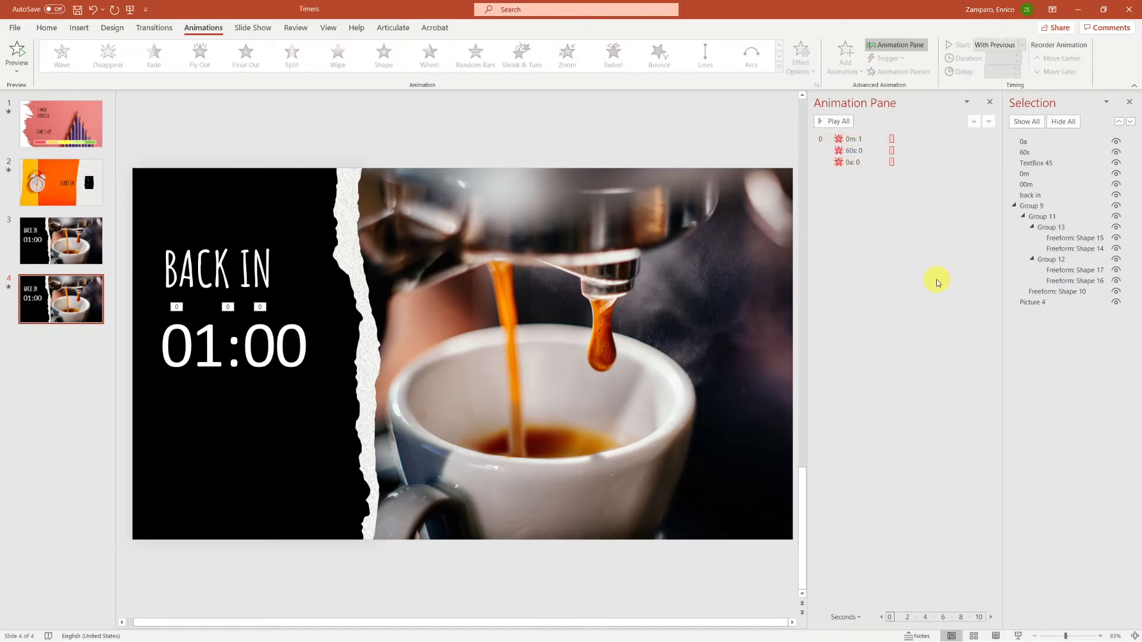
Set the BACK IN slides to advance automatically after 00:00.00 instead of on mouse click.
left_click(60, 242)
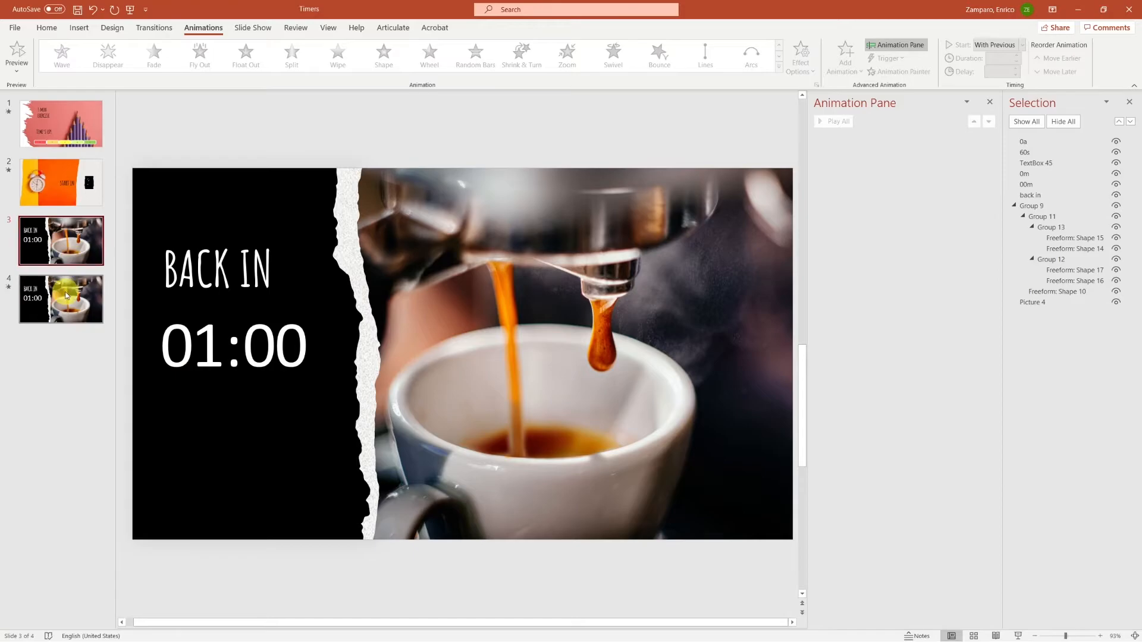
left_click(61, 298)
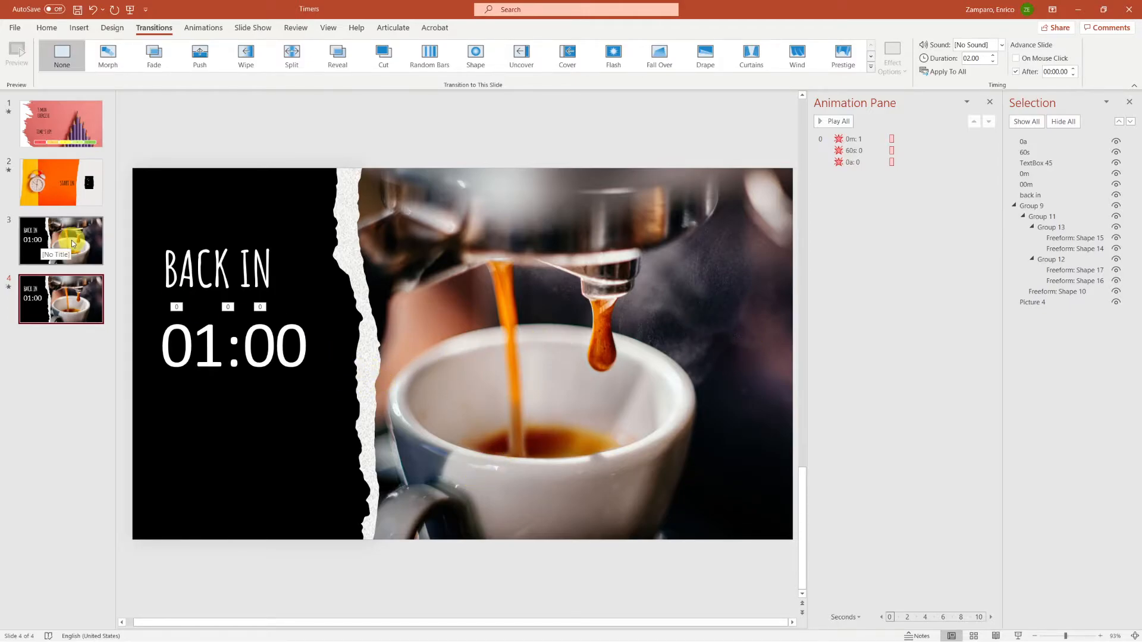
Paste the START IN slide's animated 9-to-0 seconds digits onto the fourth BACK IN slide.
left_click(61, 182)
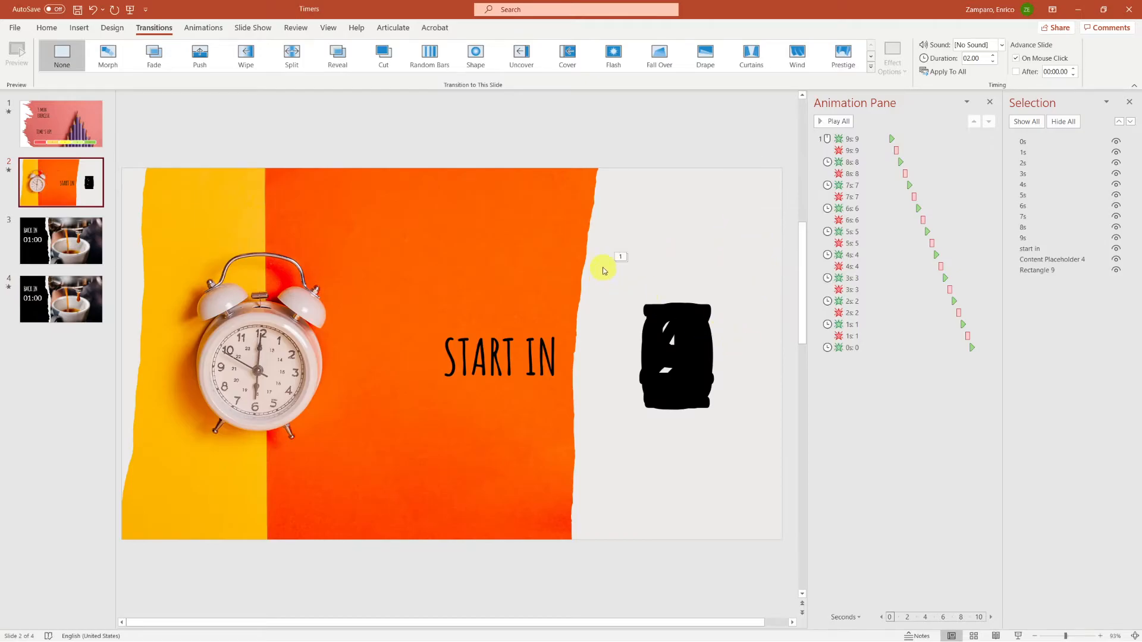
mouse_move(791, 528)
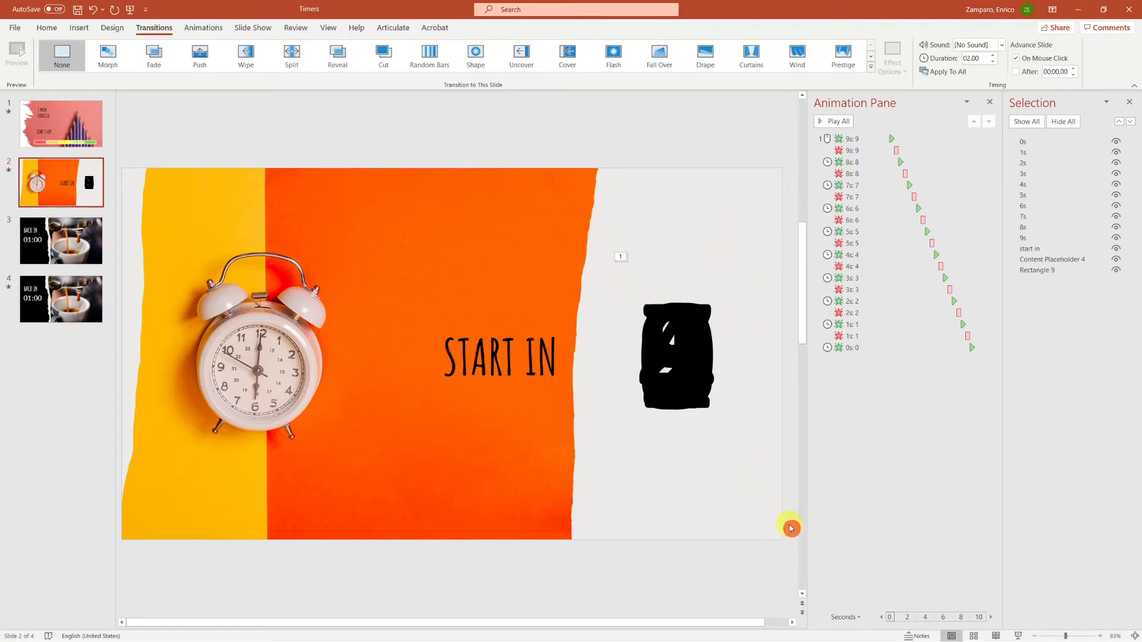
left_click(674, 357)
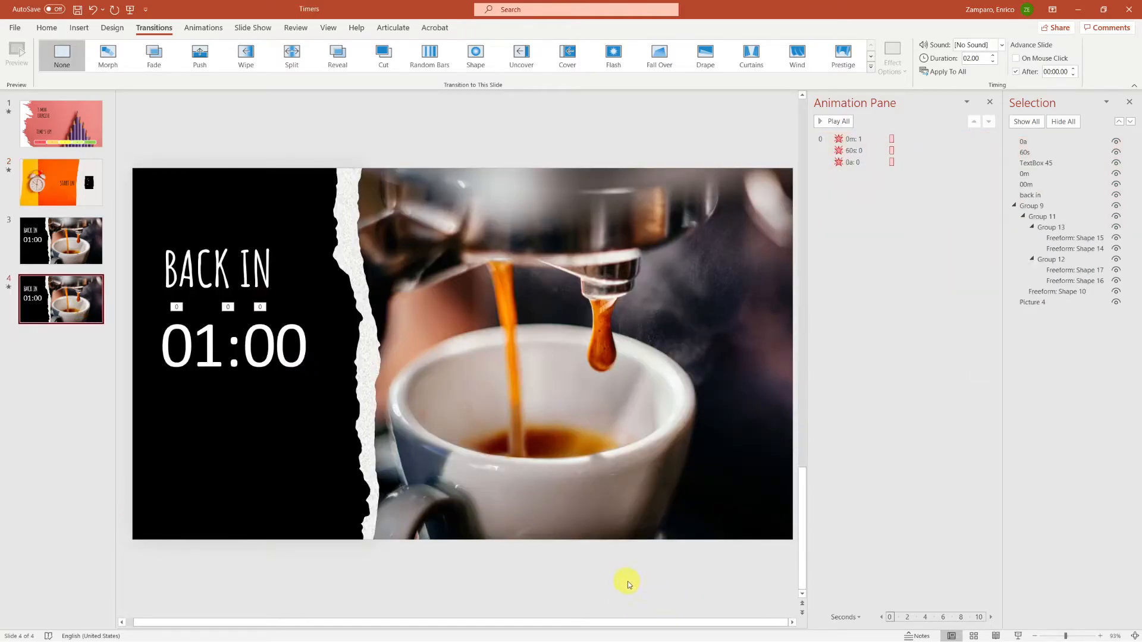
left_click(686, 357)
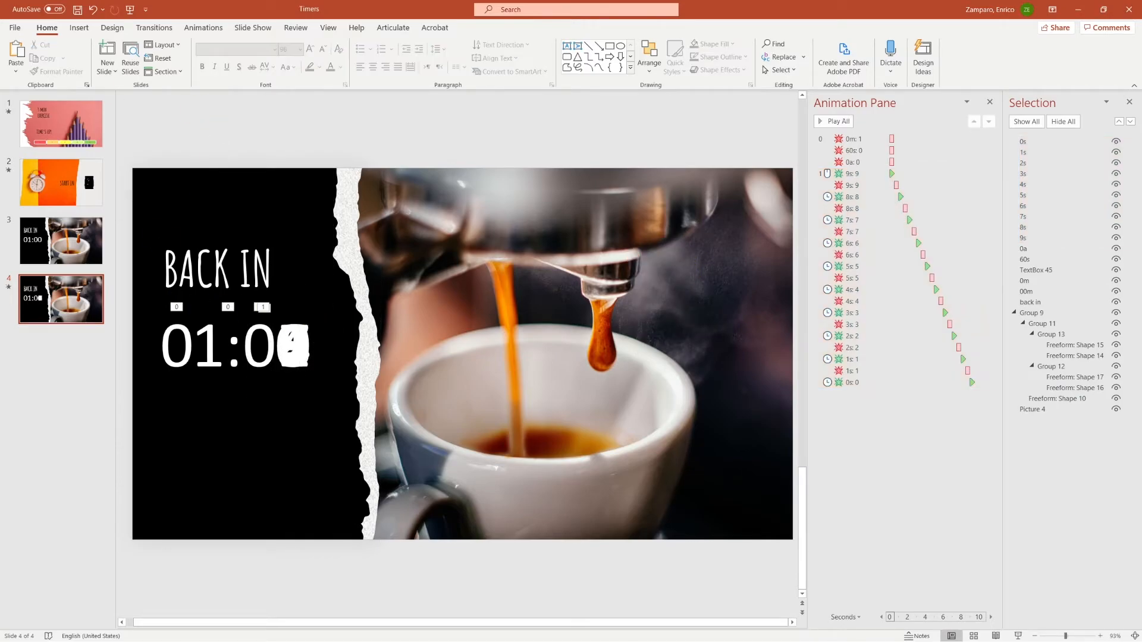
Give the 5 tens digit an Appear entrance starting automatically after the opening fades.
left_click(178, 344)
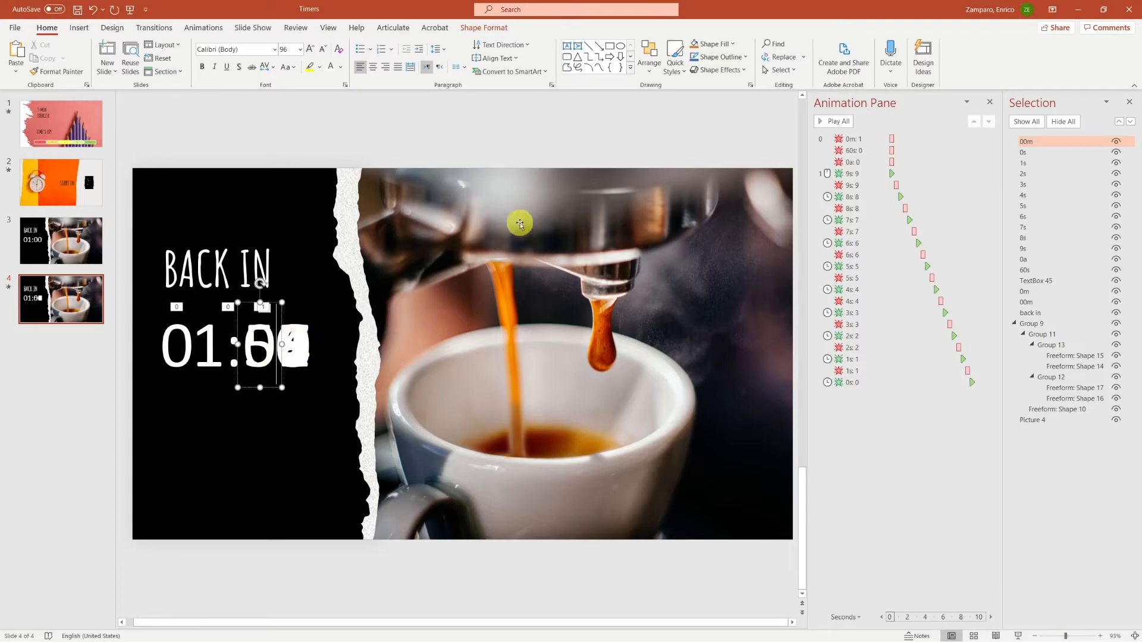
left_click(203, 27)
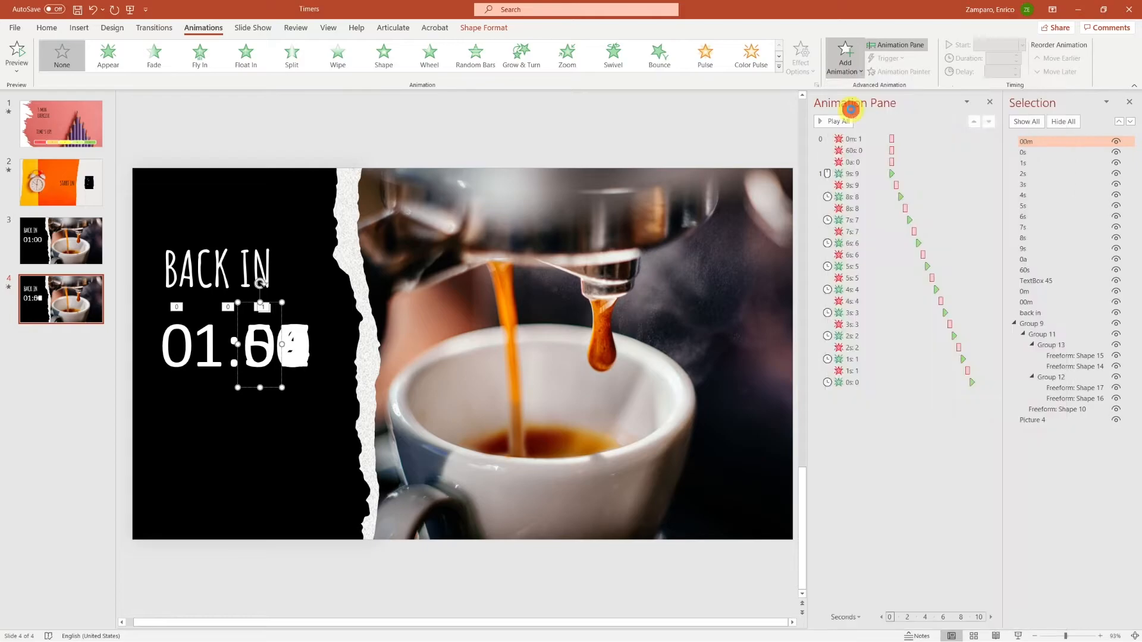
left_click(108, 56)
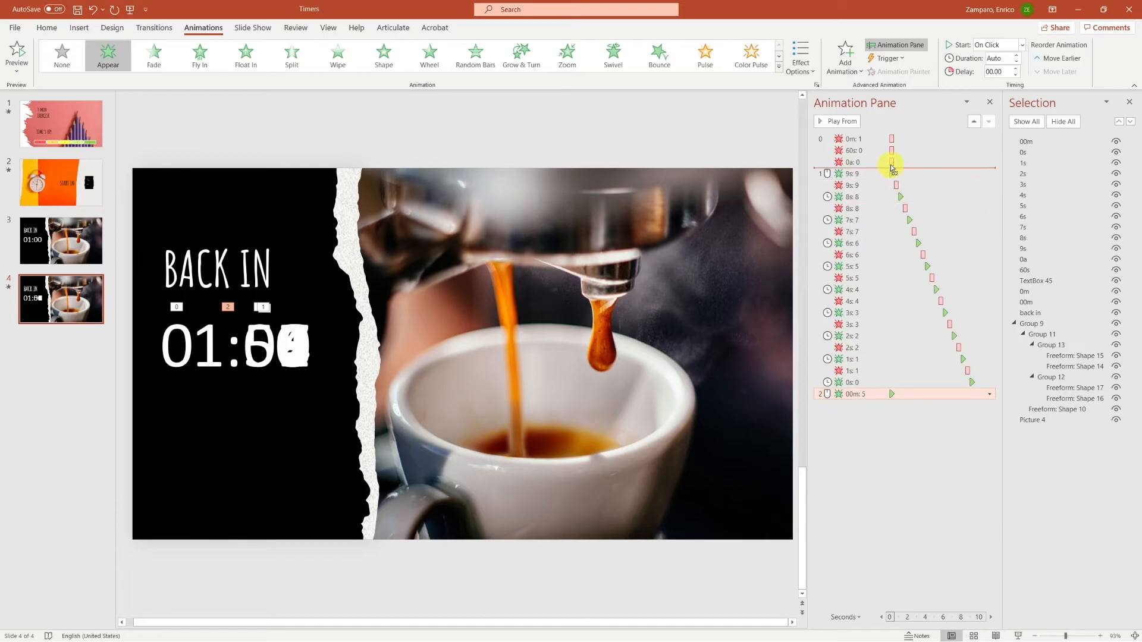
right_click(874, 173)
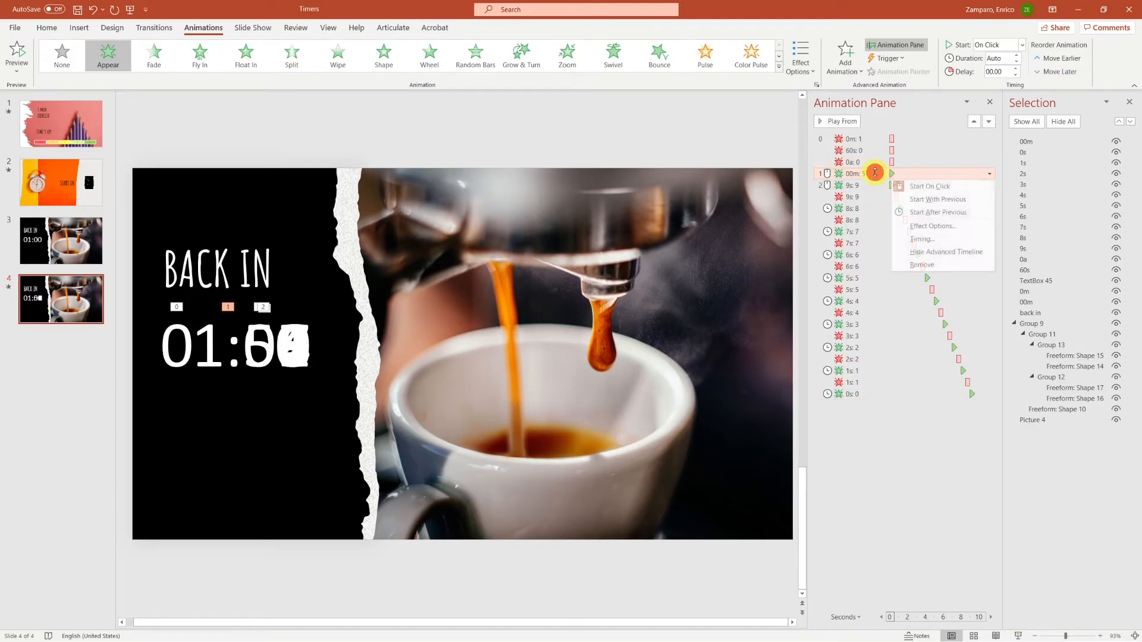
left_click(938, 211)
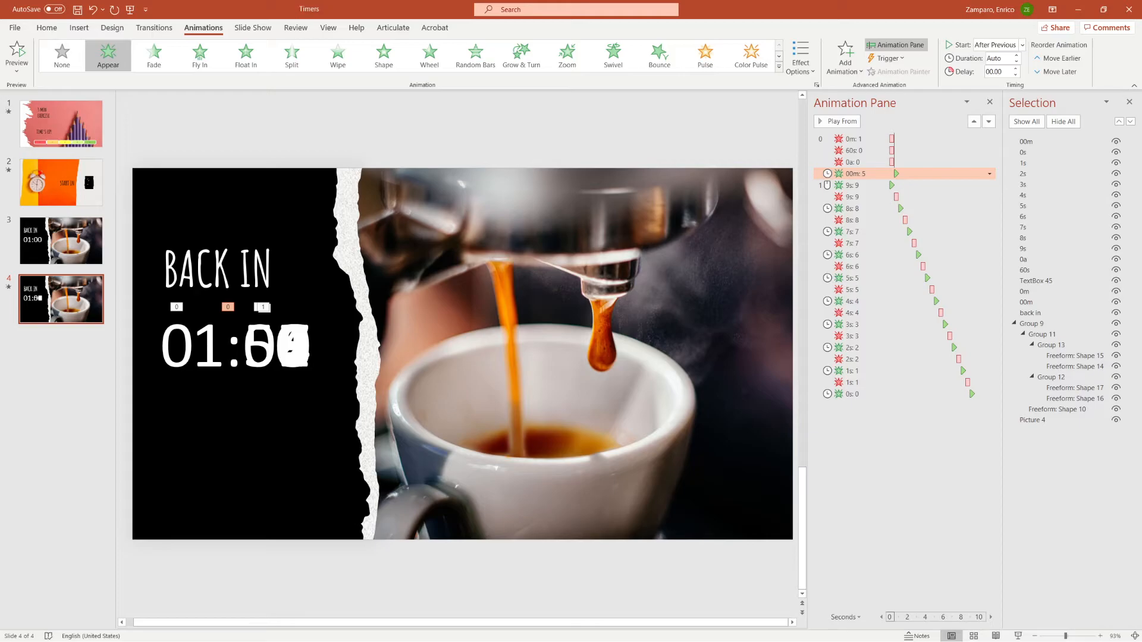
mouse_move(582, 471)
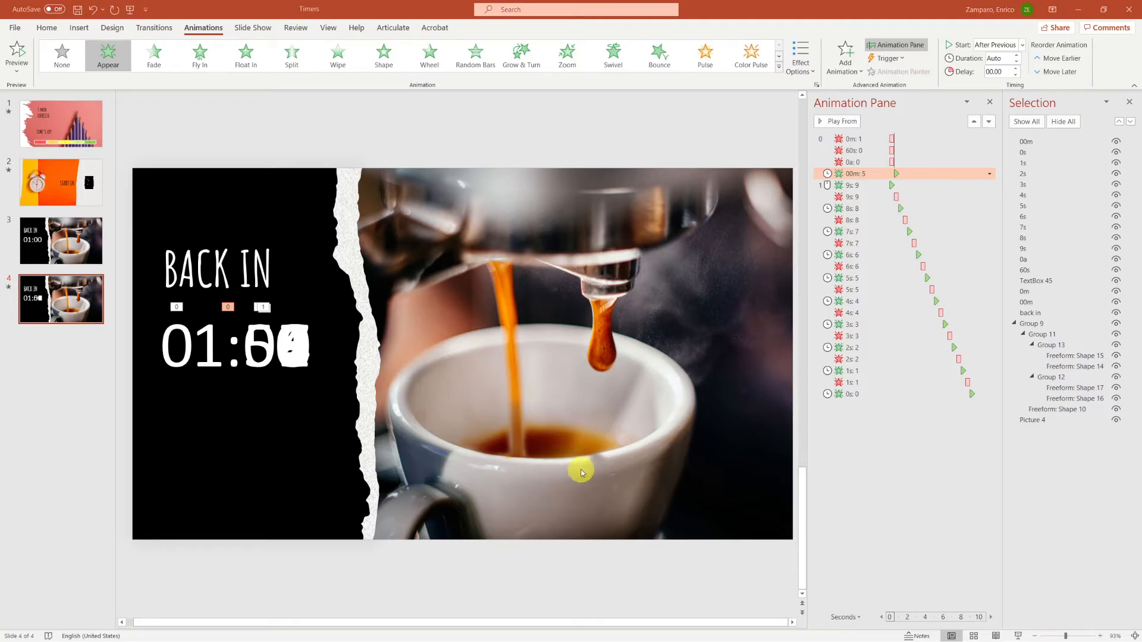
Set the 9's entrance to Start After Previous so the countdown follows the 5.
left_click(988, 186)
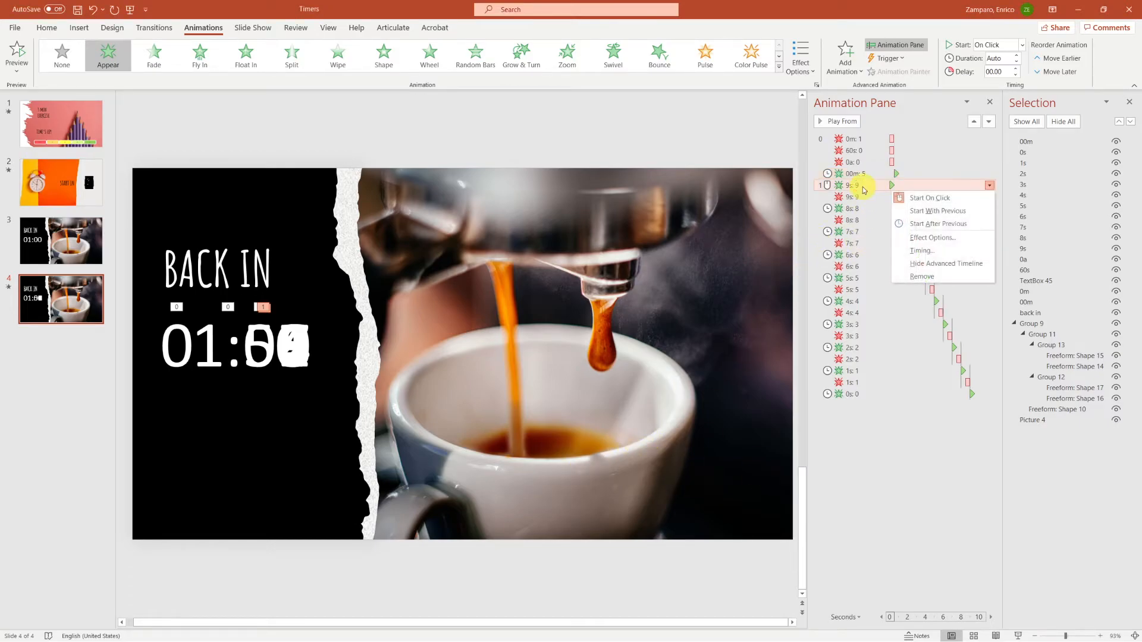
left_click(935, 210)
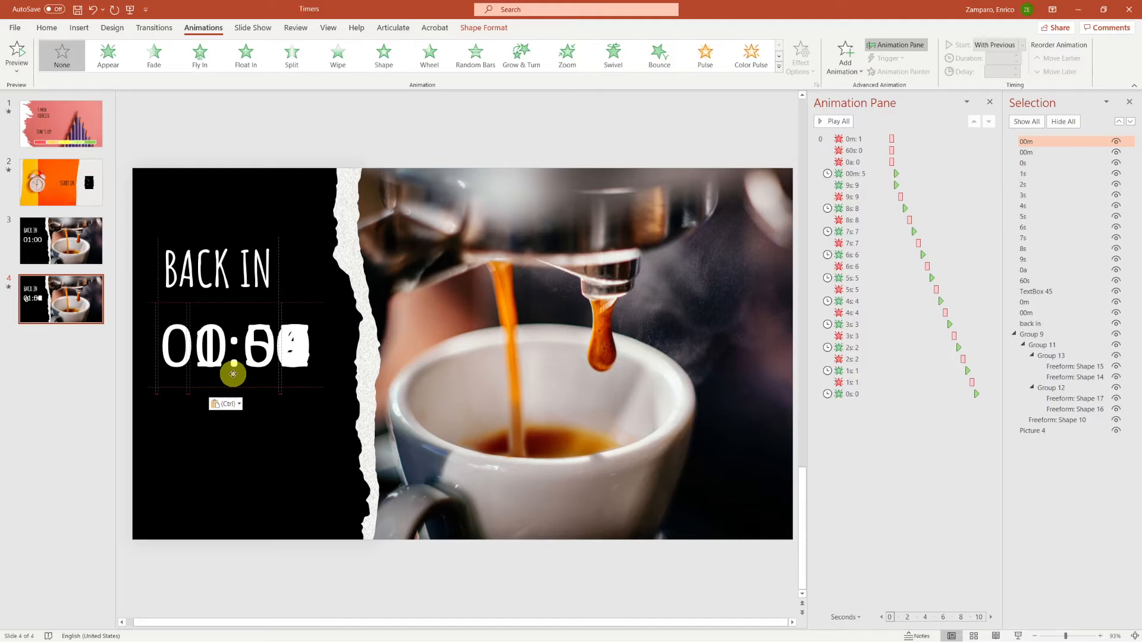
Give the pasted 0 minute digit an Appear entrance effect for when the 1 fades.
left_click(209, 345)
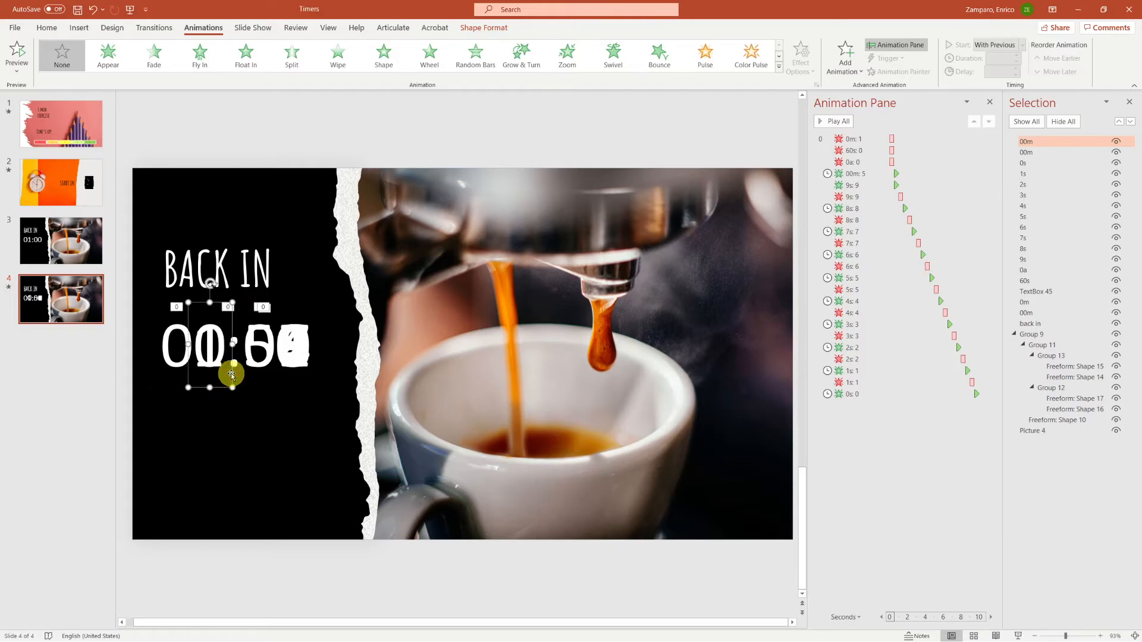
left_click(845, 55)
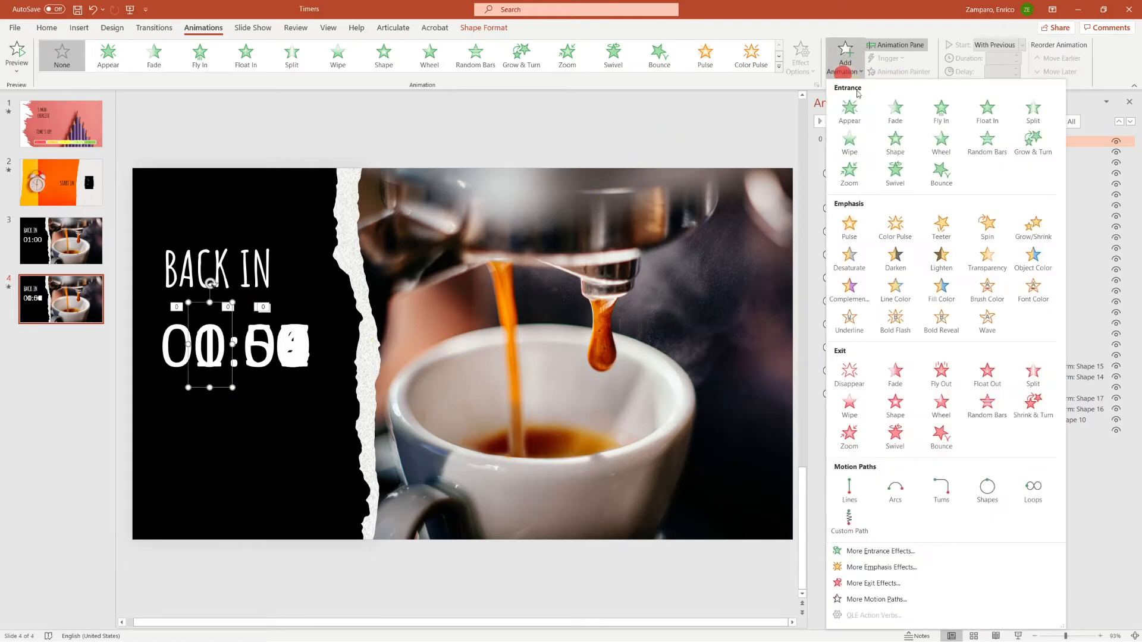
left_click(848, 109)
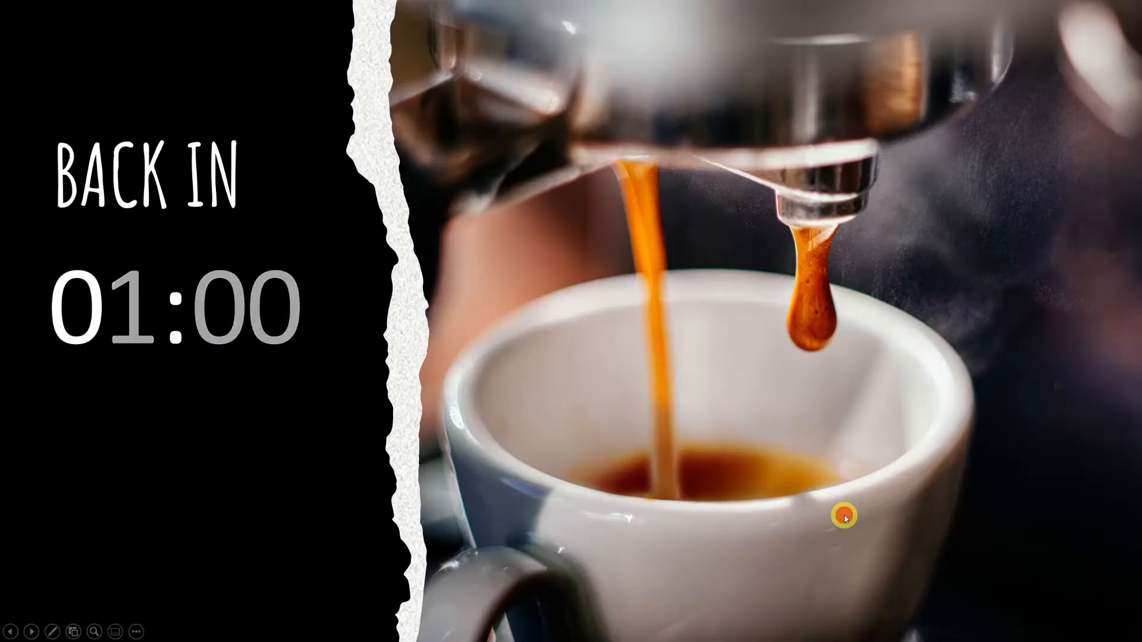
End the slideshow and bring up the options for the slide 4 thumbnail.
right_click(61, 299)
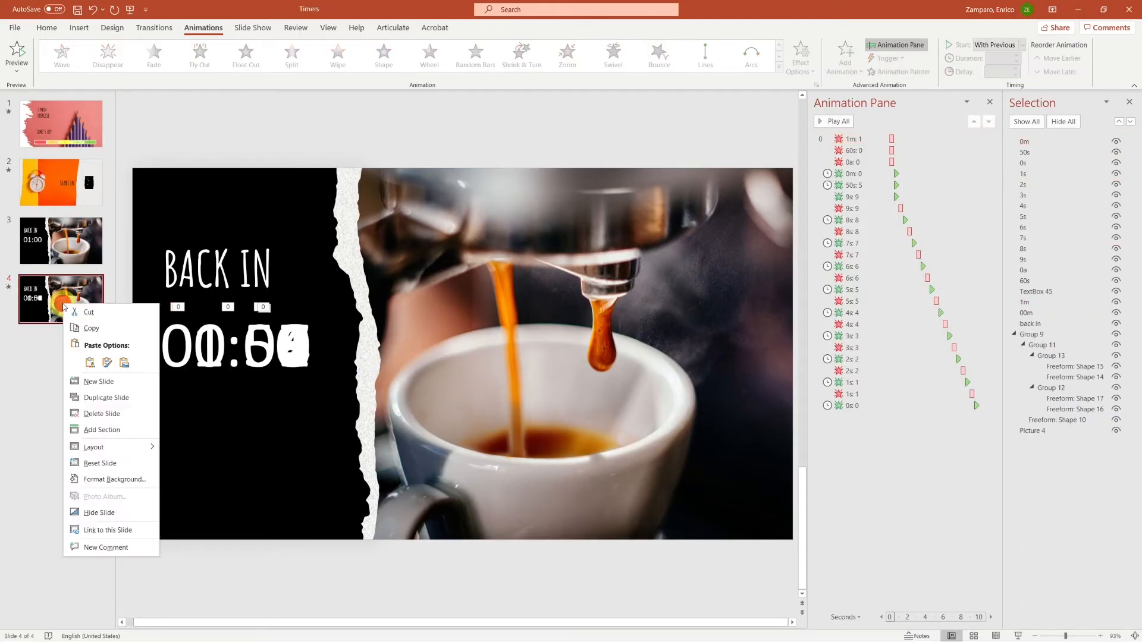
Duplicate the last BACK IN slide repeatedly, editing digits down from 00:50 toward 00:00.
left_click(105, 397)
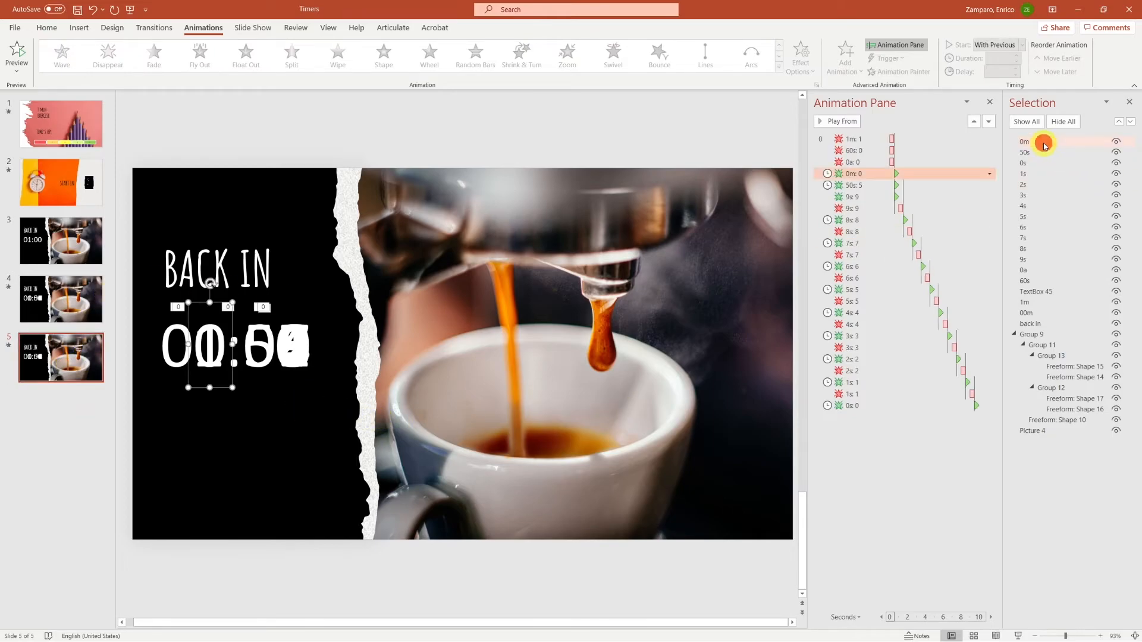
left_click(1049, 303)
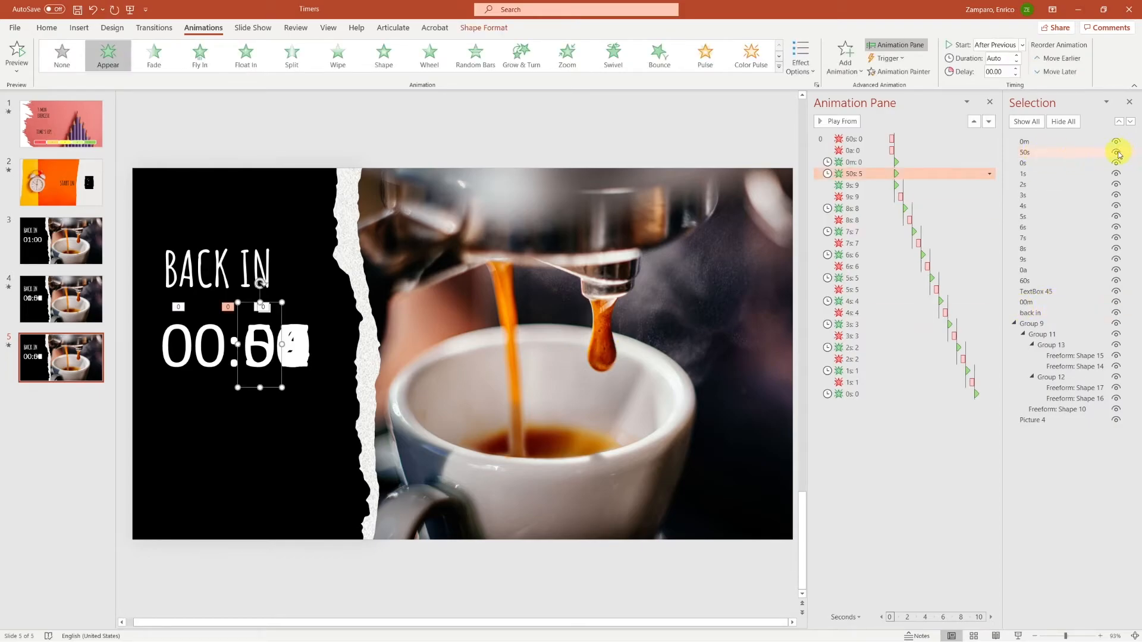
left_click(1115, 152)
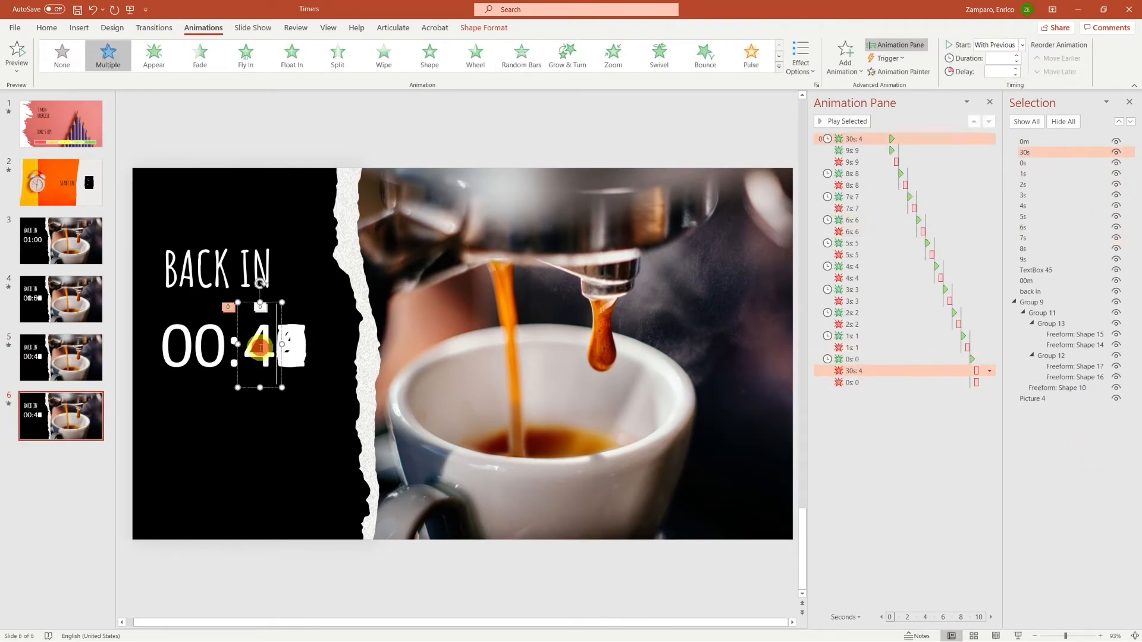
right_click(61, 474)
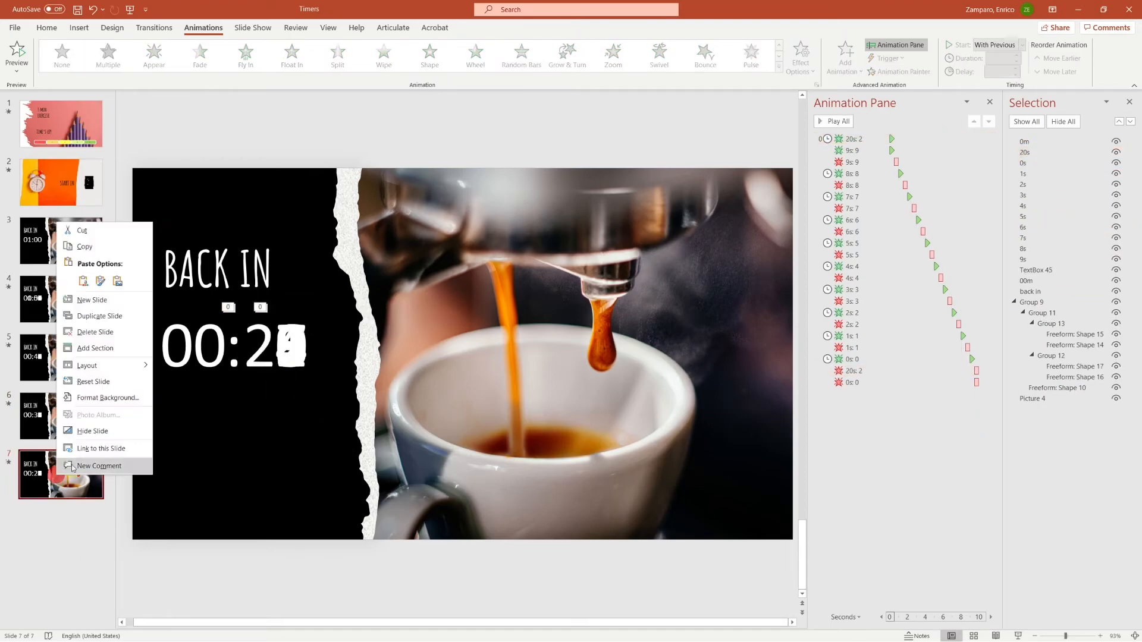
left_click(98, 315)
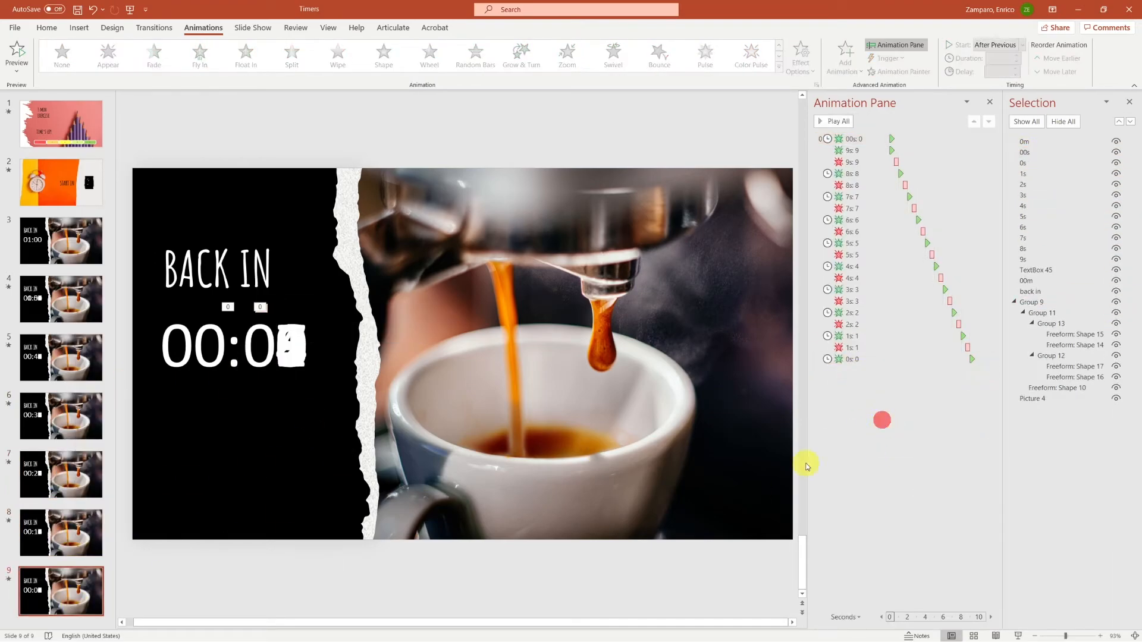
left_click(79, 28)
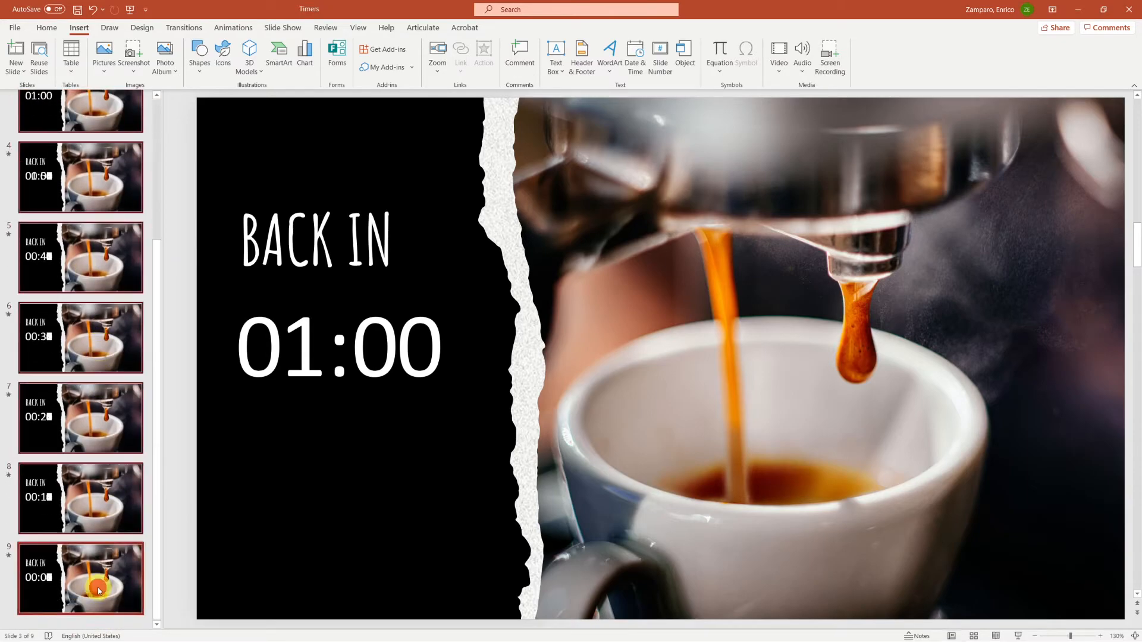
Paste countdown slides up to sixteen and change the opening slide to read 02:00.
left_click(81, 214)
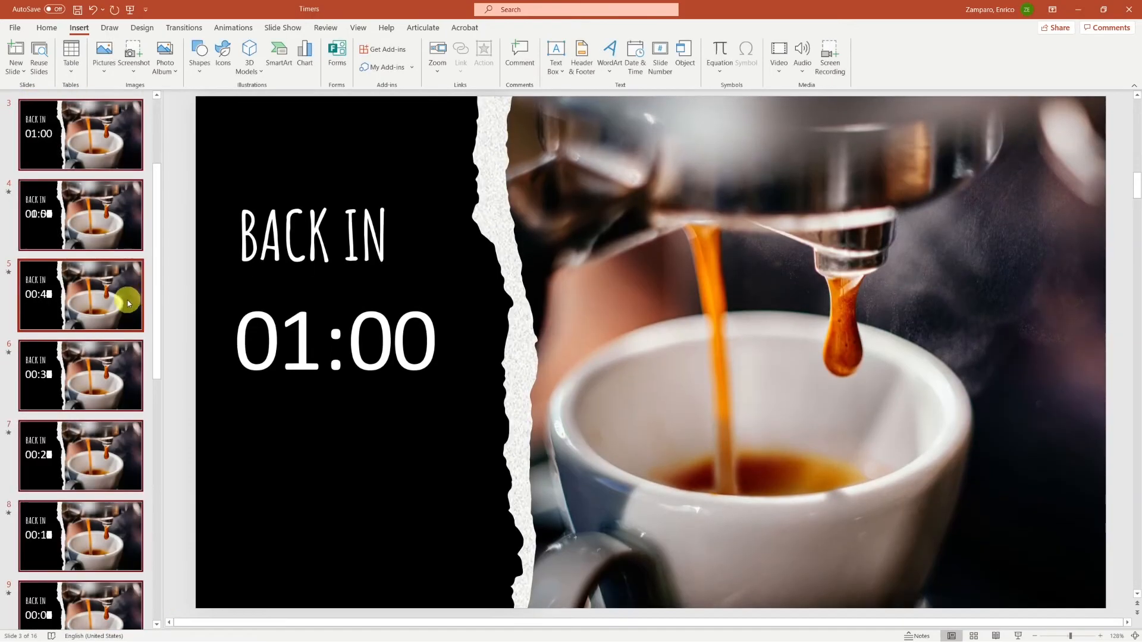
left_click(336, 342)
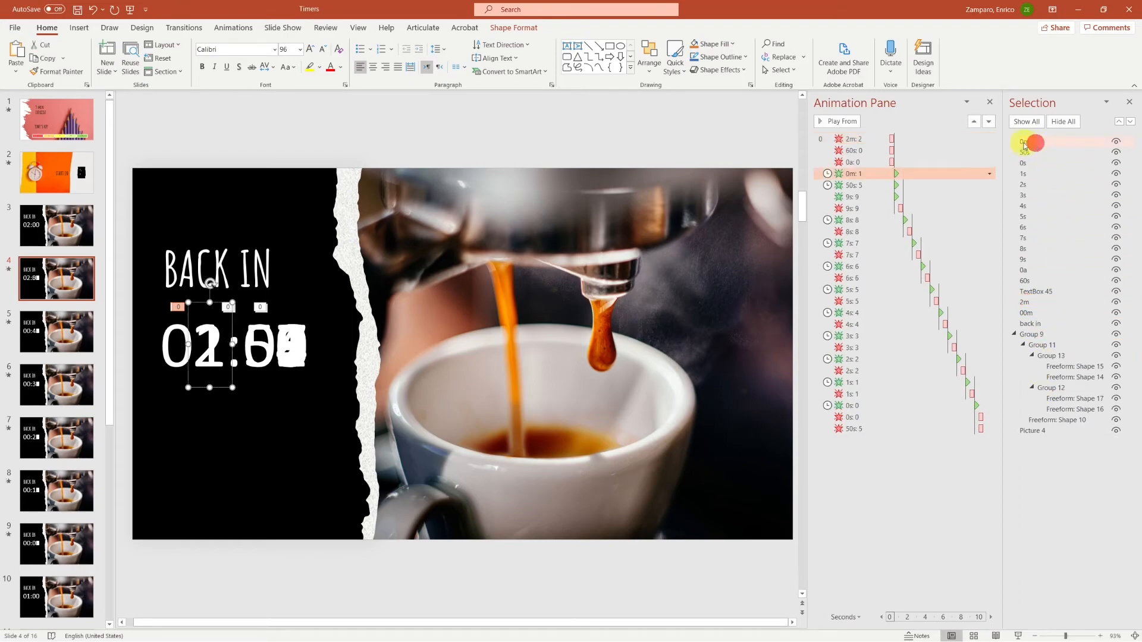
Set the 8m digit to Start After Previous and adjust the 60s digit's start option.
left_click(56, 332)
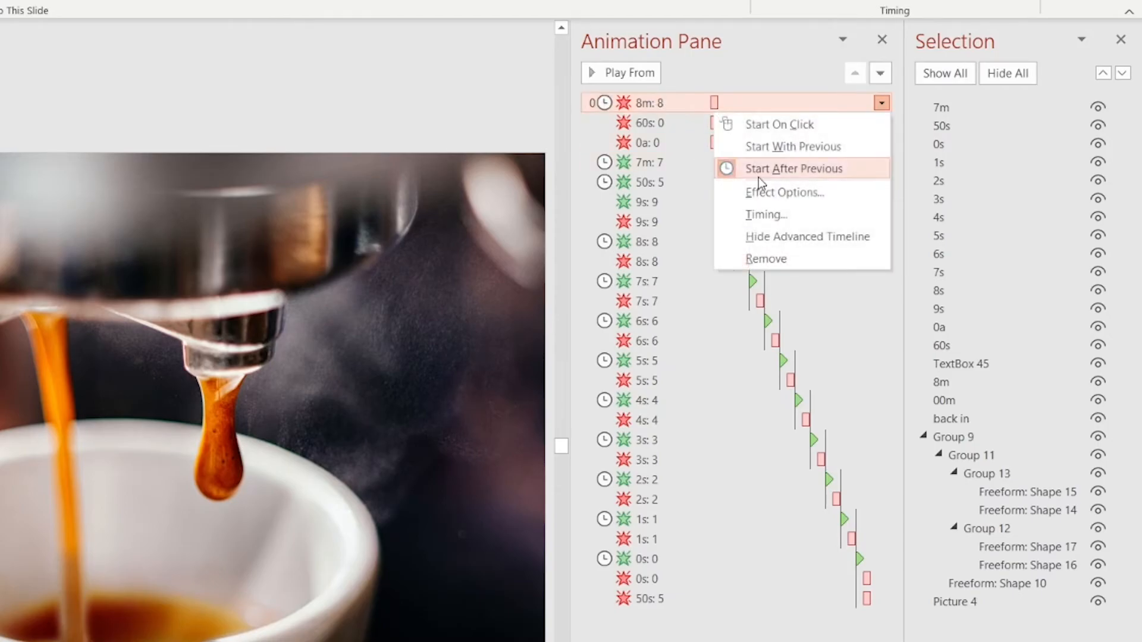
left_click(765, 214)
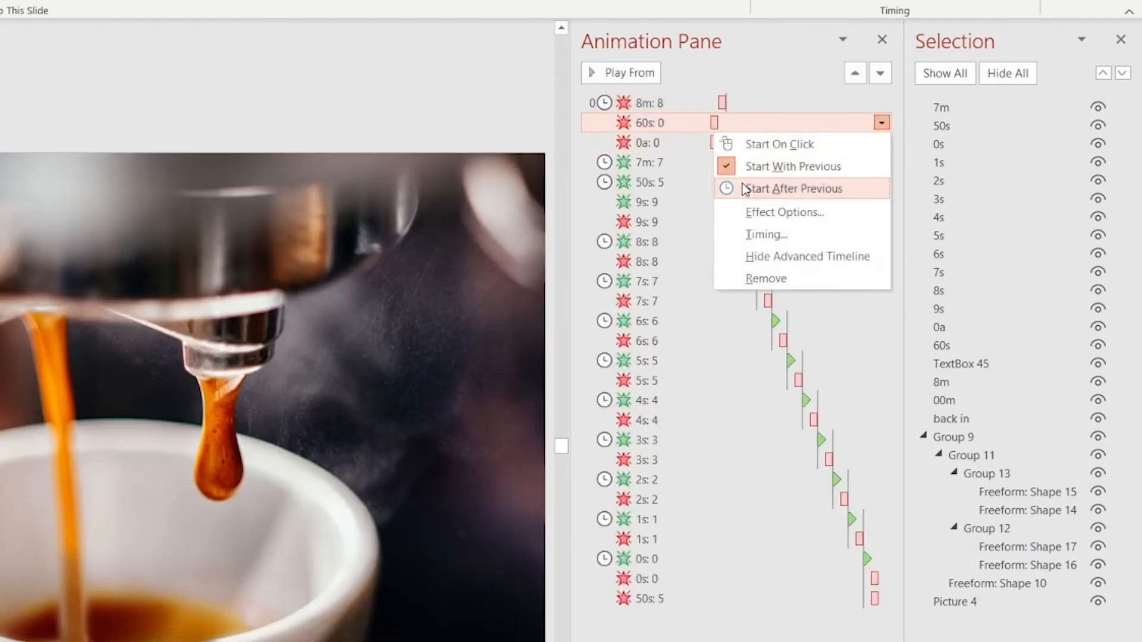
left_click(794, 188)
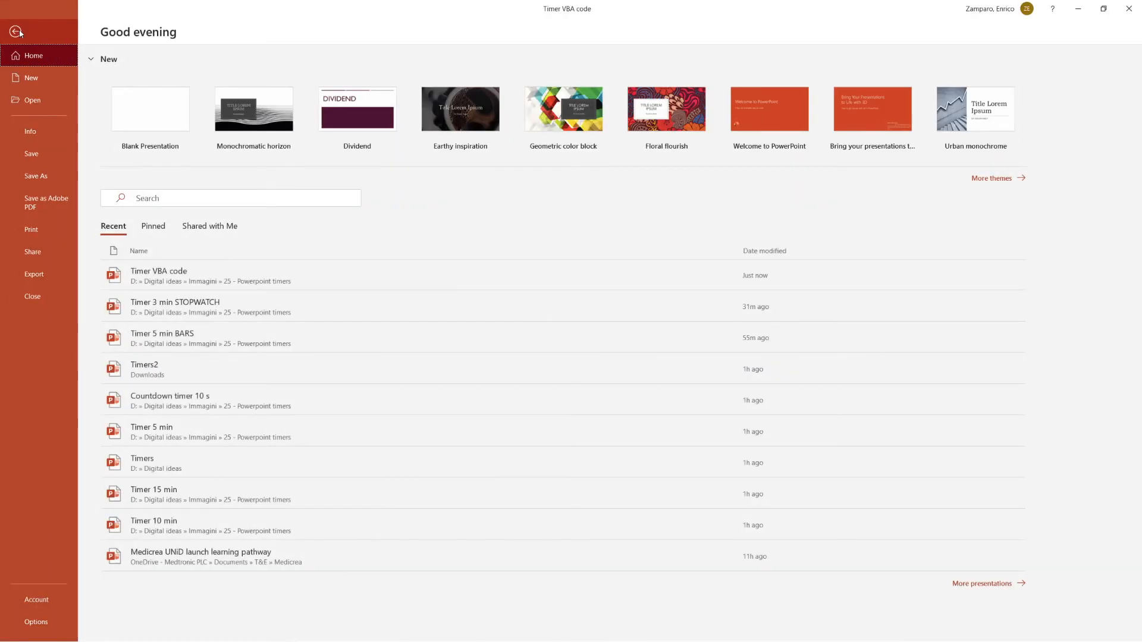
Enable the Developer tab in Options and bring up the Macro dialog from it.
left_click(18, 31)
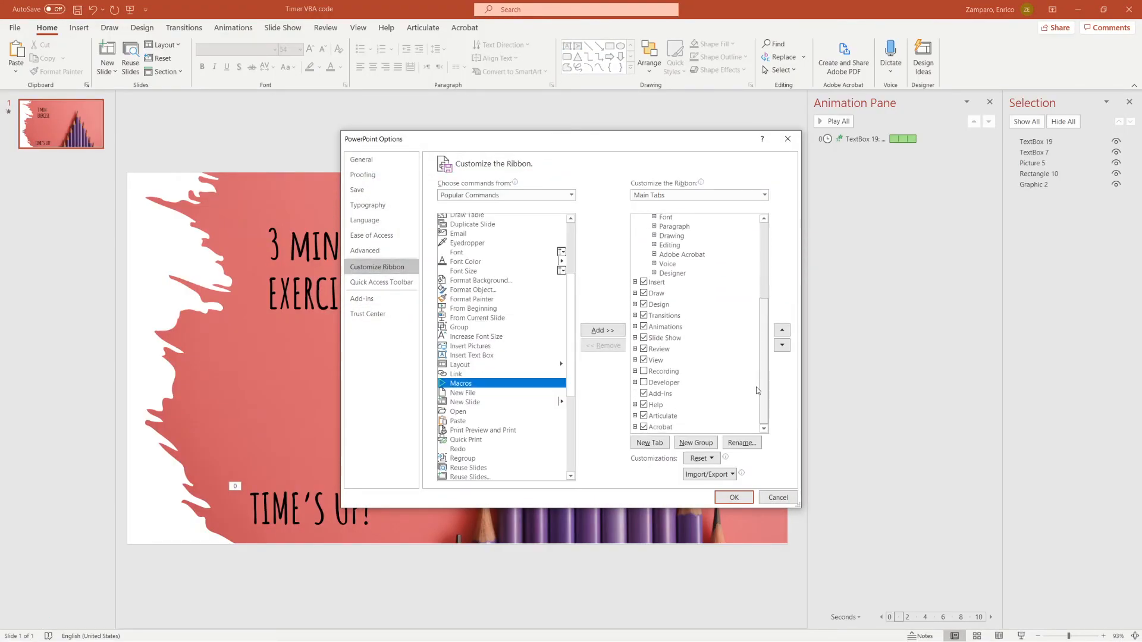
left_click(732, 497)
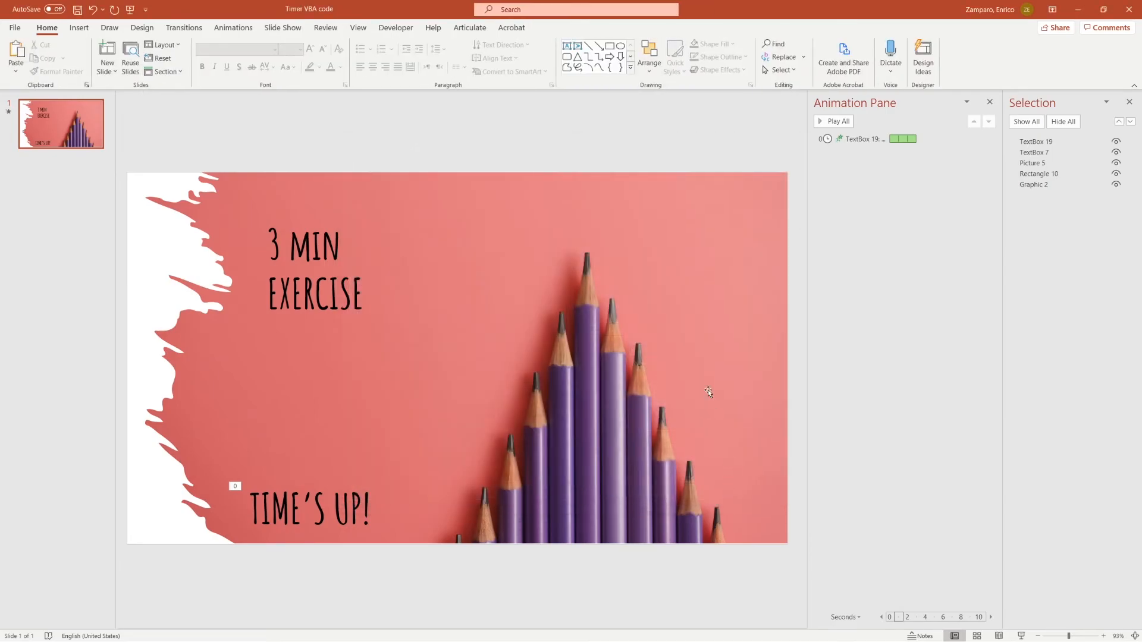
mouse_move(335, 123)
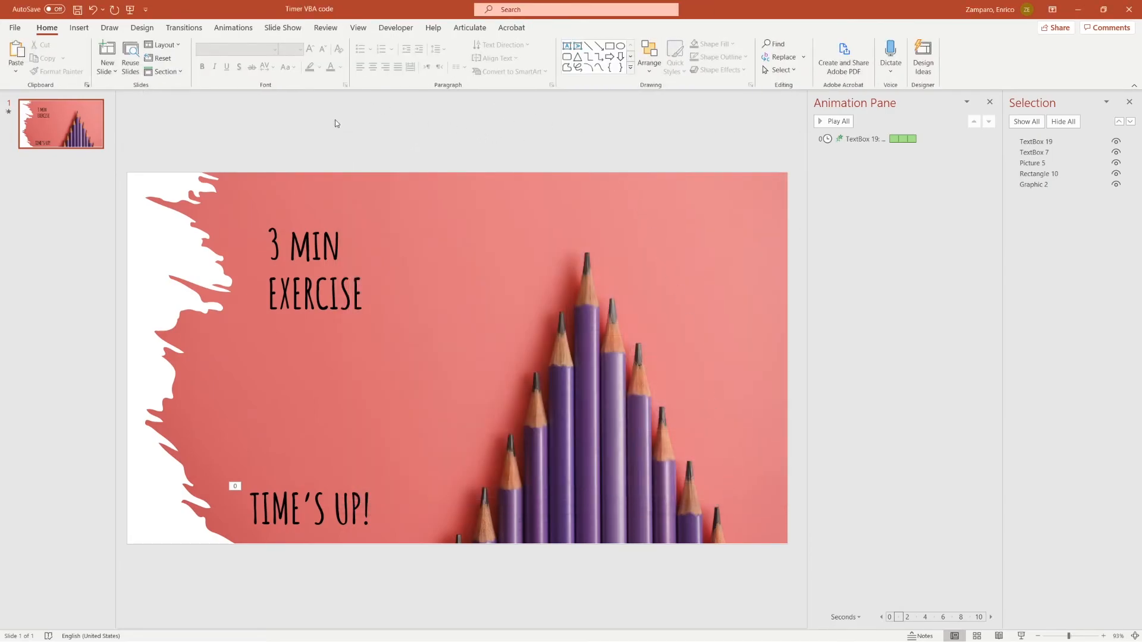
left_click(395, 28)
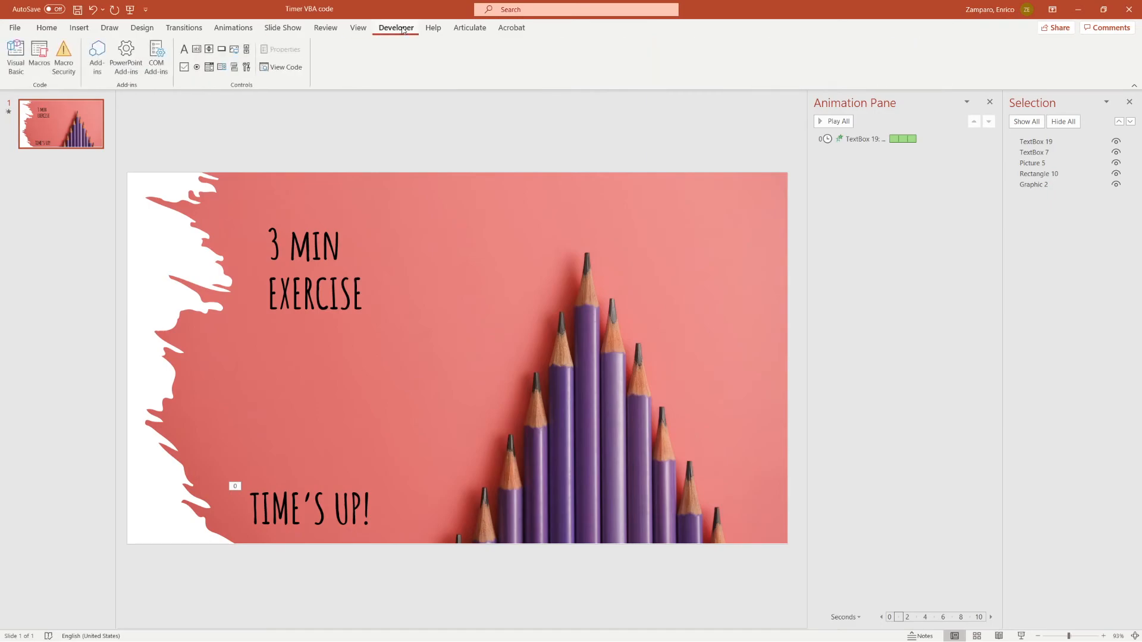
mouse_move(397, 95)
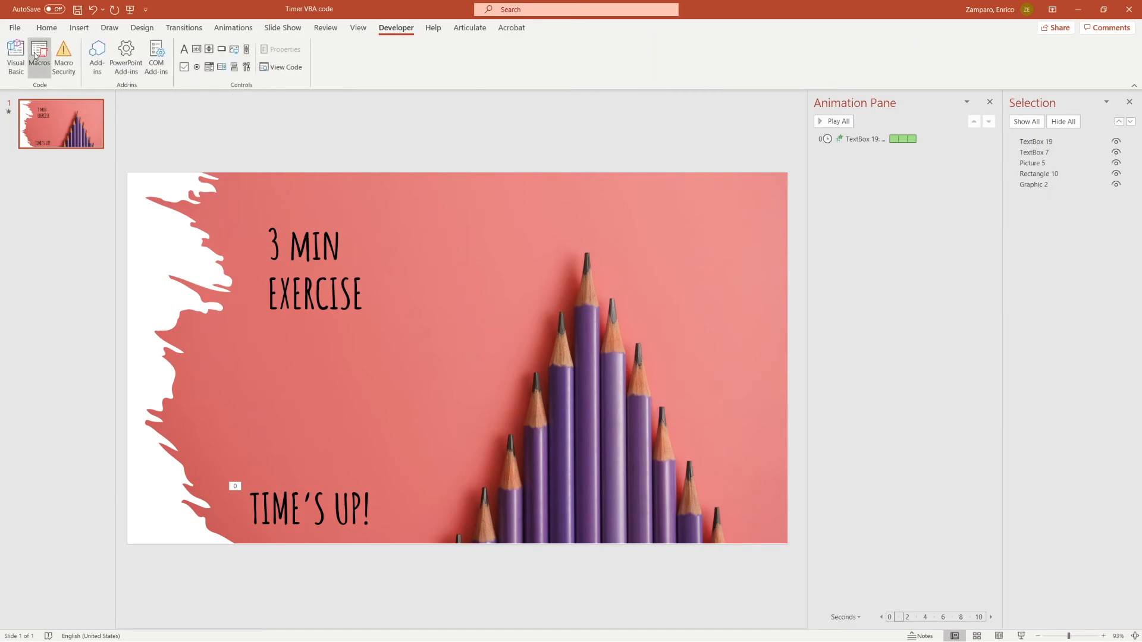
left_click(39, 58)
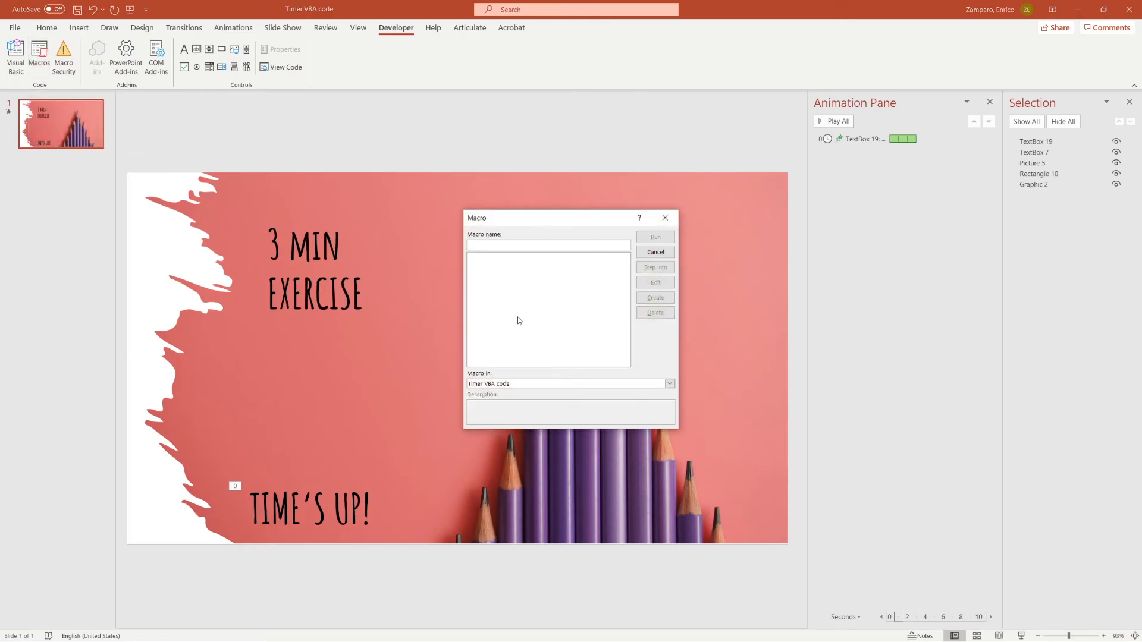
Create a macro named Timer stored in Timer VBA code, opening its code in the VBA editor.
type("Timer")
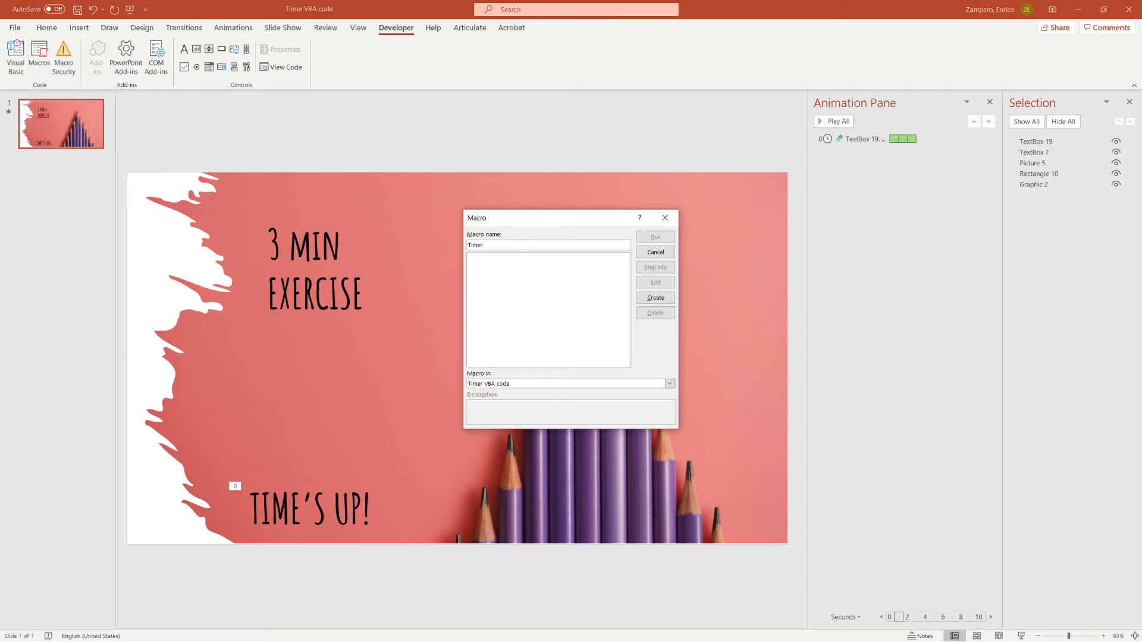
left_click(669, 384)
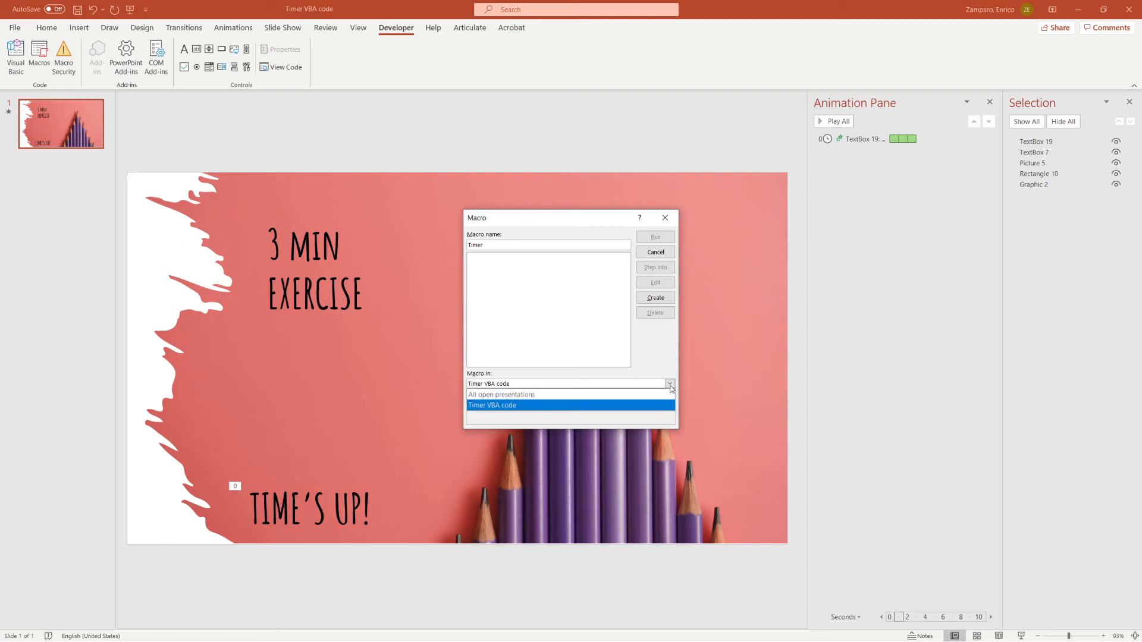
left_click(491, 404)
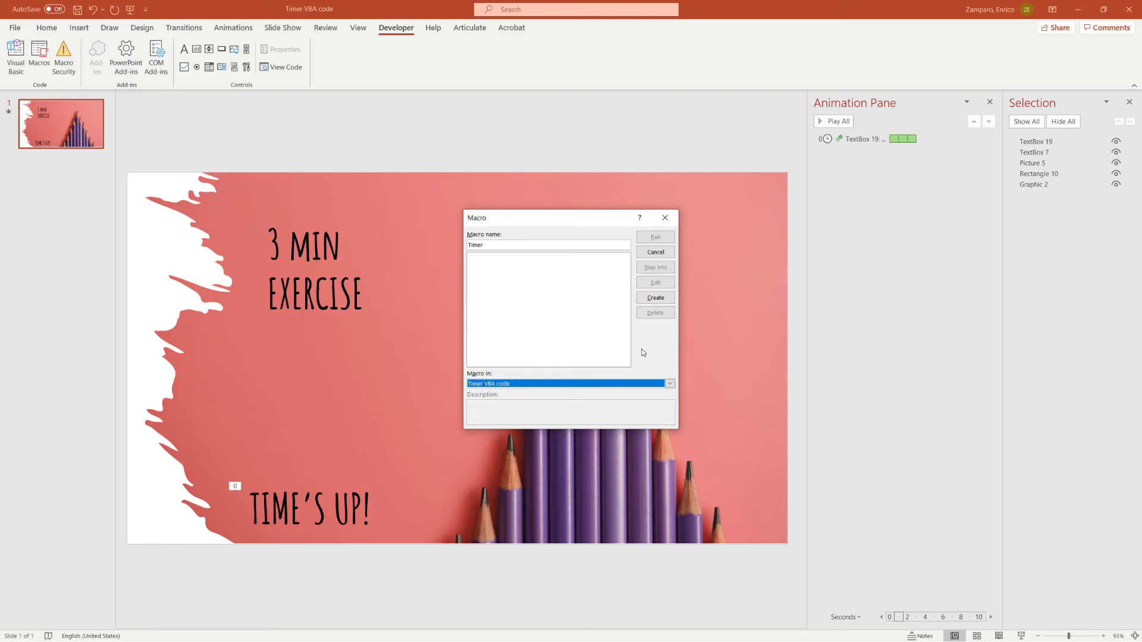
left_click(653, 283)
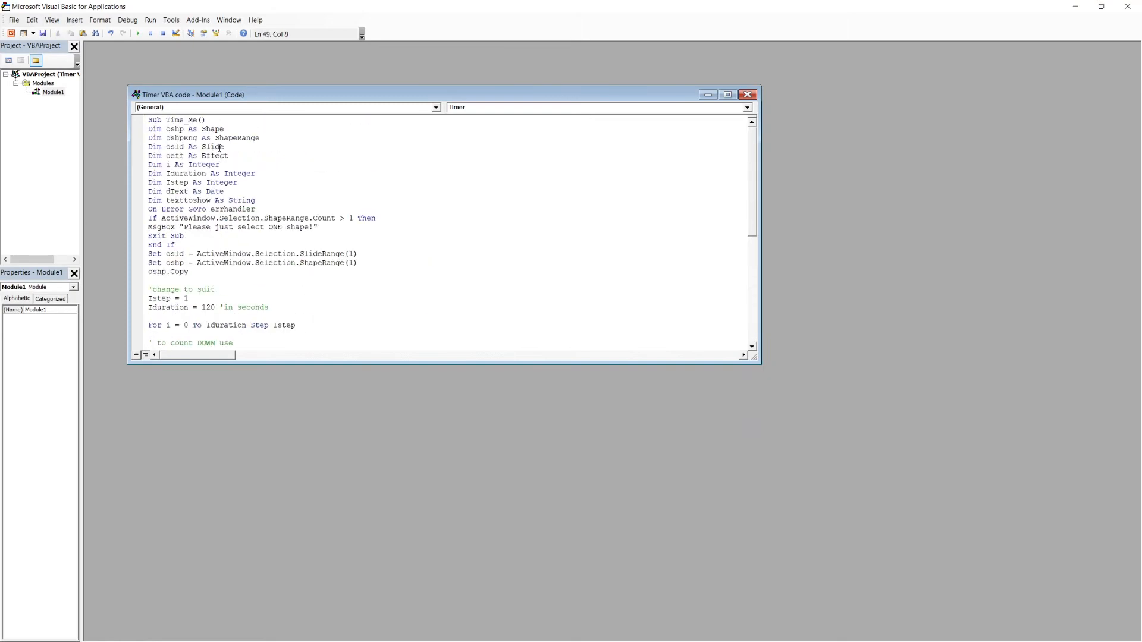
Save Timer VBA code as a PowerPoint Macro-Enabled Presentation from the VBA editor.
scroll("down", 3)
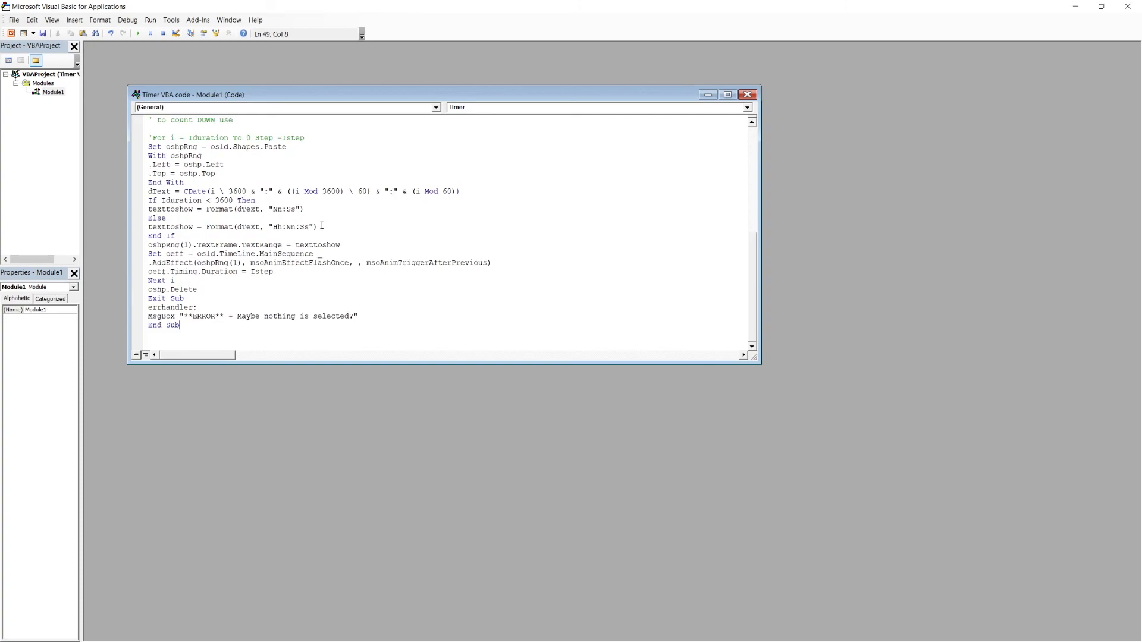
left_click(12, 20)
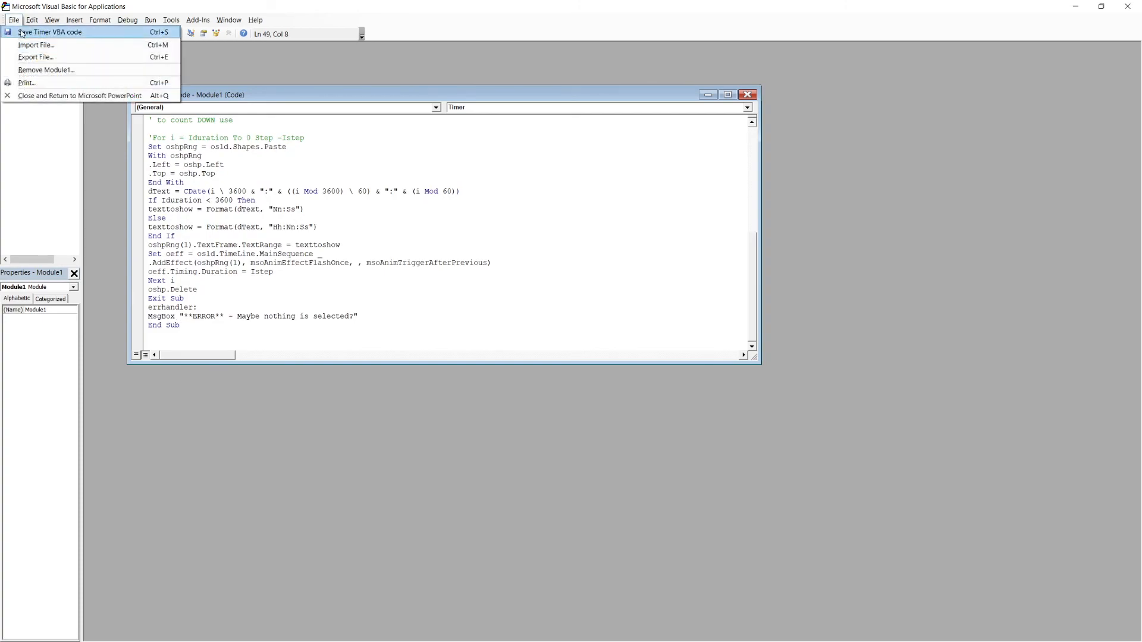
left_click(48, 31)
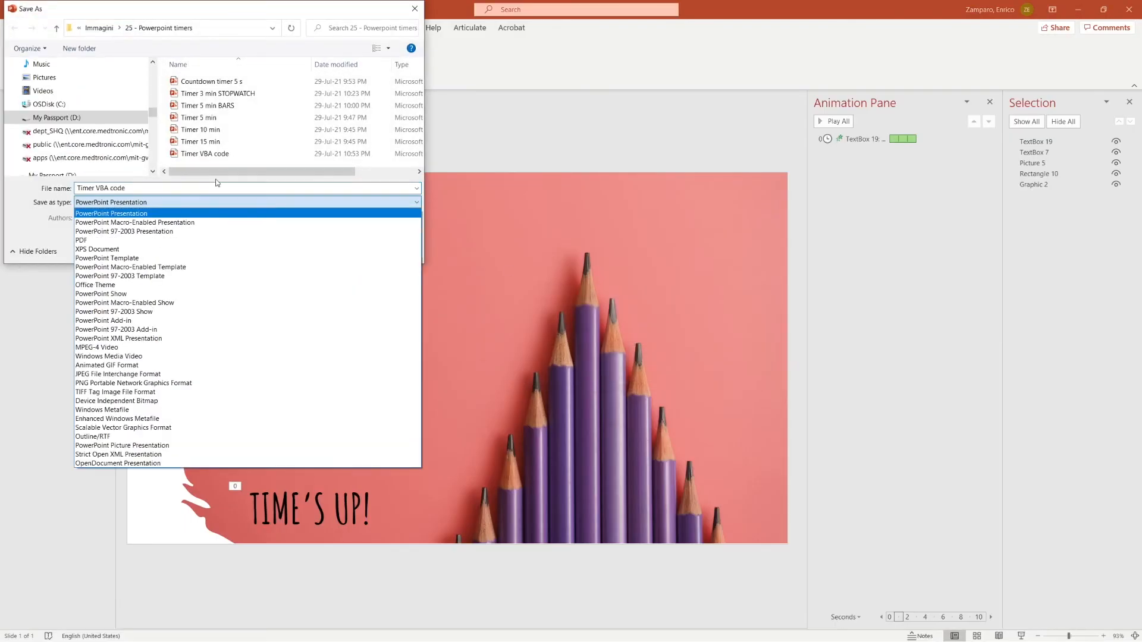
left_click(135, 223)
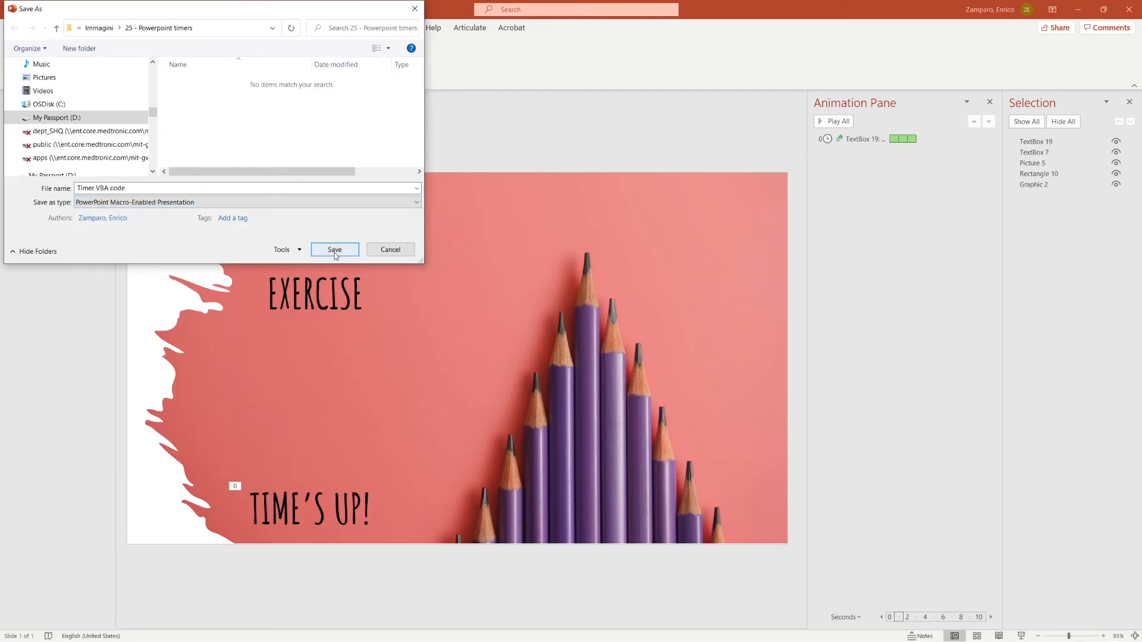
left_click(334, 250)
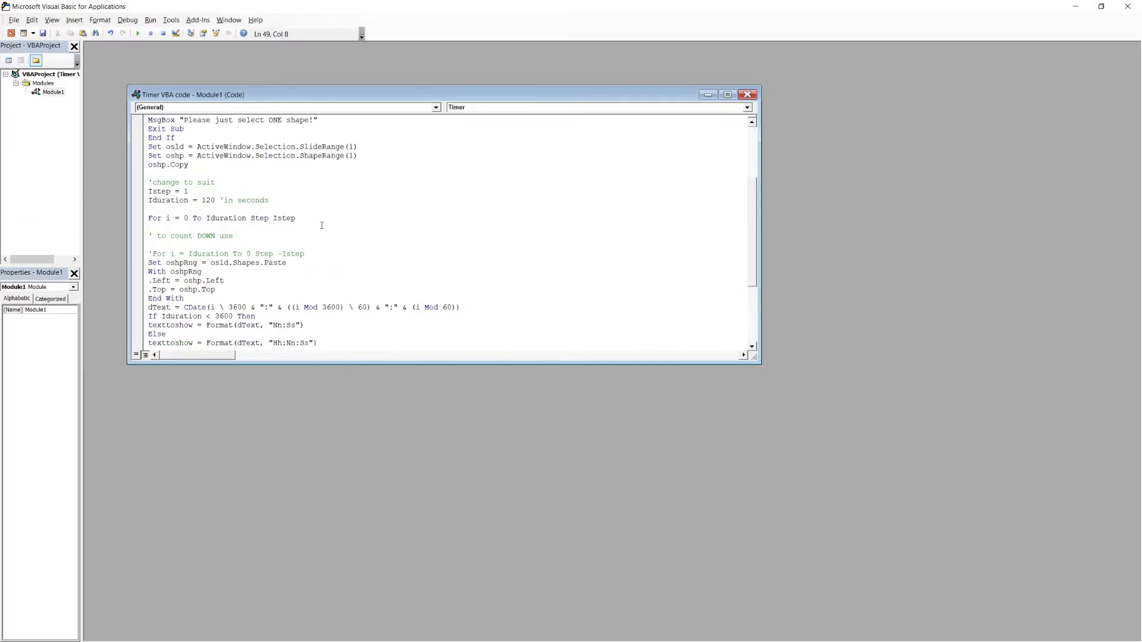
Review the Iduration = 120 line in Module1, then return to the slide with a 00:00 timer box.
left_click(727, 94)
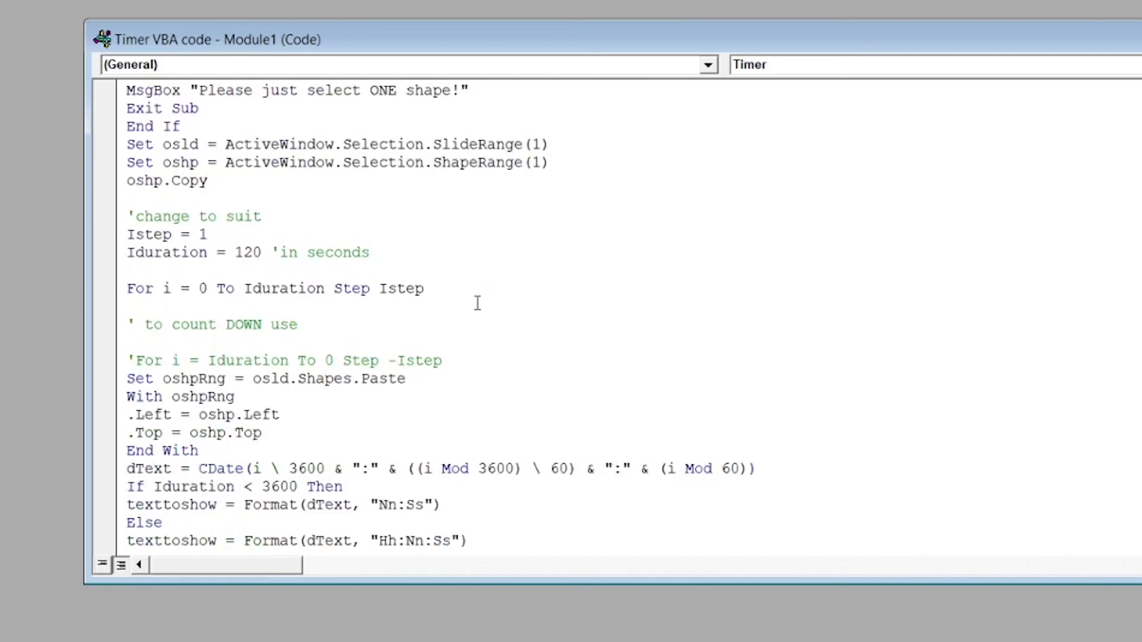
left_click(473, 277)
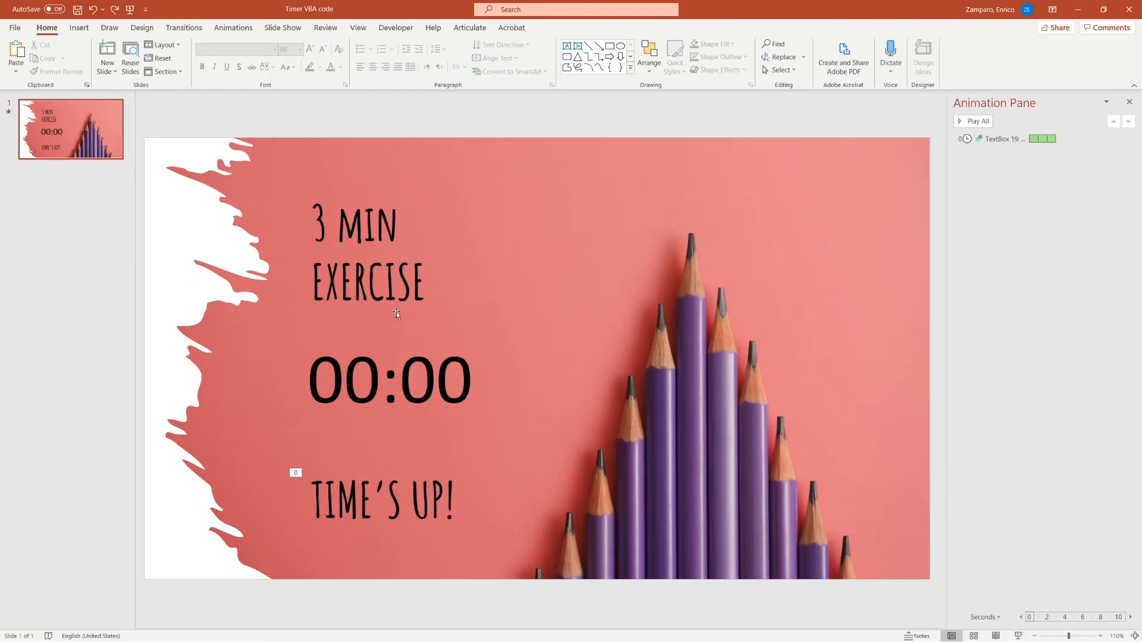
Run the Time_Me macro on the selected 00:00 timer box of the 3 MIN EXERCISE slide.
left_click(390, 378)
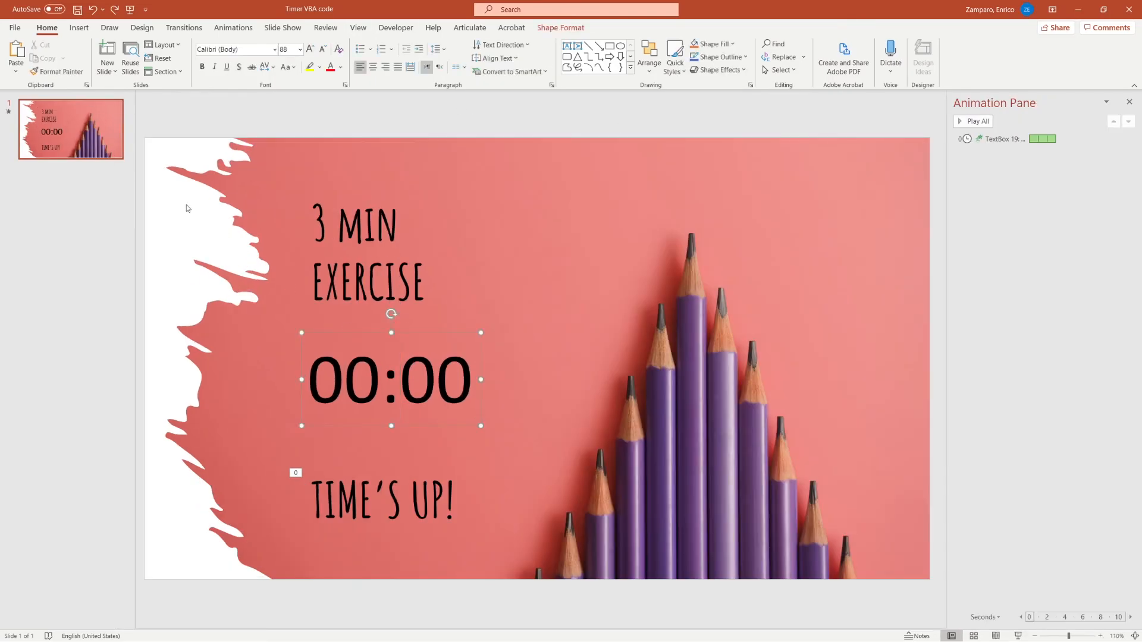
left_click(396, 27)
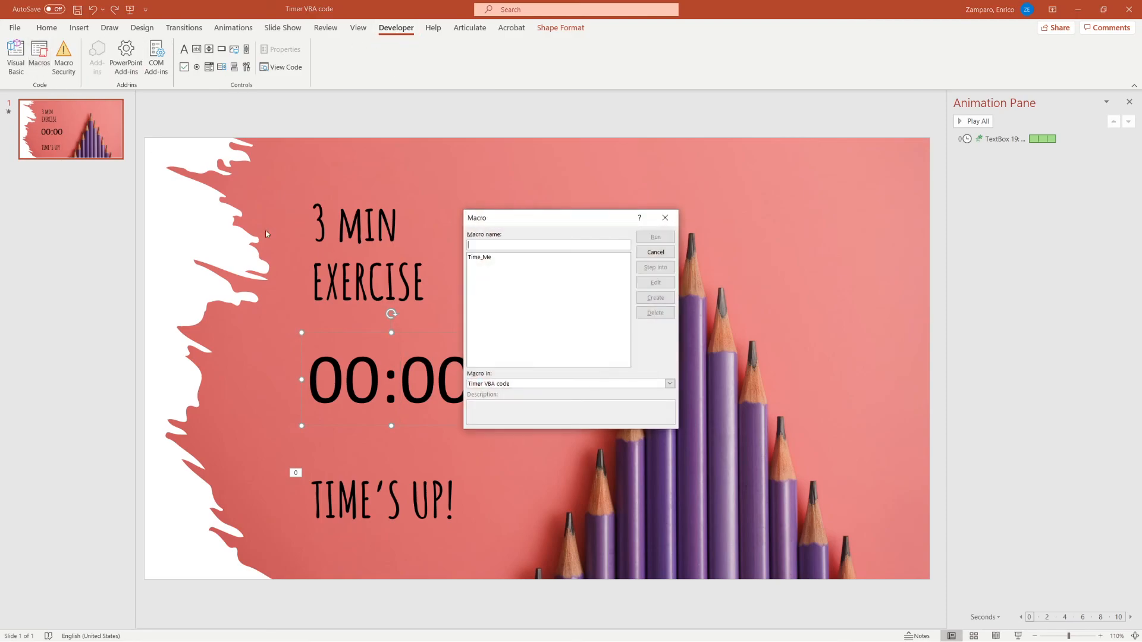
left_click(479, 257)
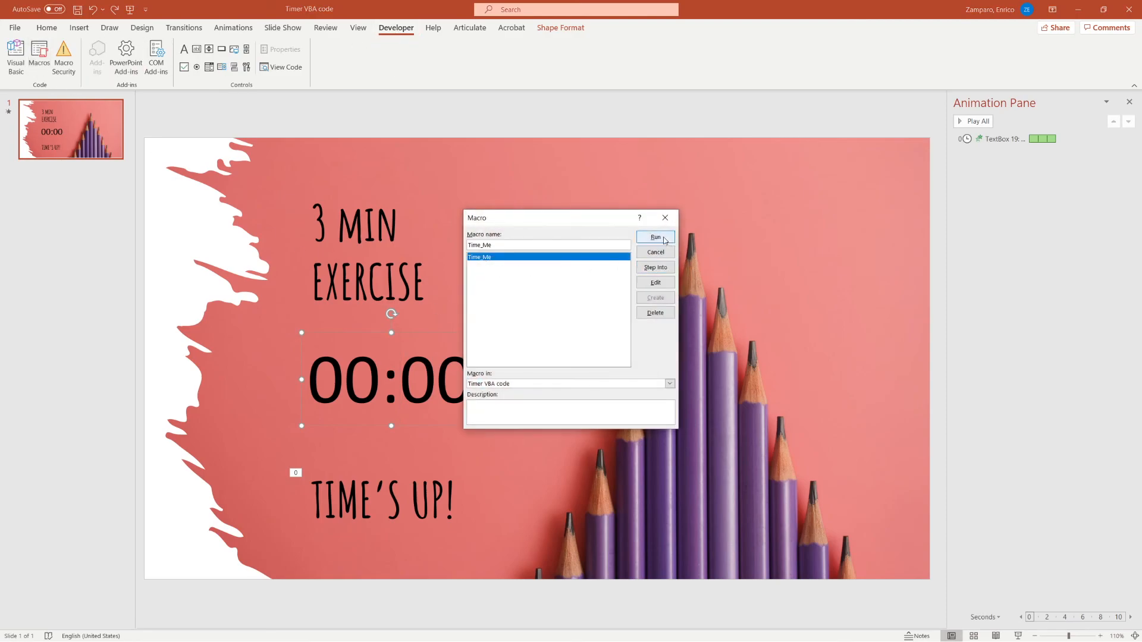
left_click(654, 238)
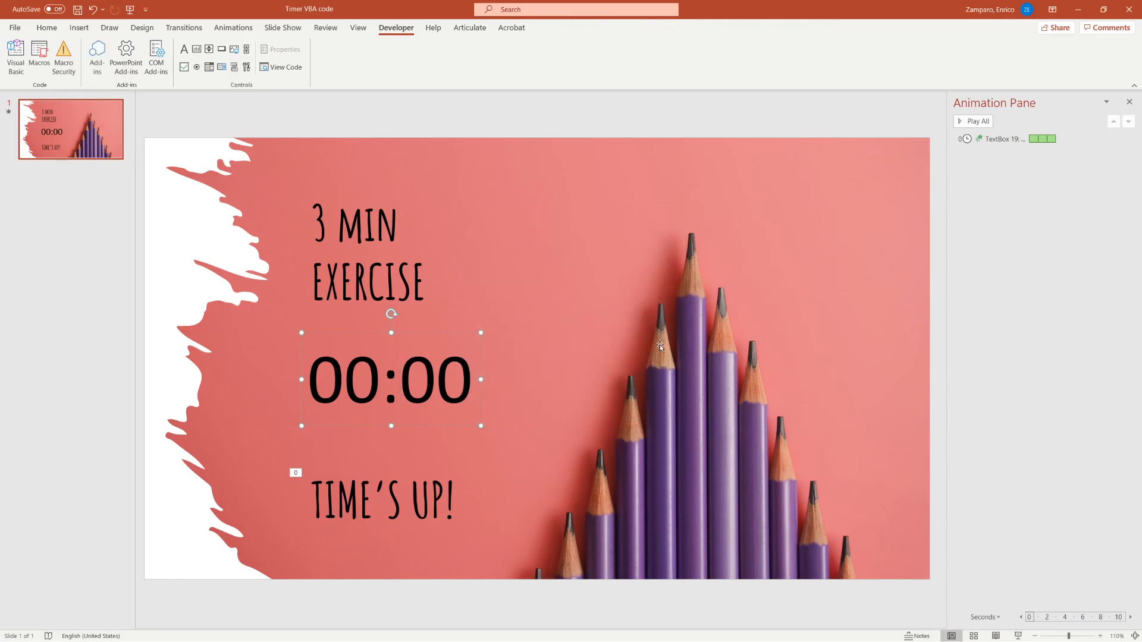